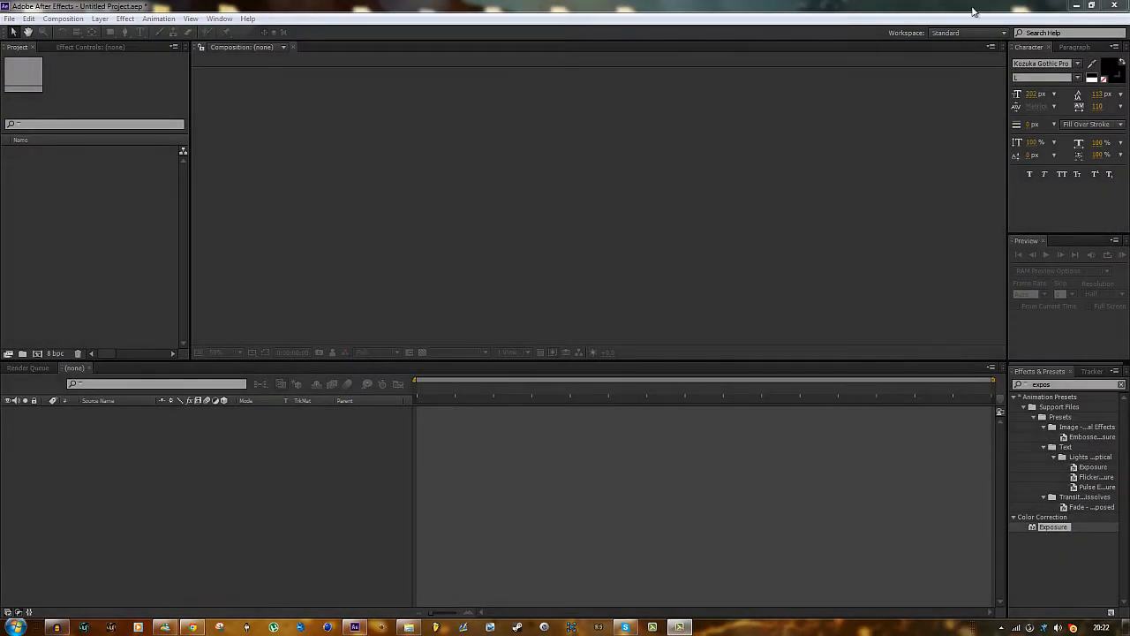
mouse_move(996, 453)
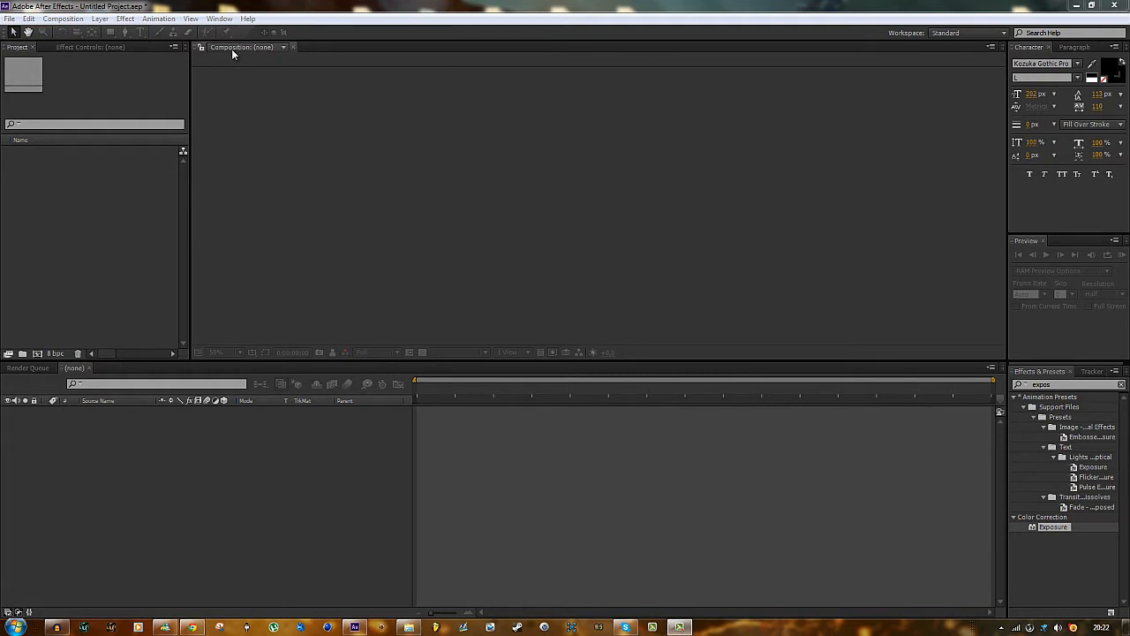
mouse_move(836, 393)
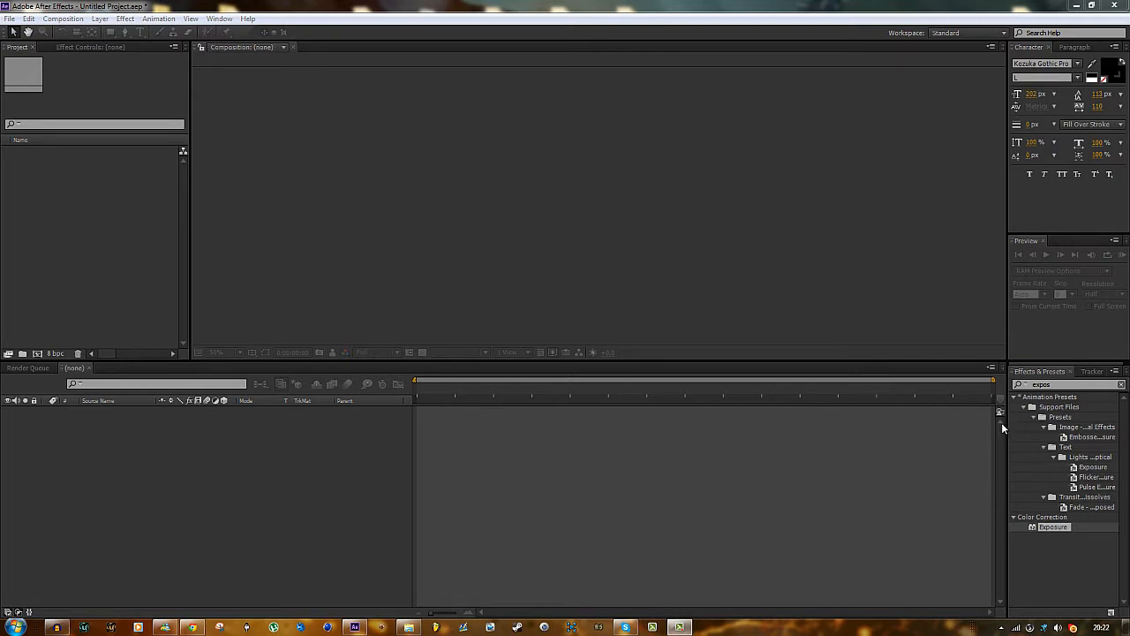
mouse_move(636, 385)
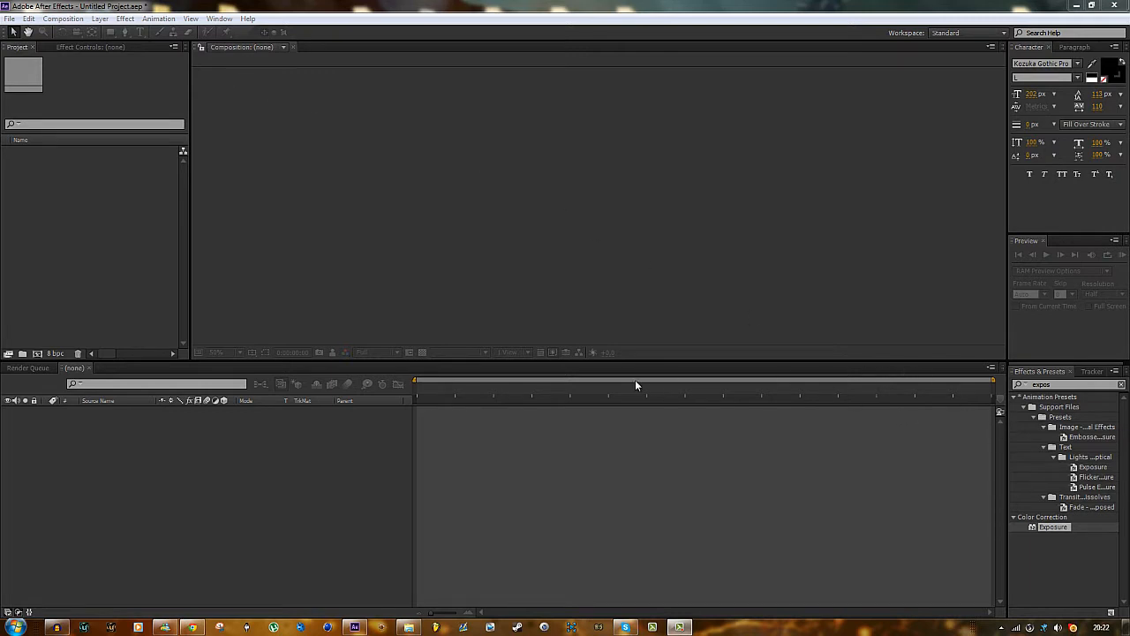
mouse_move(546, 386)
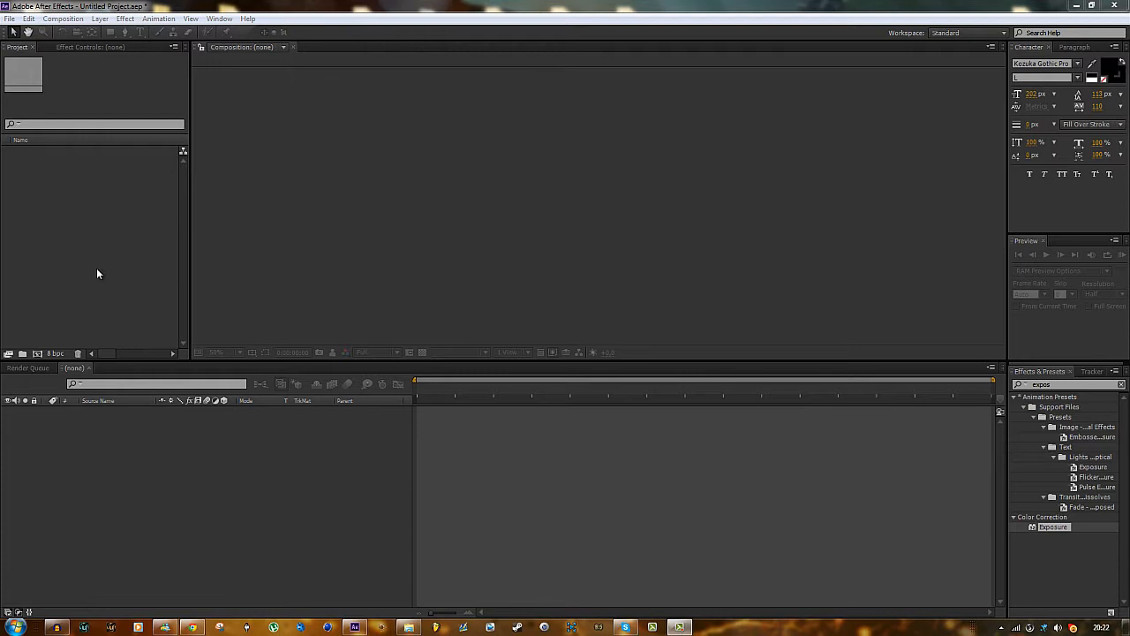
mouse_move(333, 46)
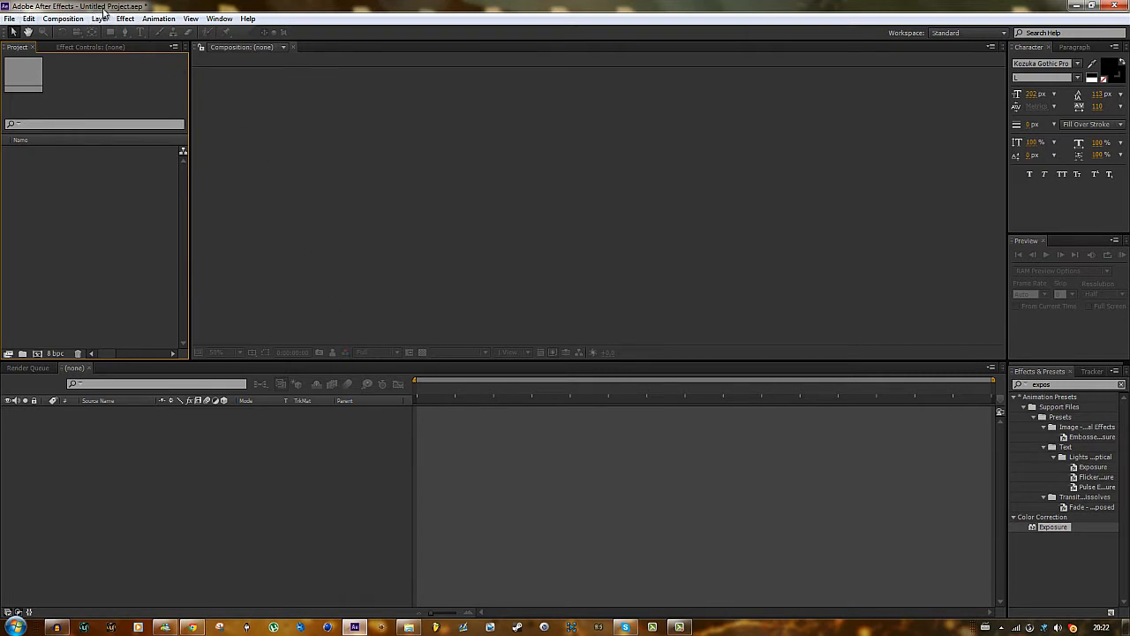
mouse_move(141, 118)
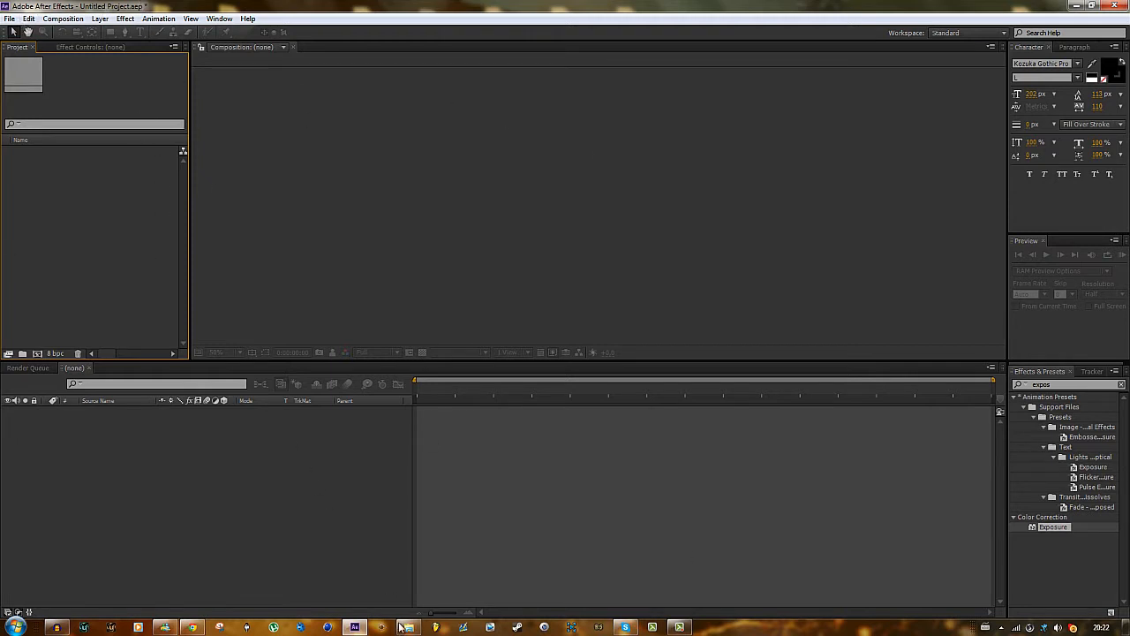
Browse the Projects folder inside the pinned Video Photo Editing folder in Explorer
right_click(407, 628)
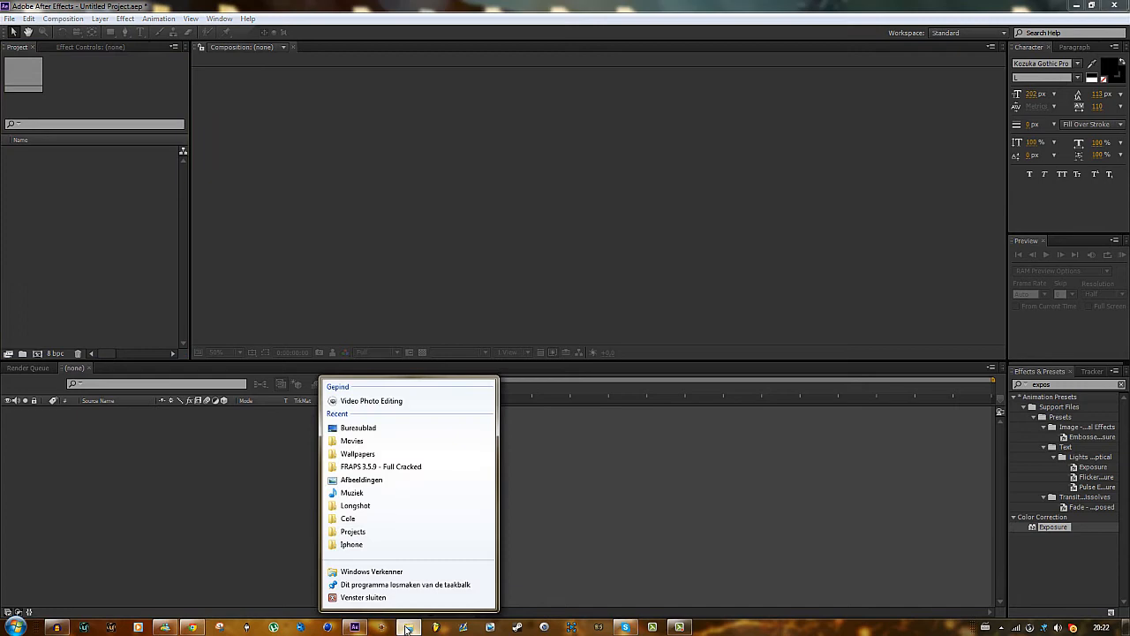
mouse_move(371, 400)
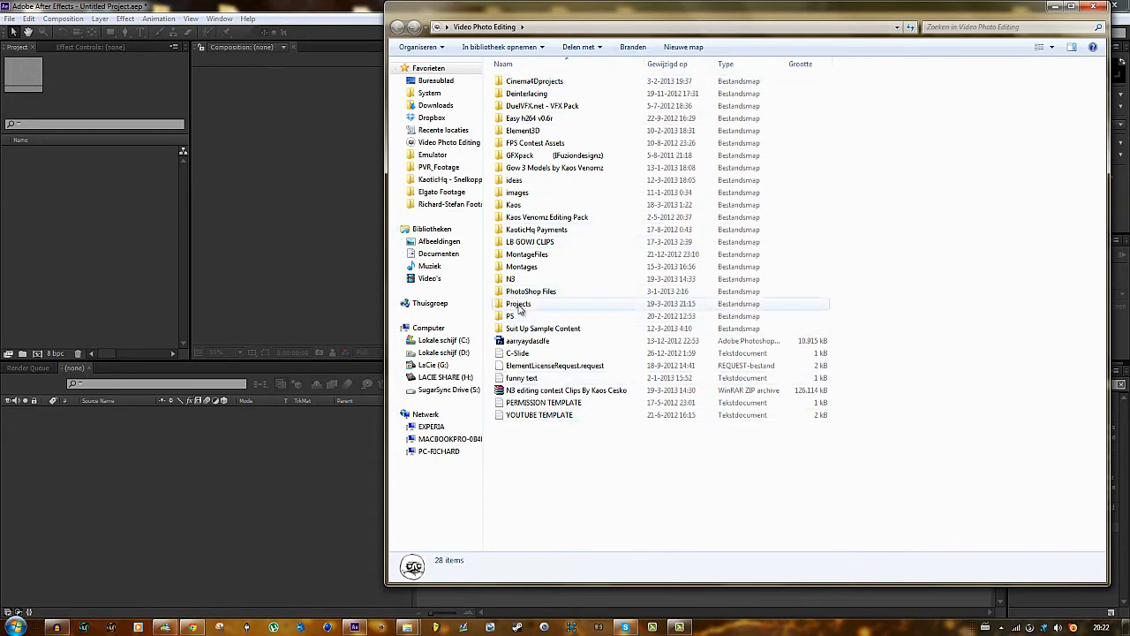
double_click(518, 303)
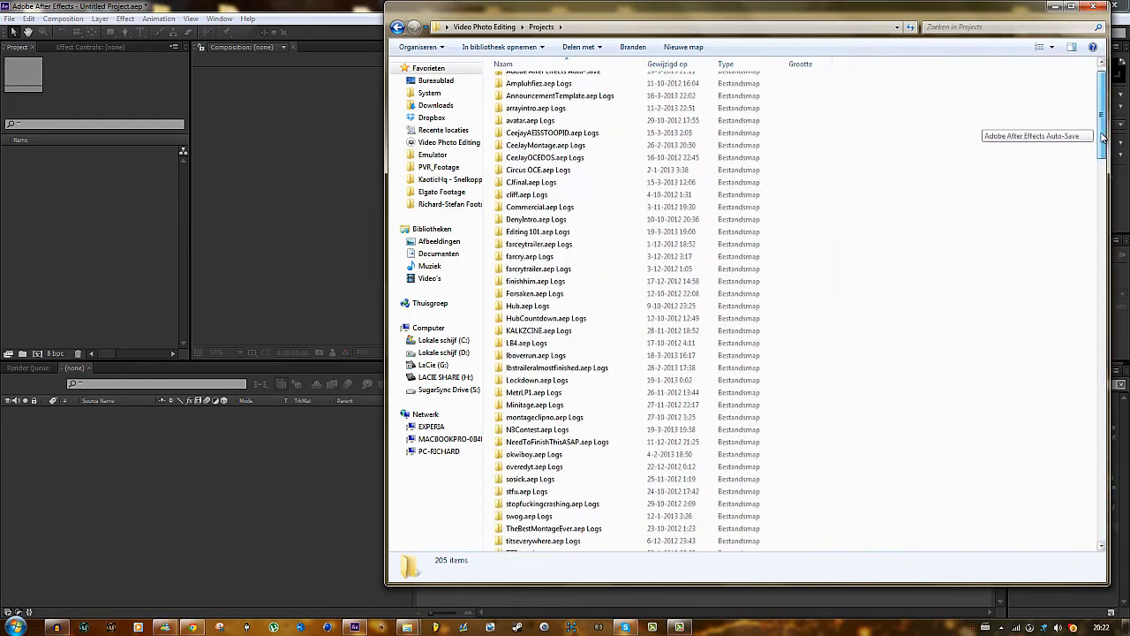
scroll(down, 3)
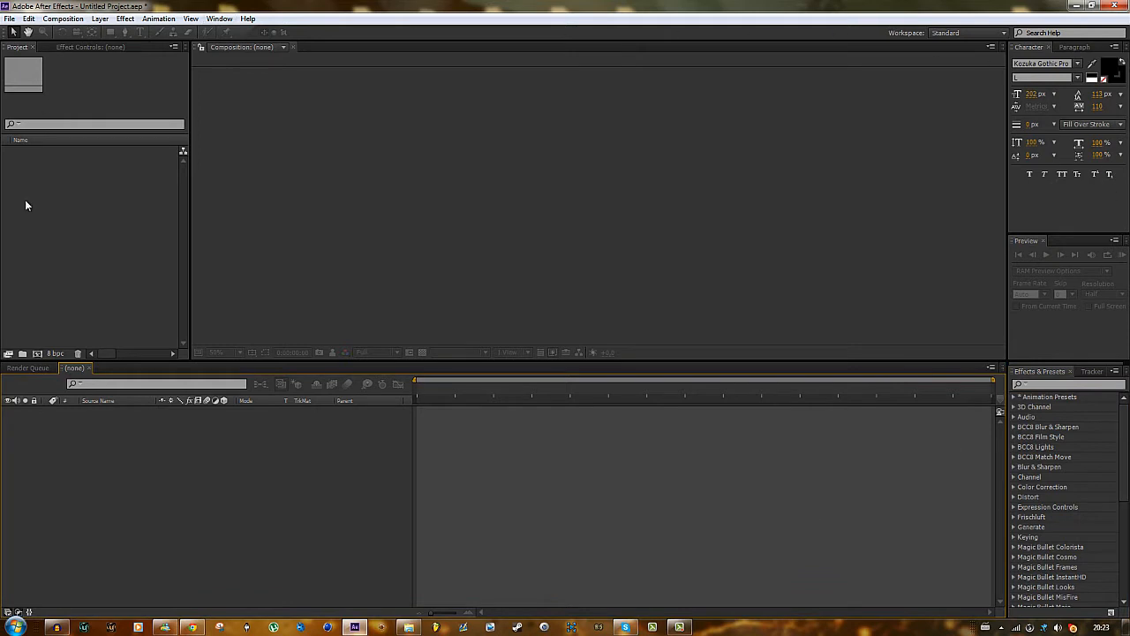
mouse_move(57, 85)
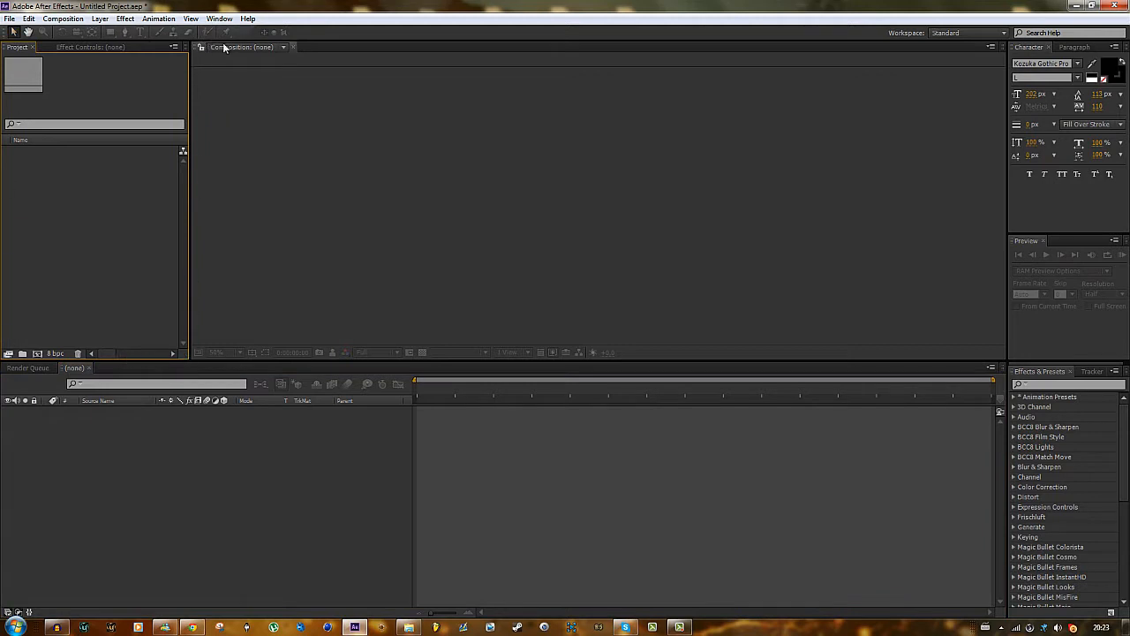
mouse_move(986, 9)
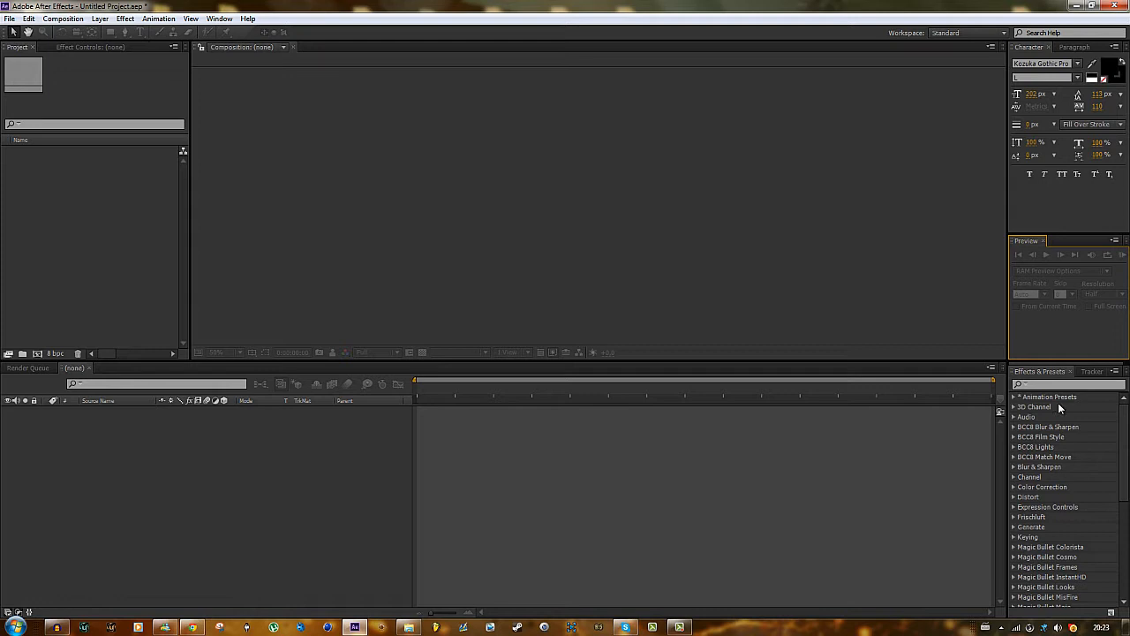
Scroll the Effects & Presets panel to see all effect categories again
scroll(down, 3)
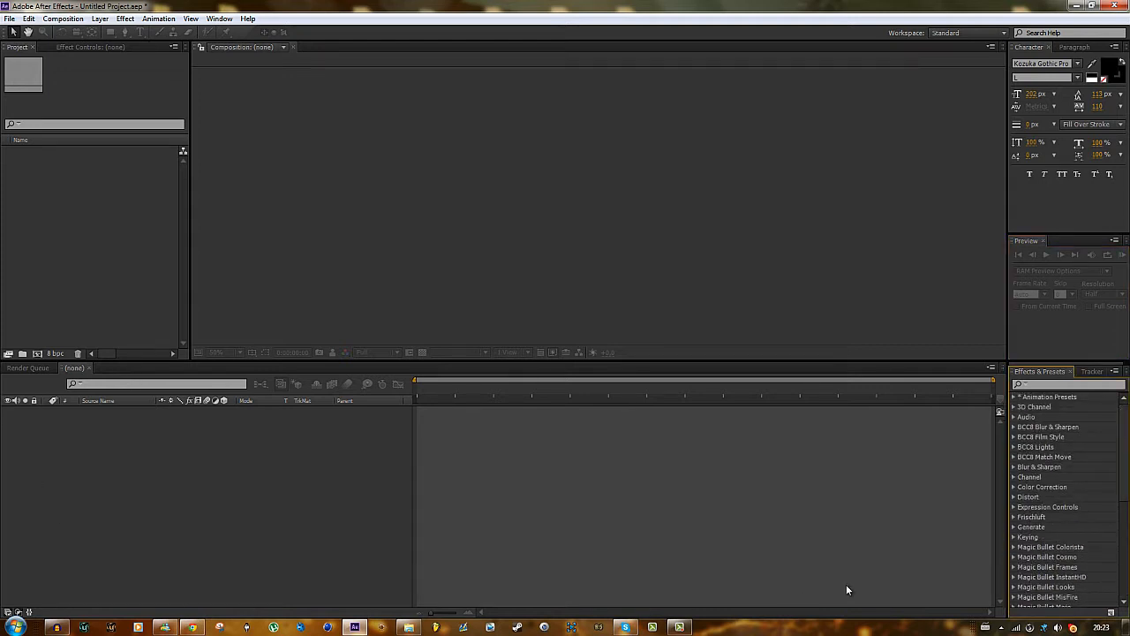
mouse_move(531, 25)
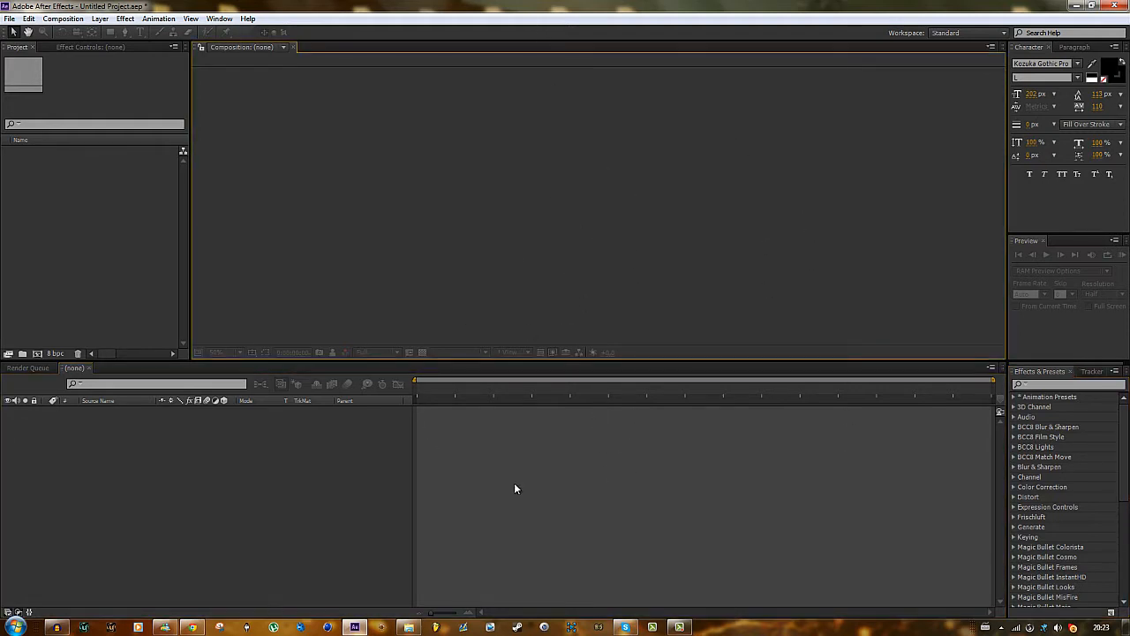
mouse_move(228, 227)
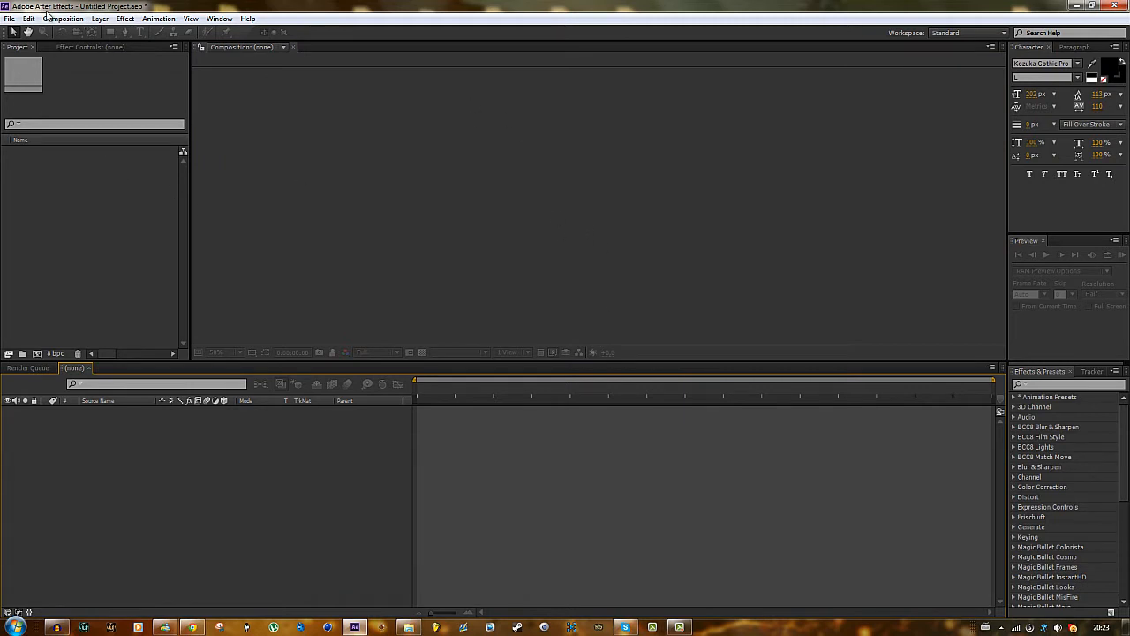
click(29, 19)
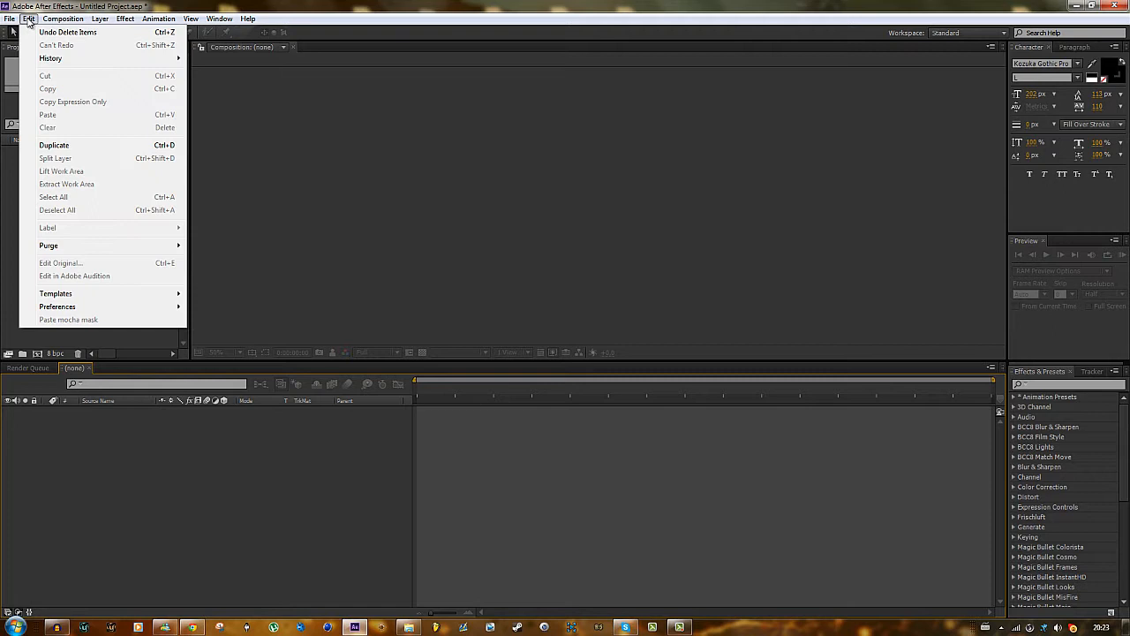
click(56, 306)
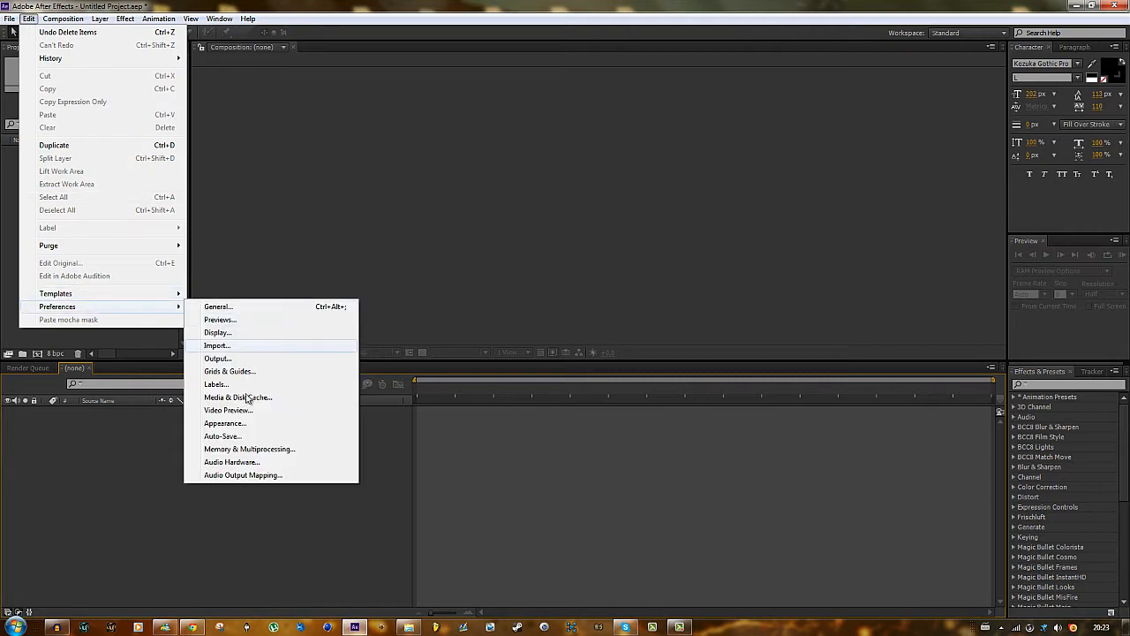
click(222, 435)
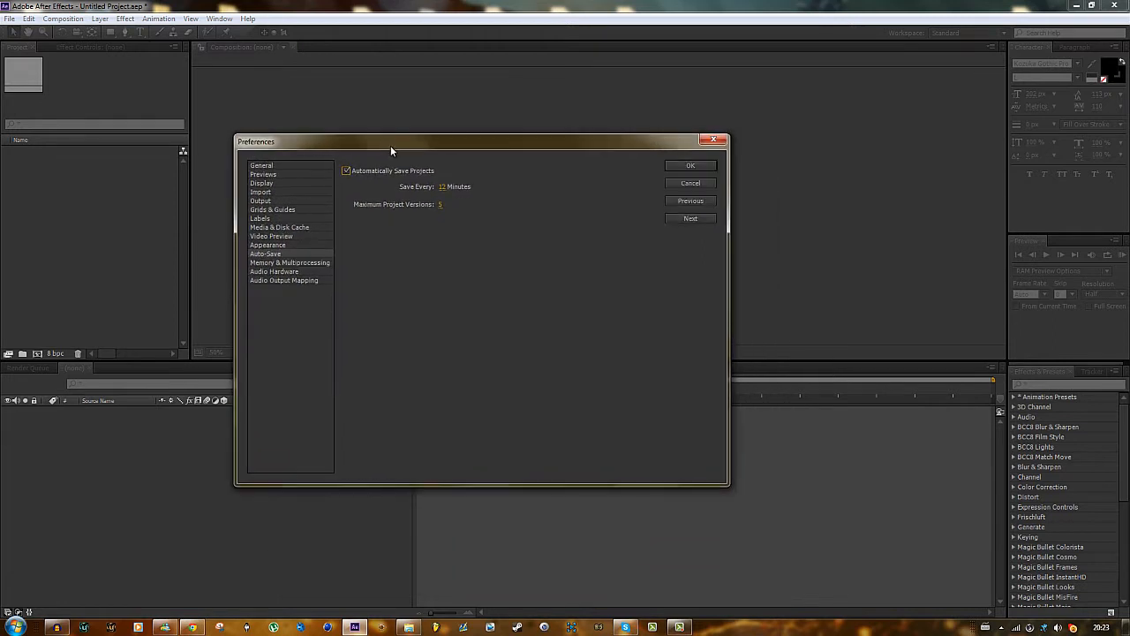
drag(392, 141, 392, 136)
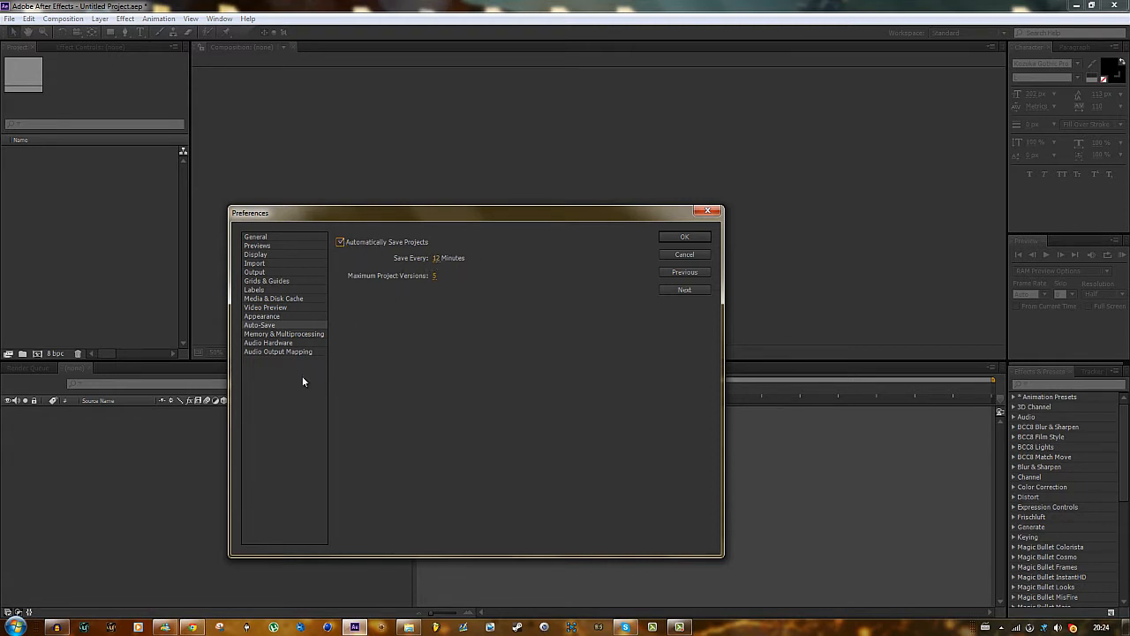
click(284, 334)
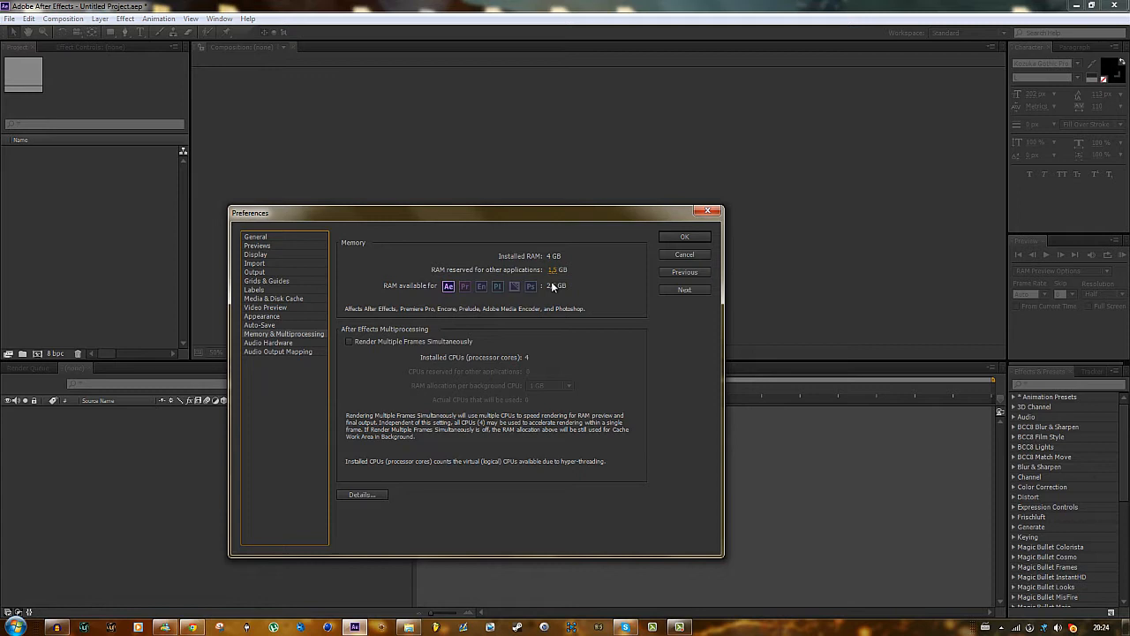
click(551, 269)
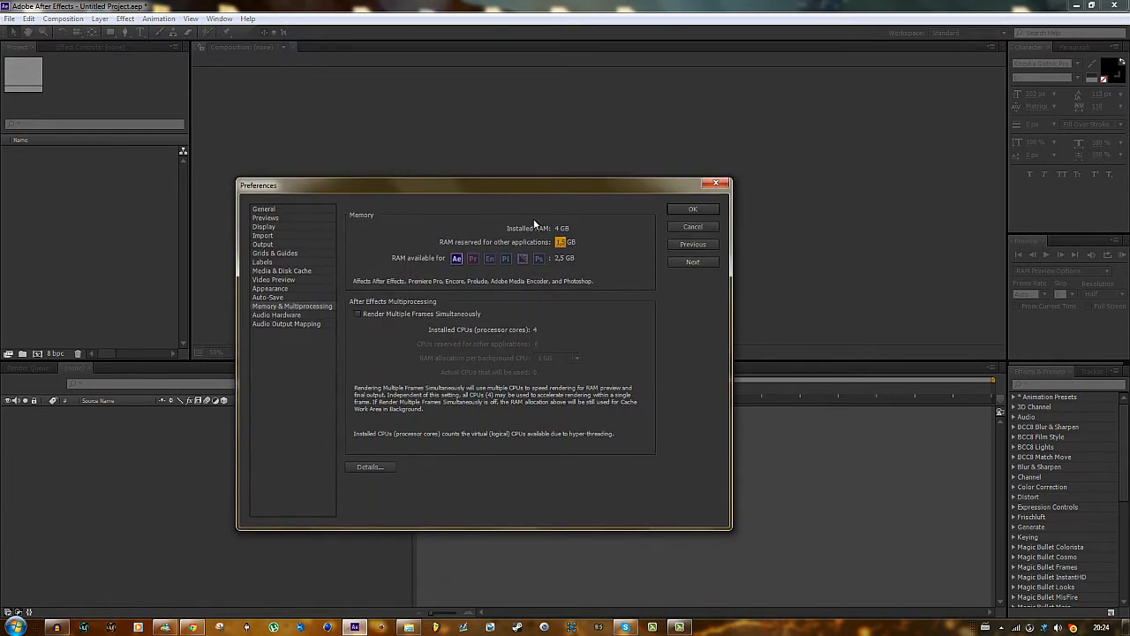
mouse_move(564, 267)
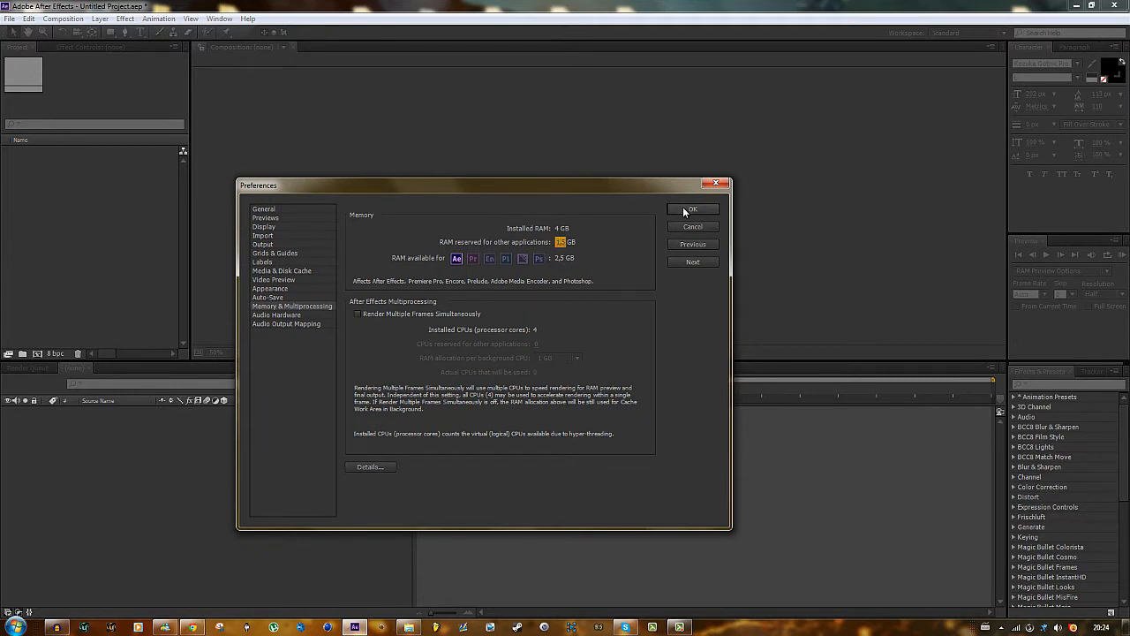
click(693, 209)
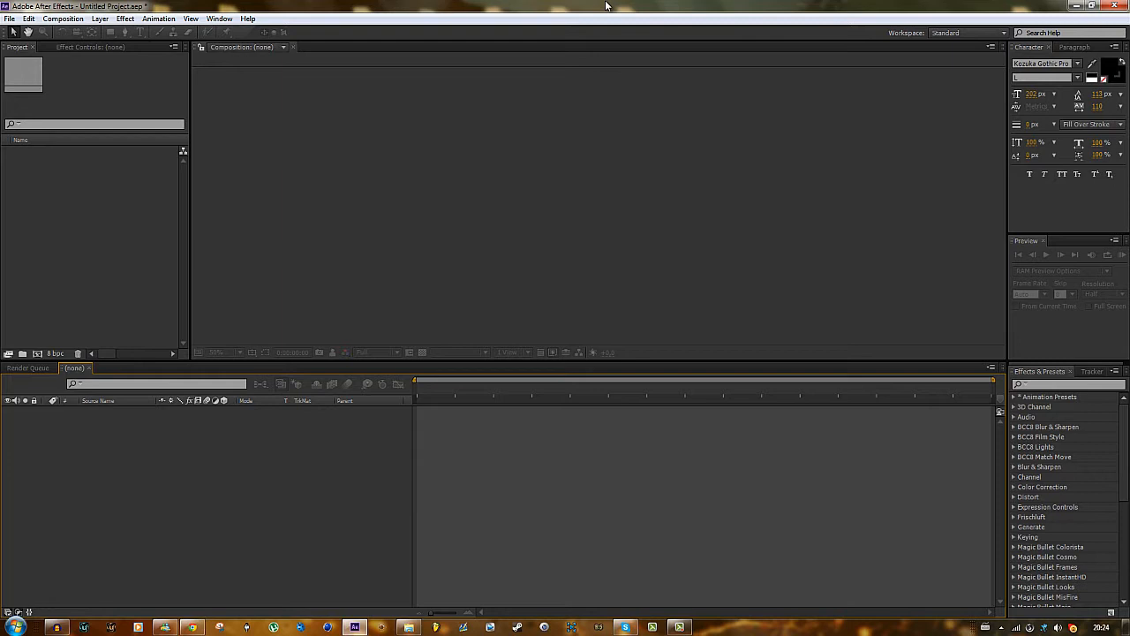
mouse_move(113, 236)
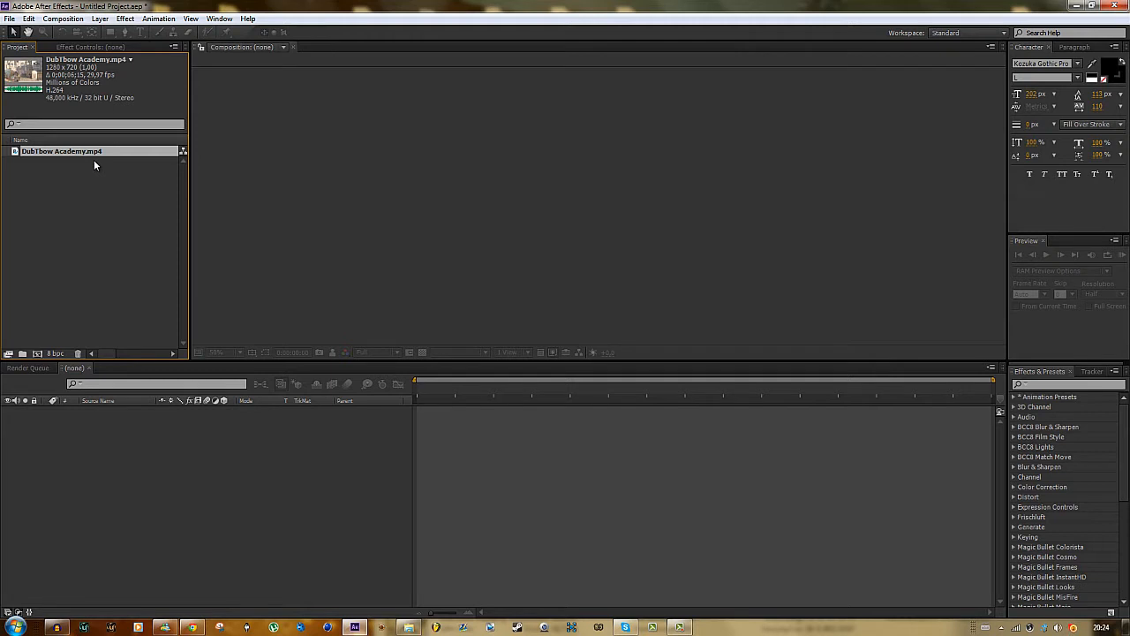
mouse_move(193, 153)
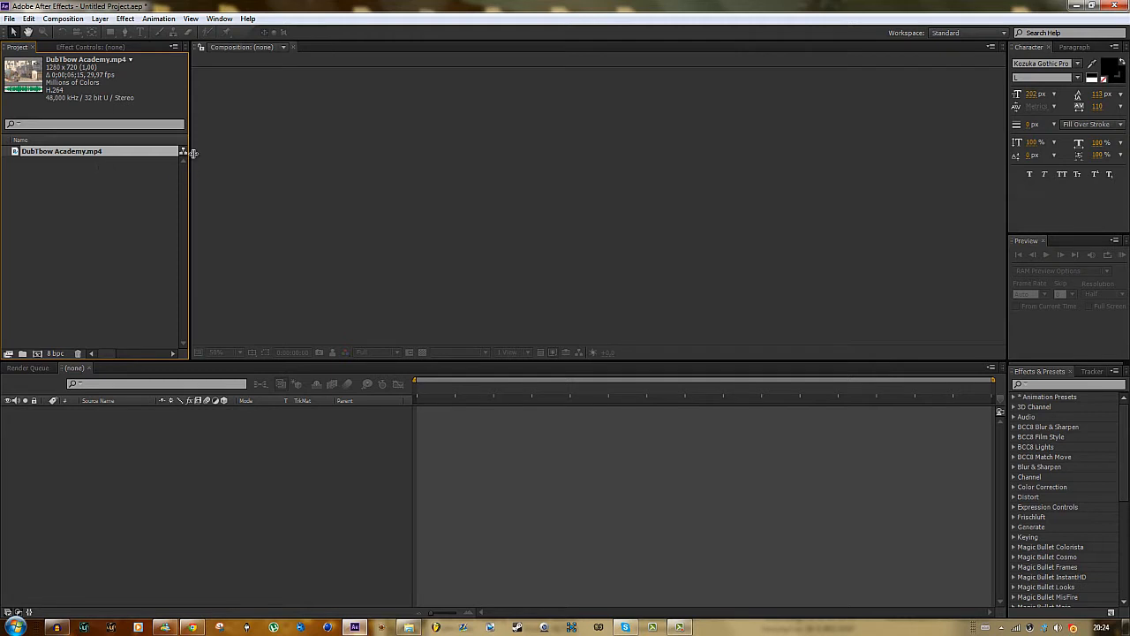
mouse_move(498, 375)
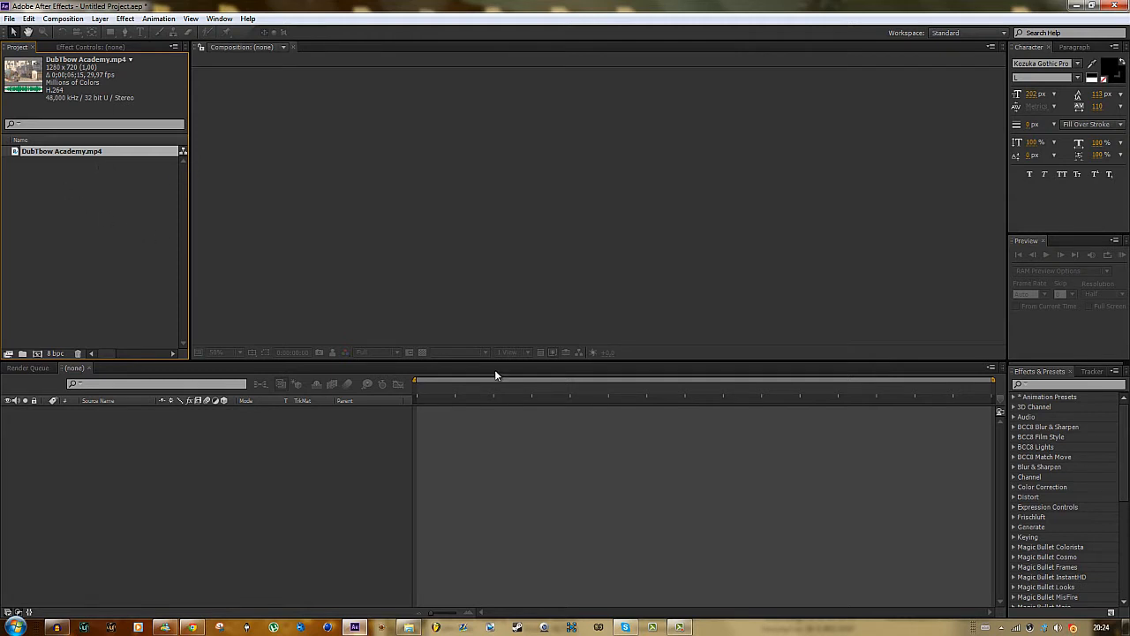
mouse_move(234, 192)
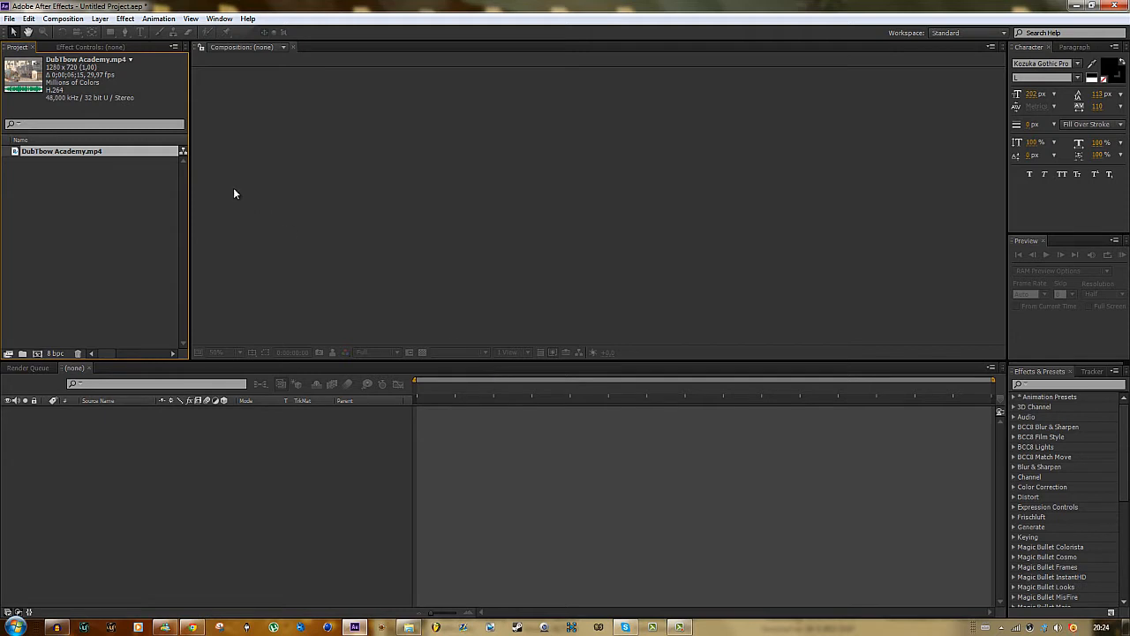
mouse_move(175, 333)
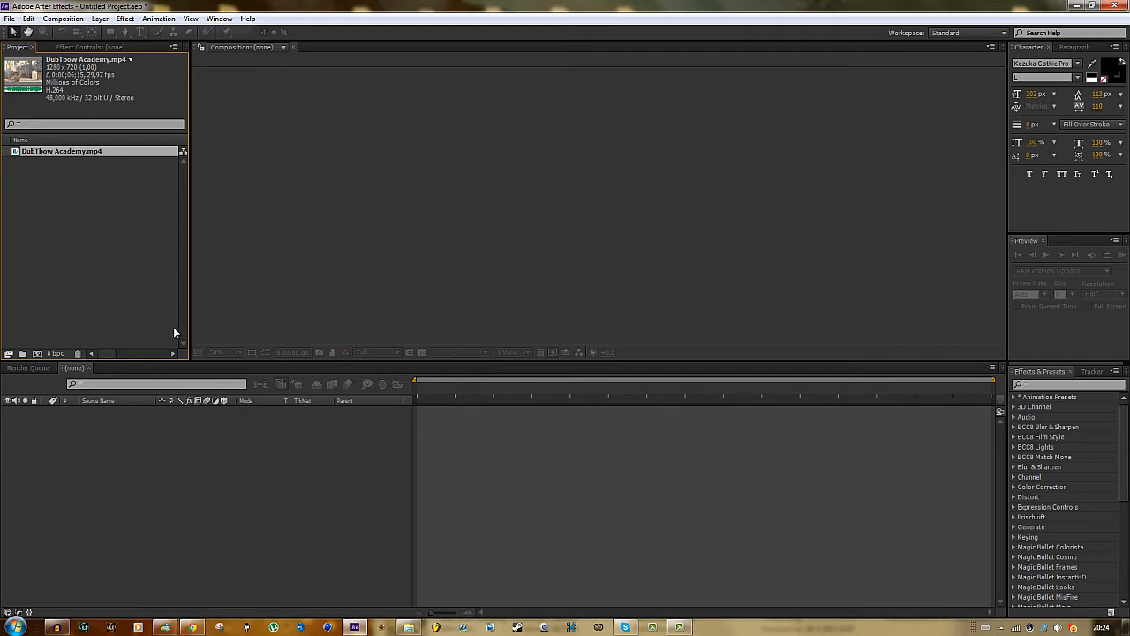
mouse_move(681, 274)
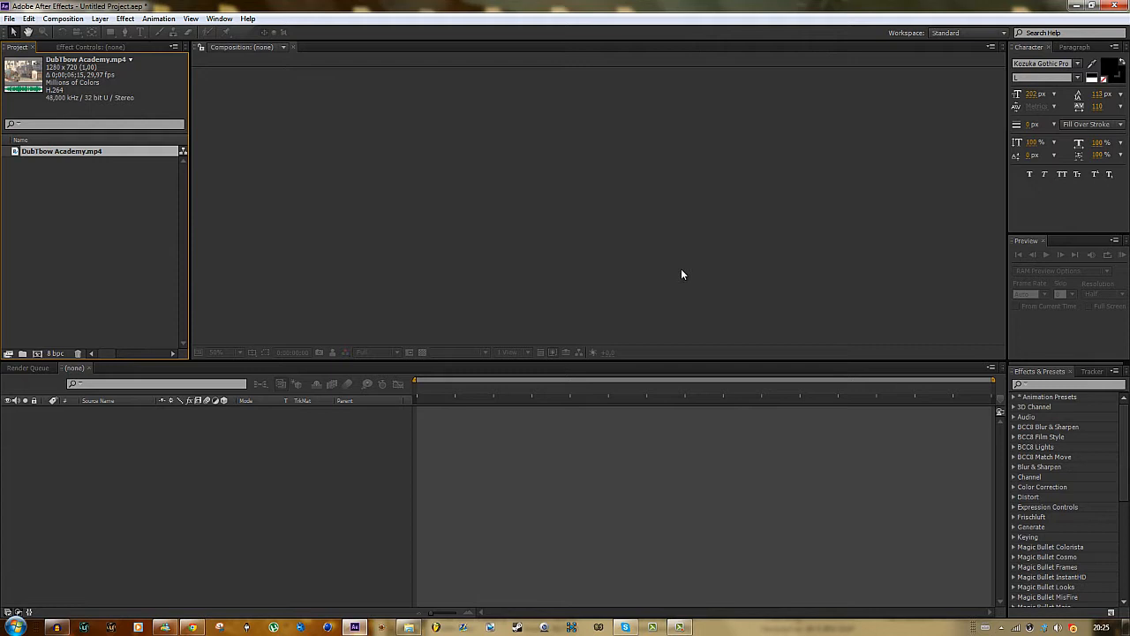
mouse_move(86, 253)
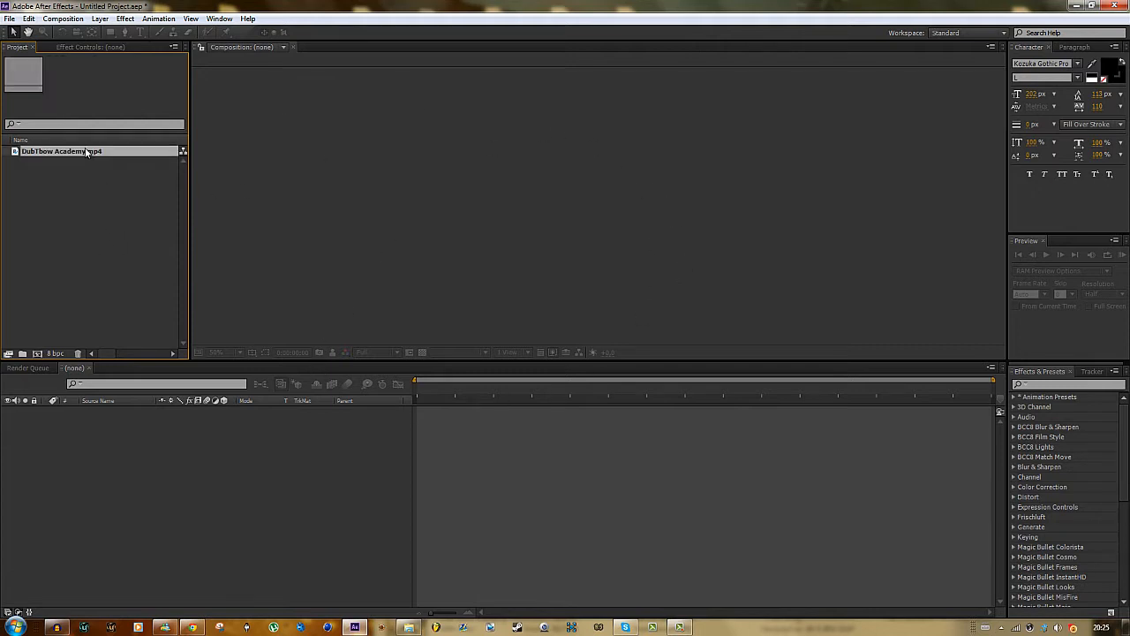
click(62, 151)
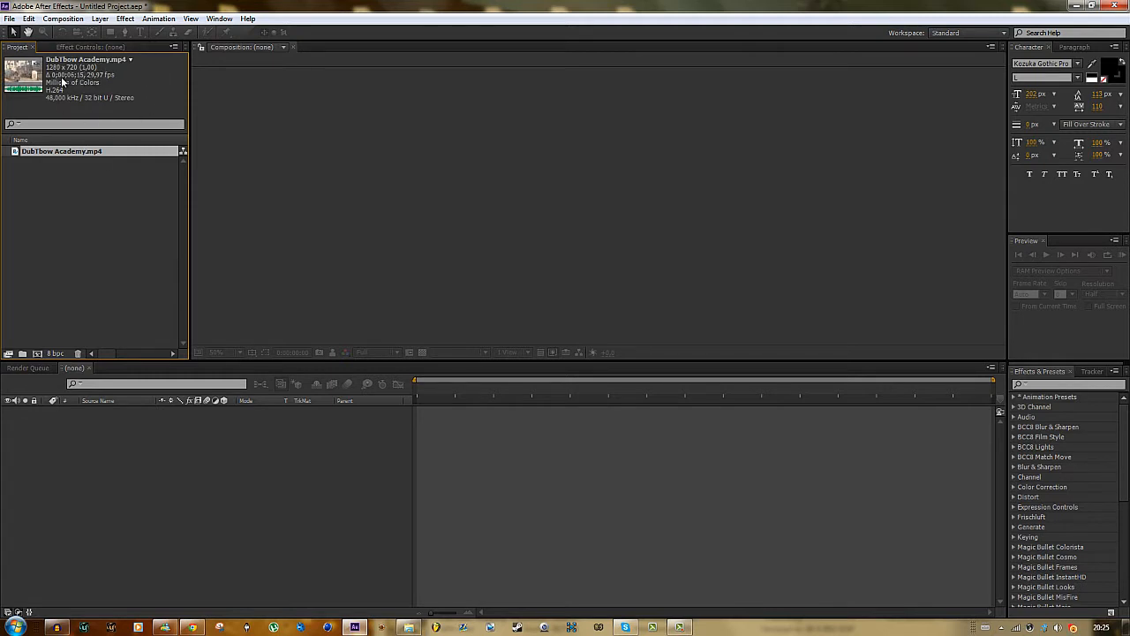
mouse_move(97, 108)
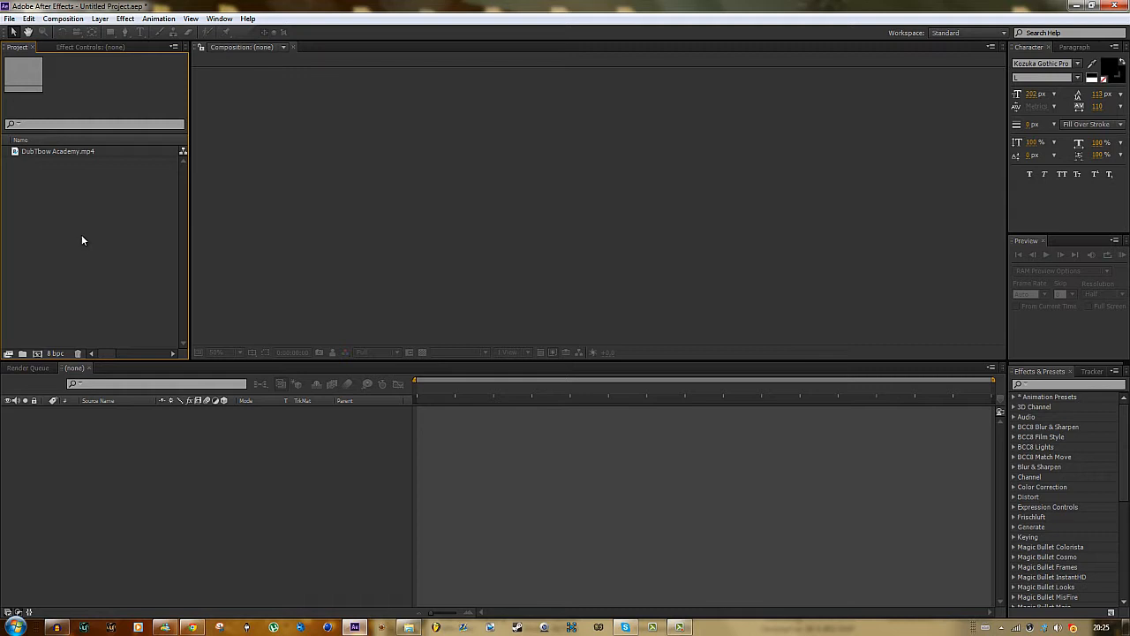
mouse_move(521, 515)
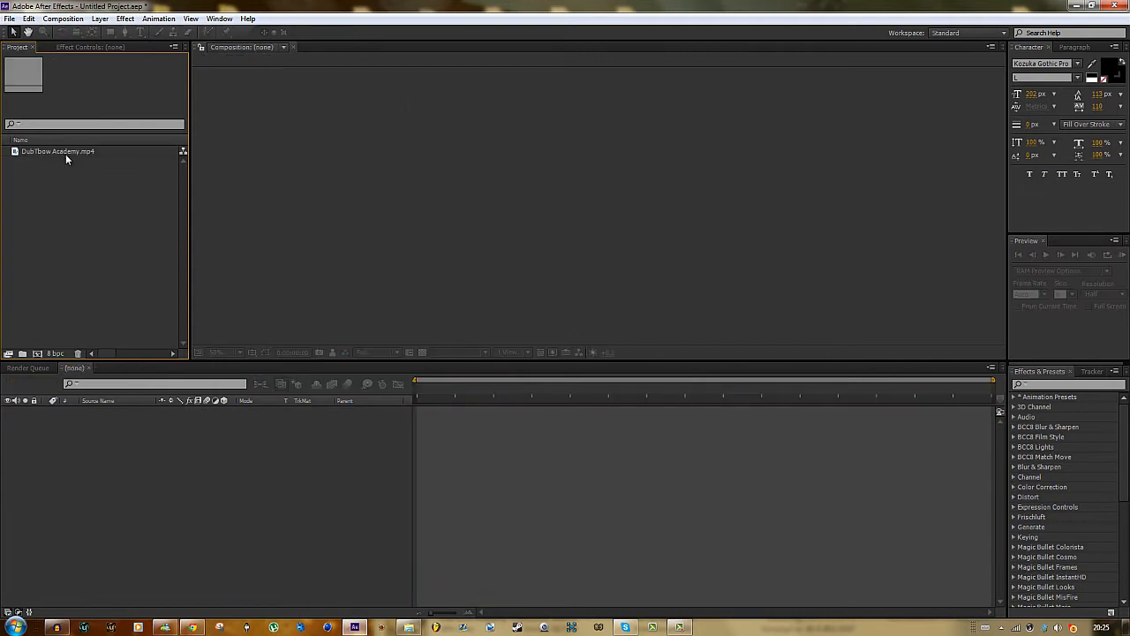
click(57, 151)
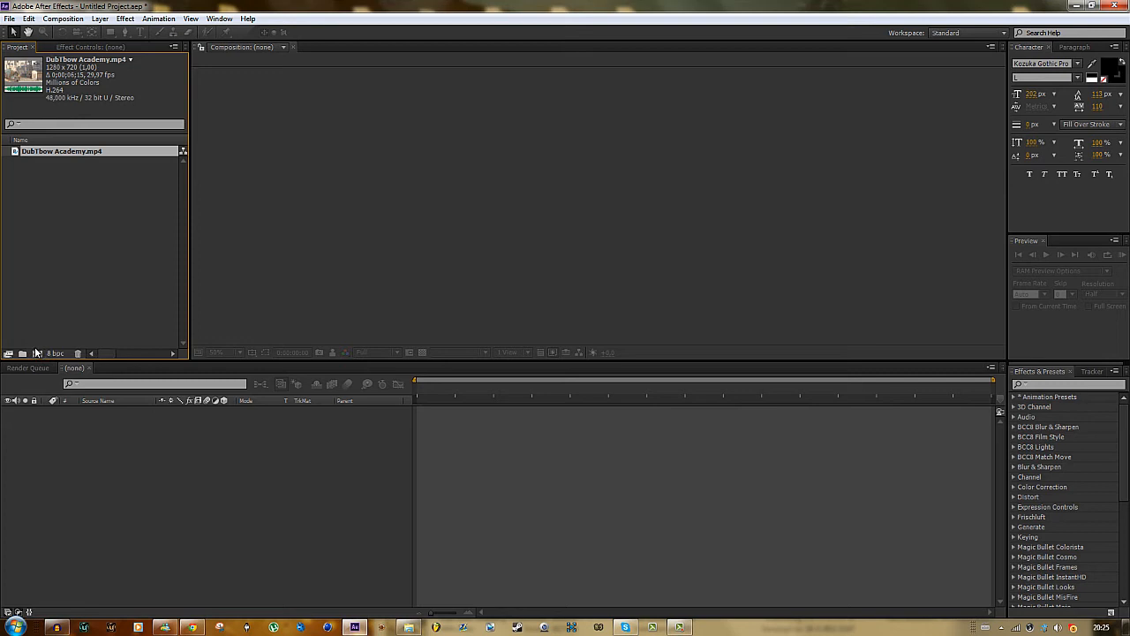
mouse_move(37, 353)
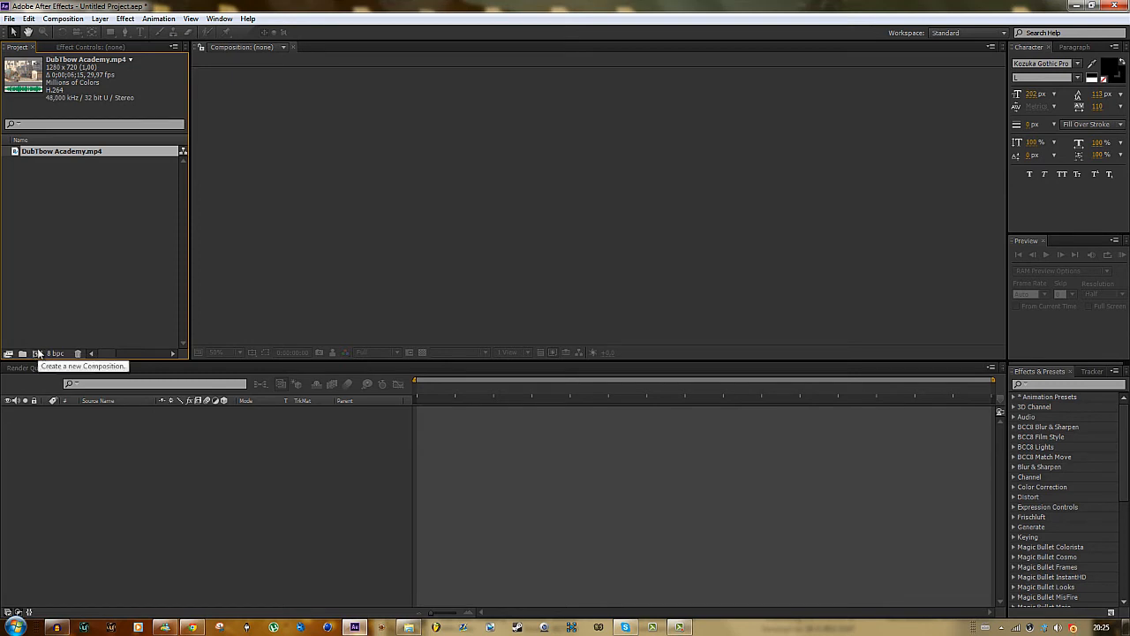
Build a DubTbow Academy comp from the gameplay footage, move to about one second and select the layer
click(37, 352)
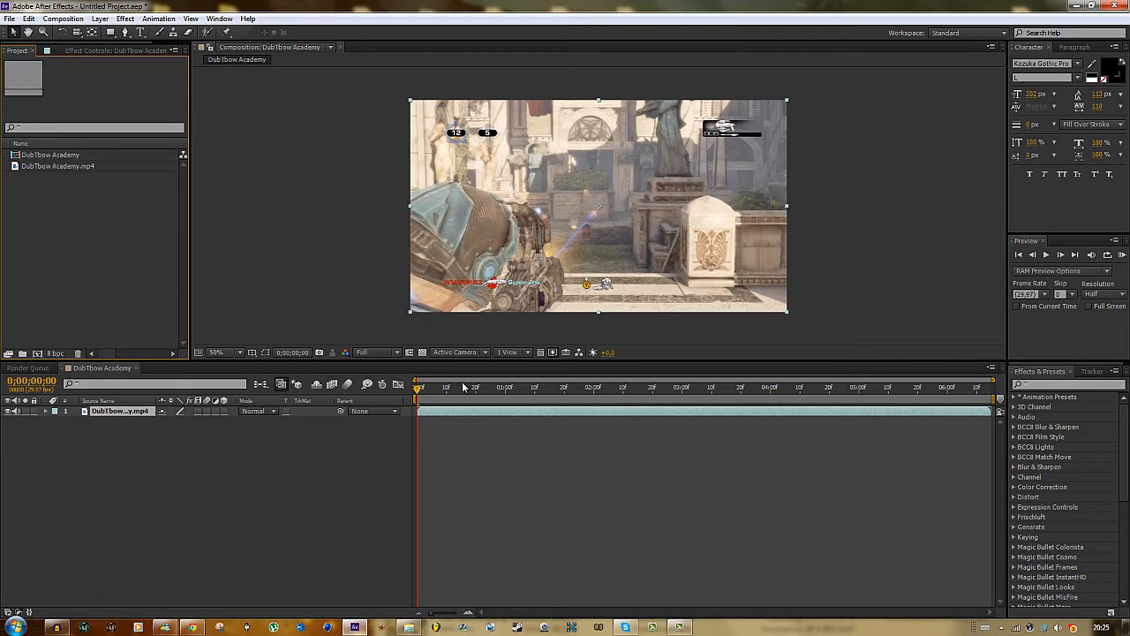
click(545, 388)
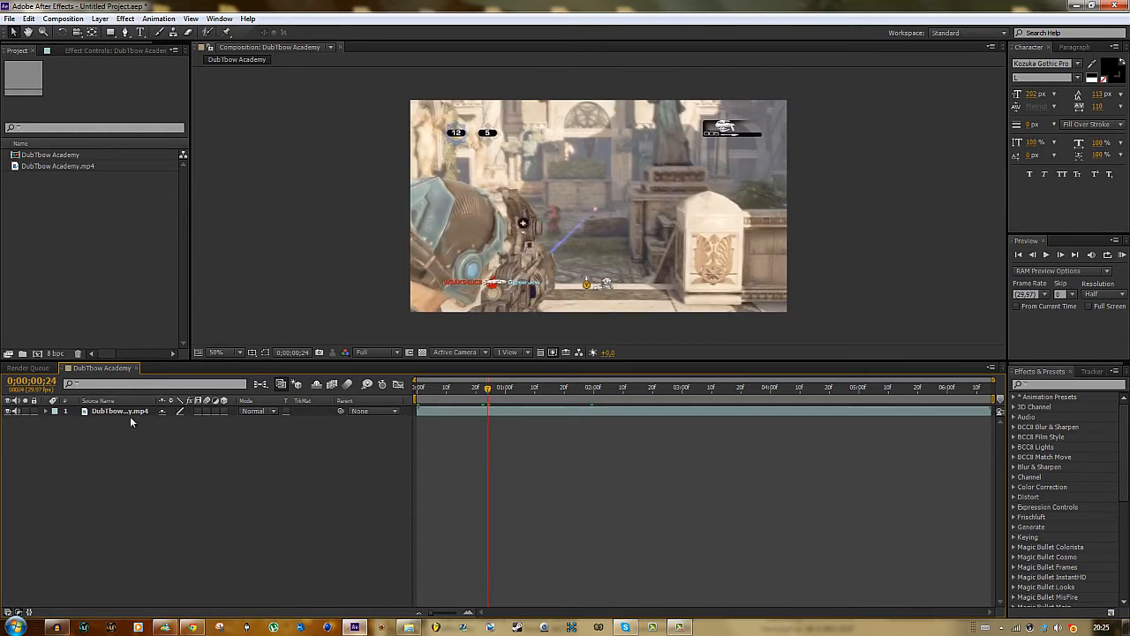
click(119, 411)
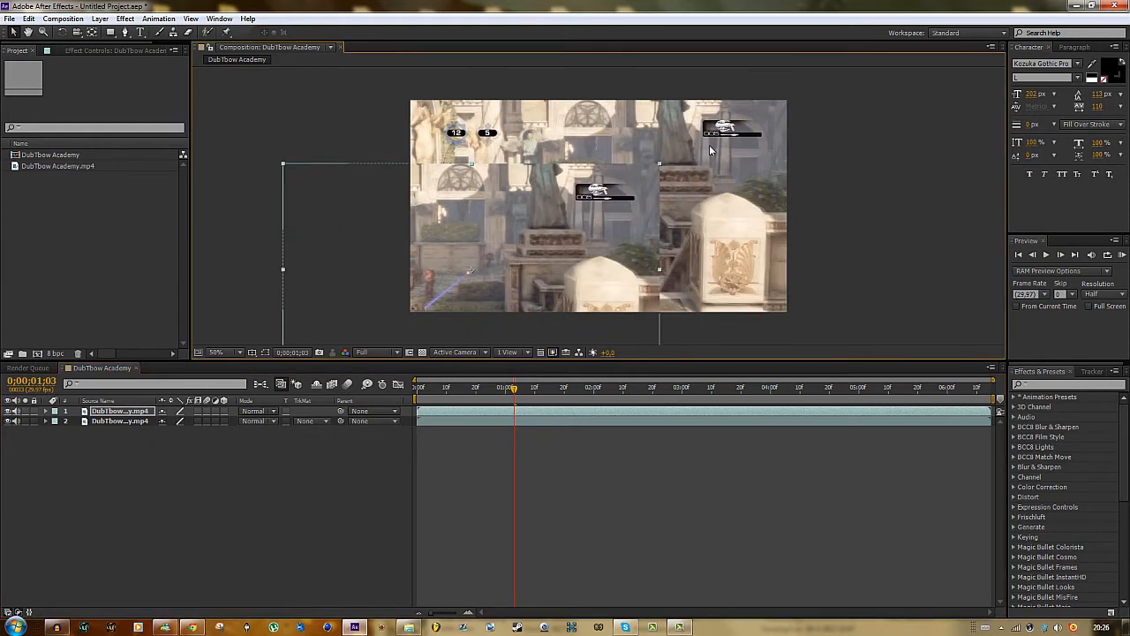
mouse_move(640, 156)
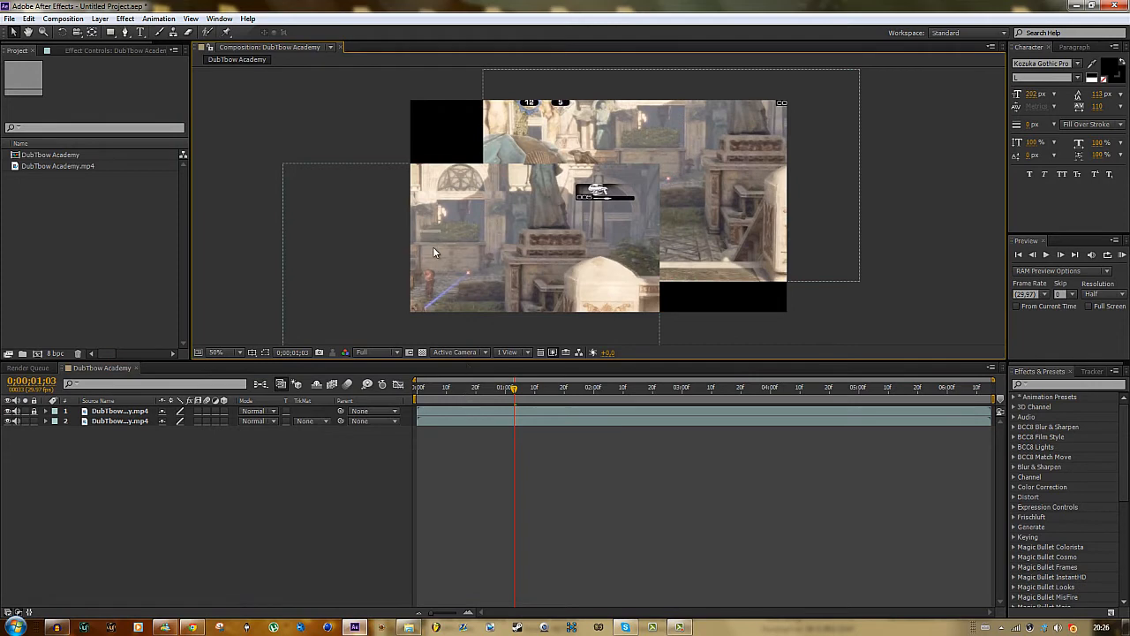
mouse_move(474, 305)
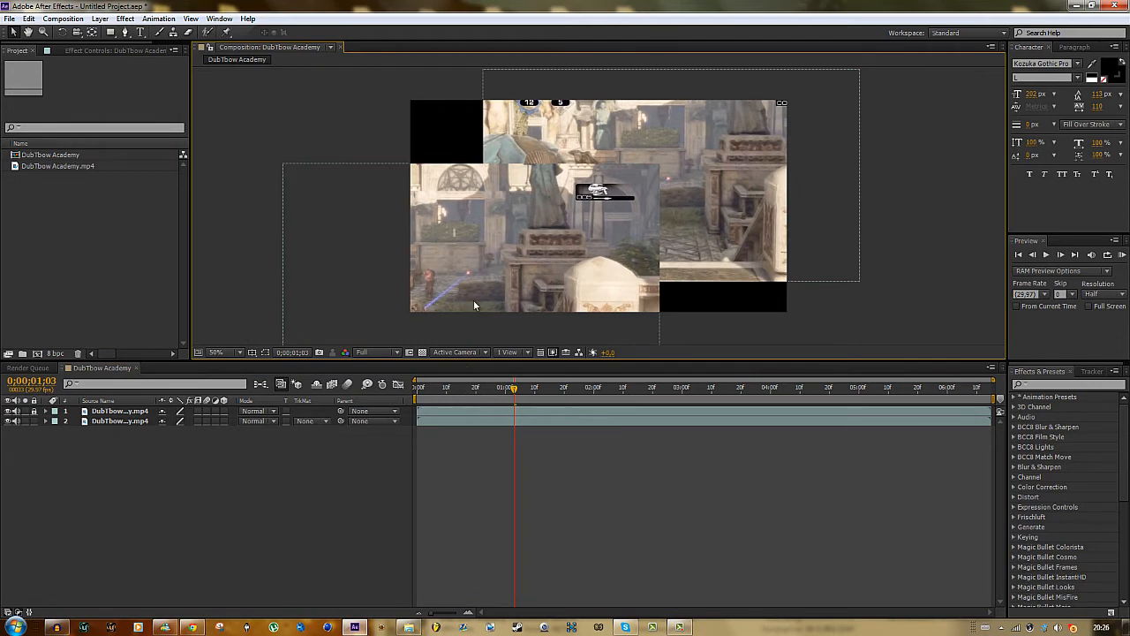
mouse_move(526, 298)
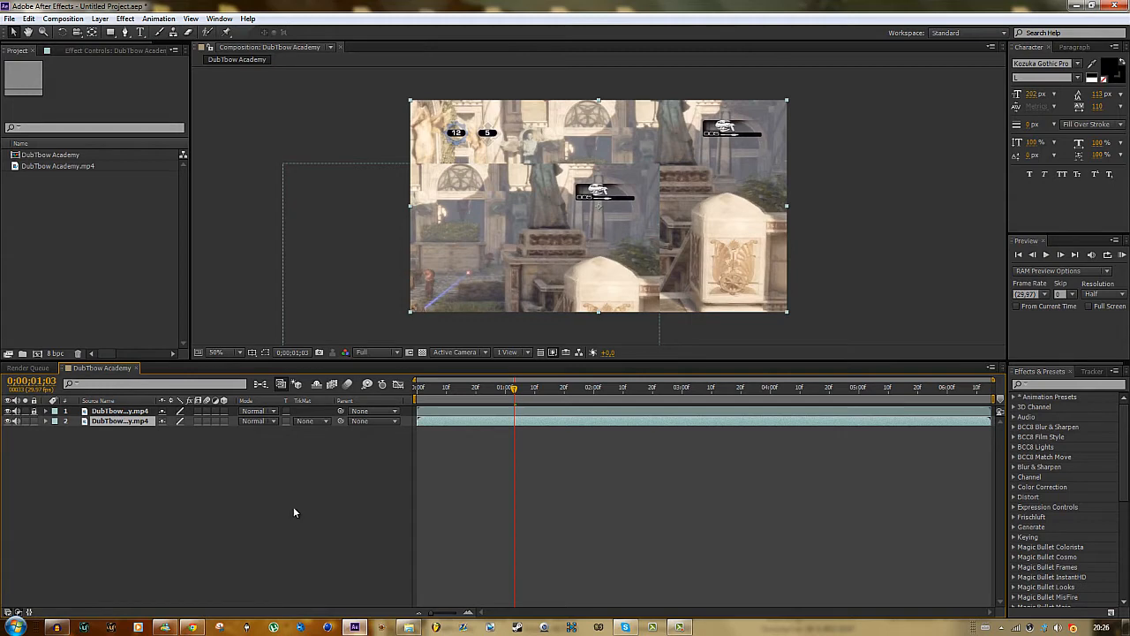
Deselect all layers in the DubTbow Academy timeline
click(119, 410)
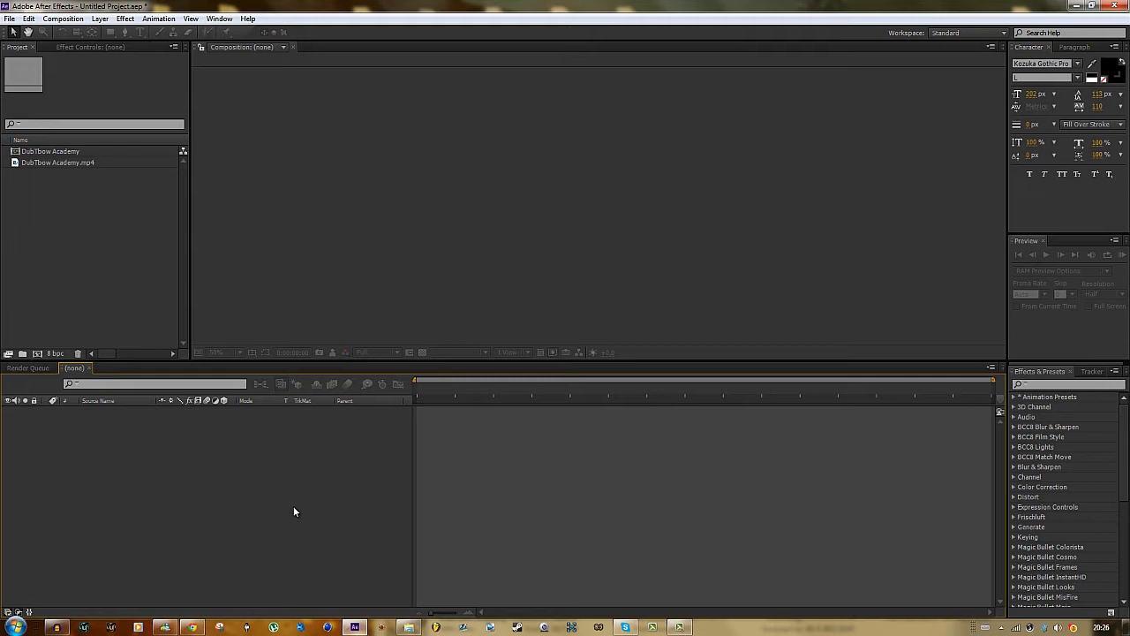
Reopen the DubTbow Academy composition and centre the clip at position 640, 360
double_click(50, 150)
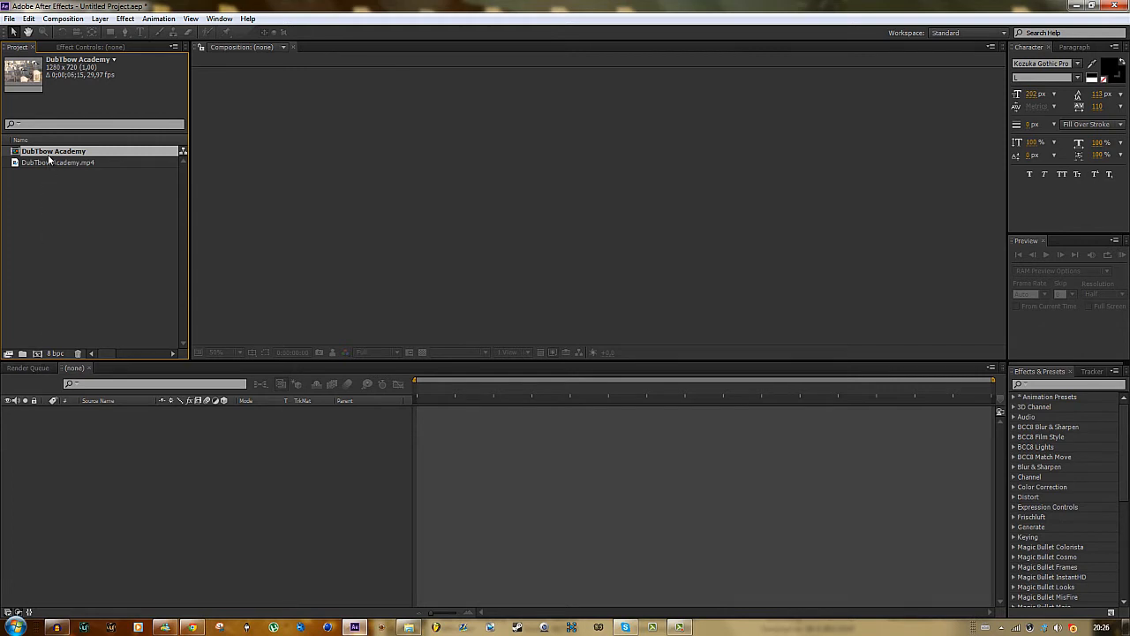
double_click(53, 151)
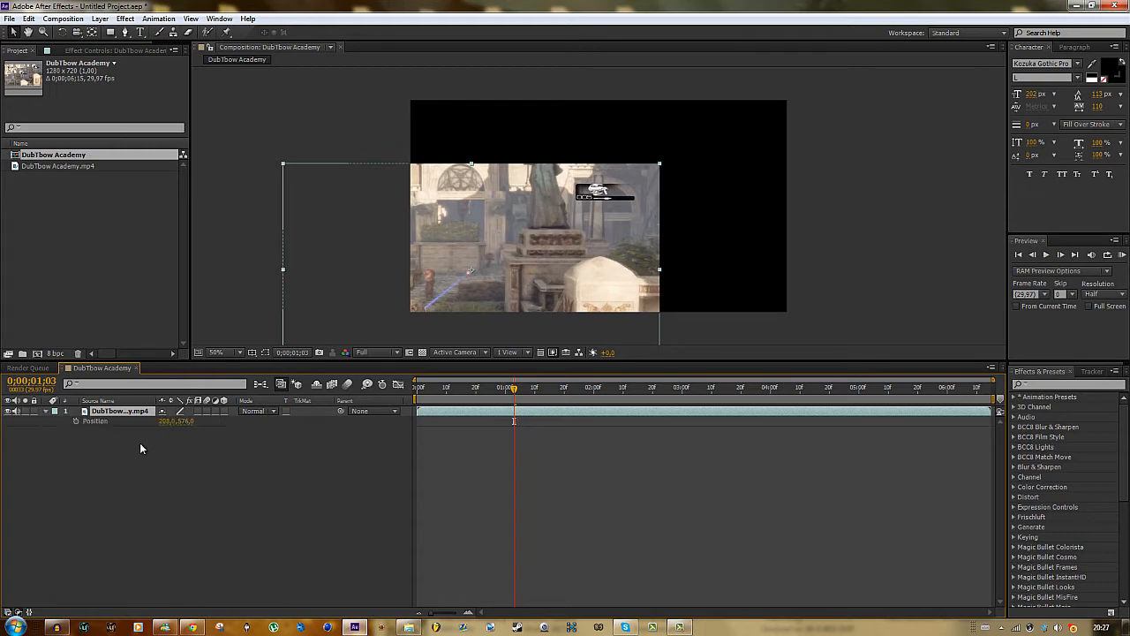
double_click(168, 420)
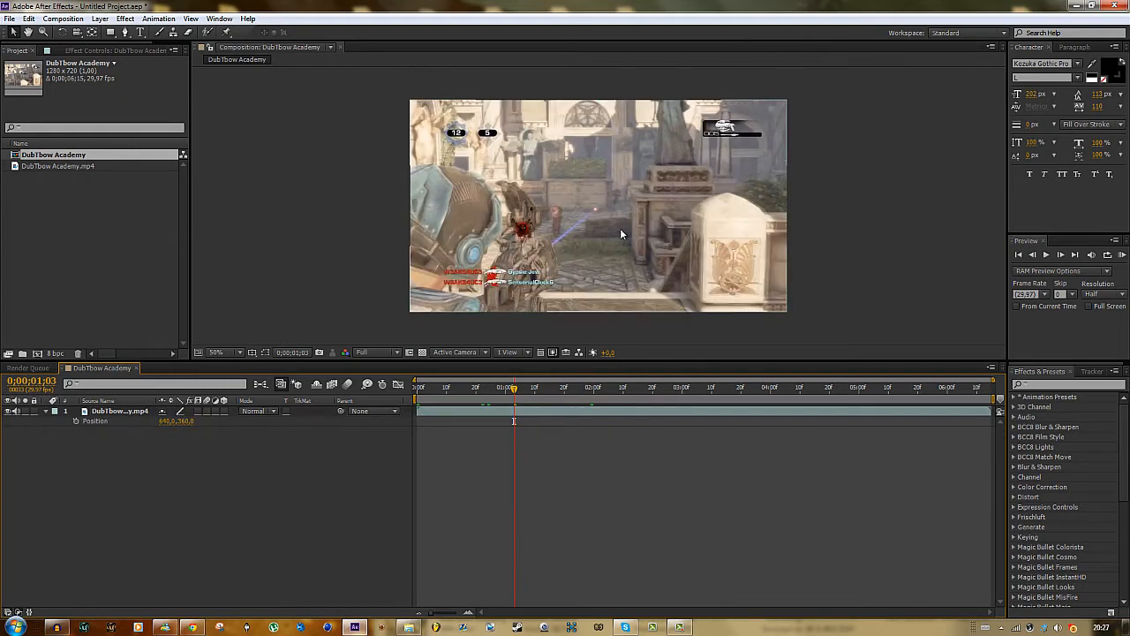
mouse_move(613, 399)
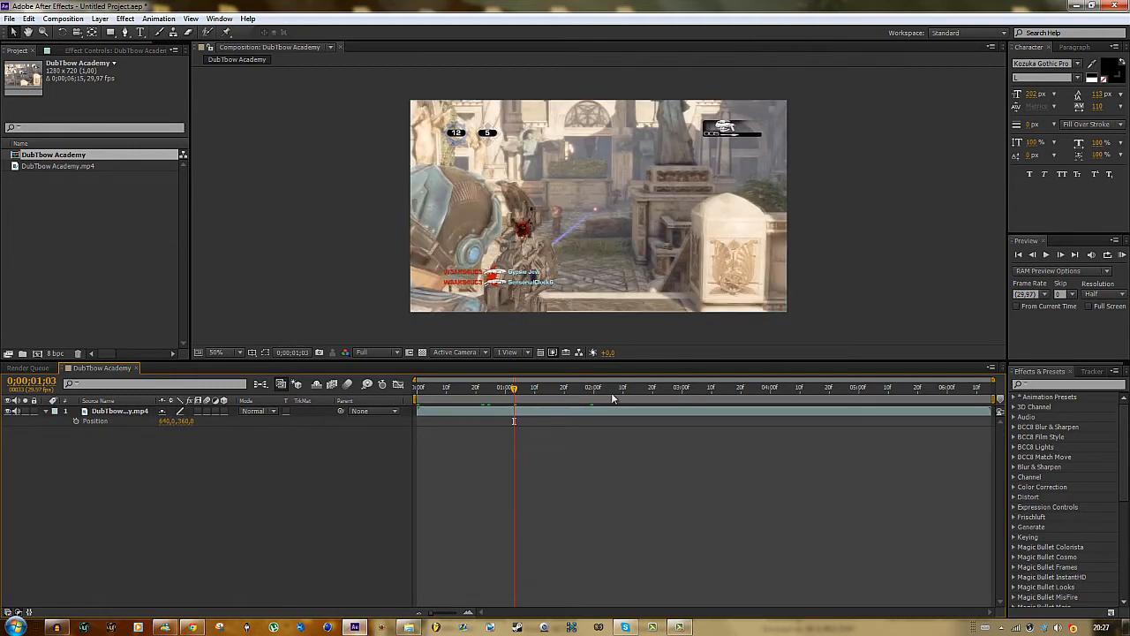
Scrub to around two seconds and RAM-preview the composition
click(579, 387)
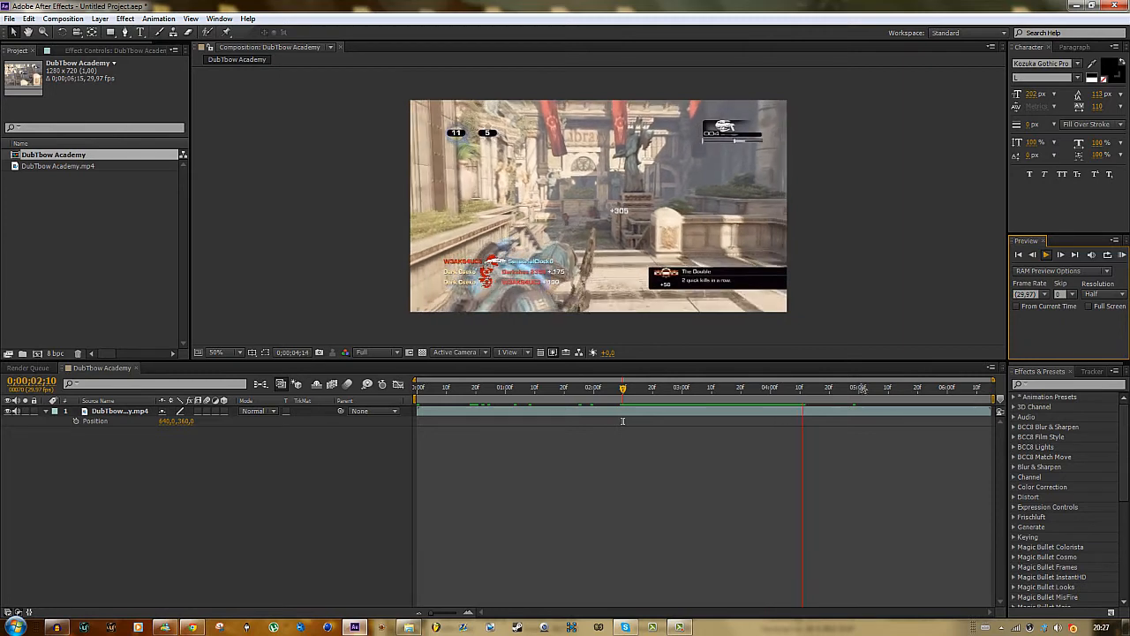
click(1046, 255)
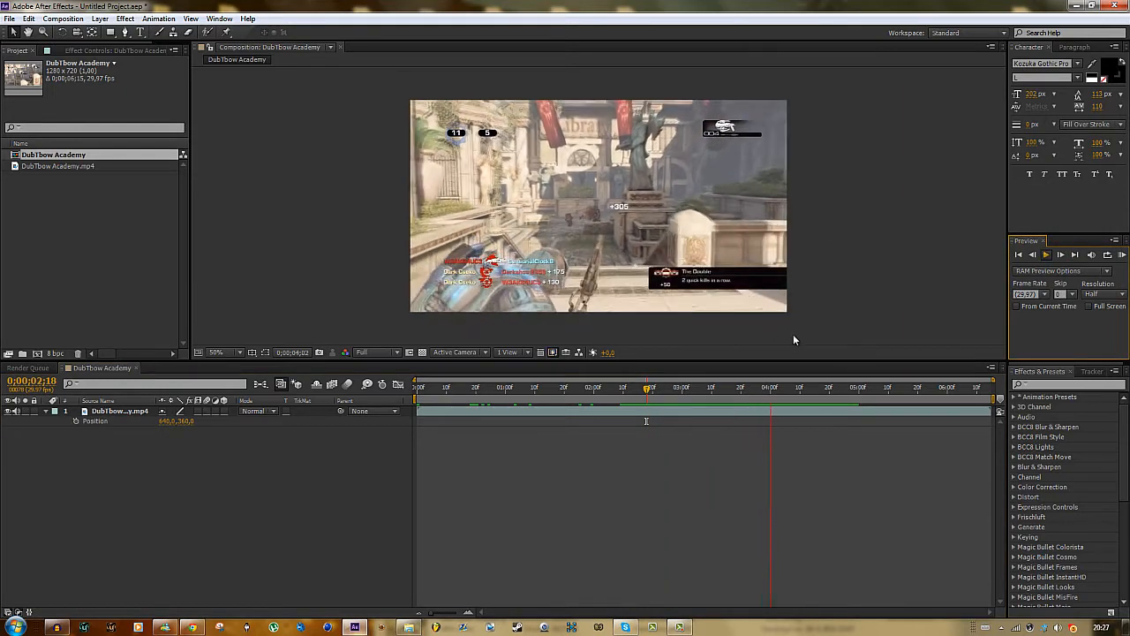
click(837, 387)
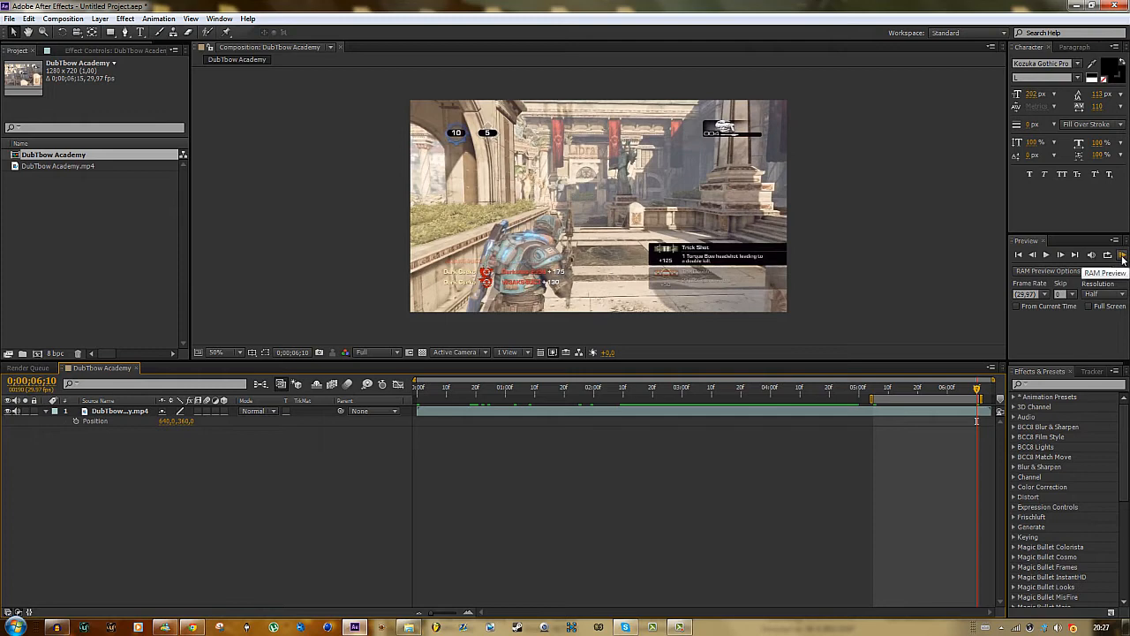
click(1122, 254)
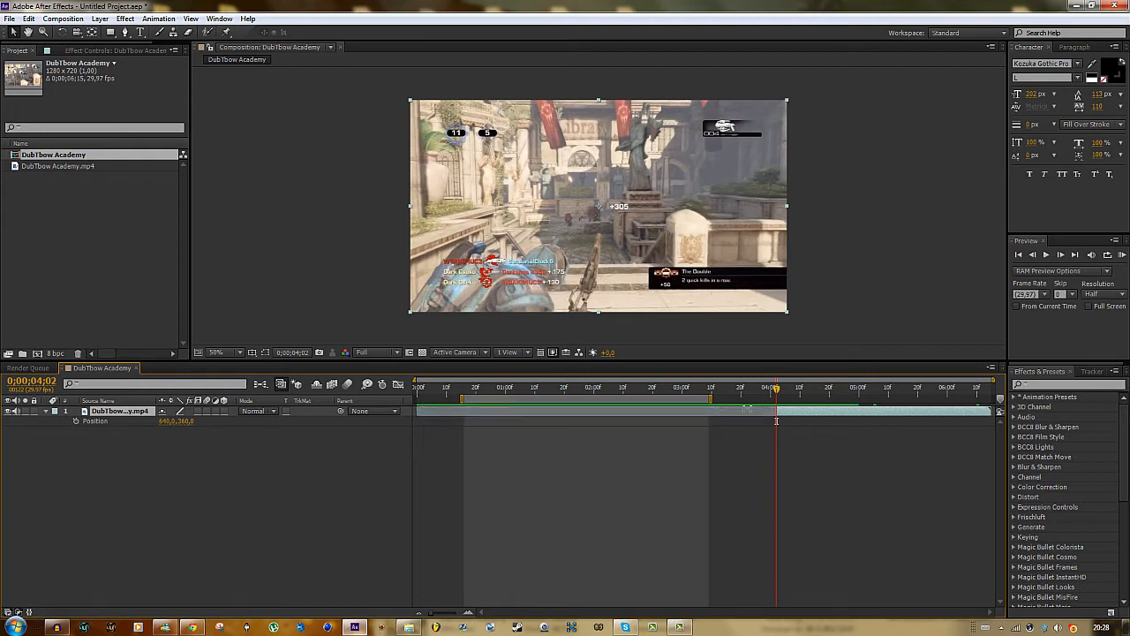
Trim the gameplay layer to a short stretch near four seconds, then return to about one second
drag(776, 389, 819, 388)
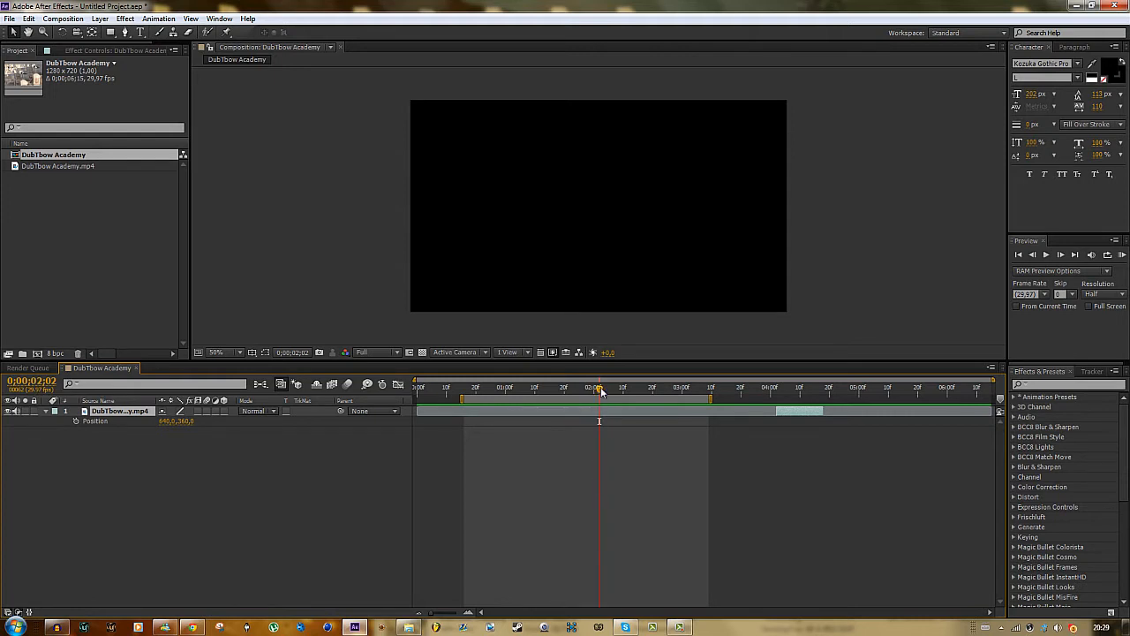
mouse_move(599, 388)
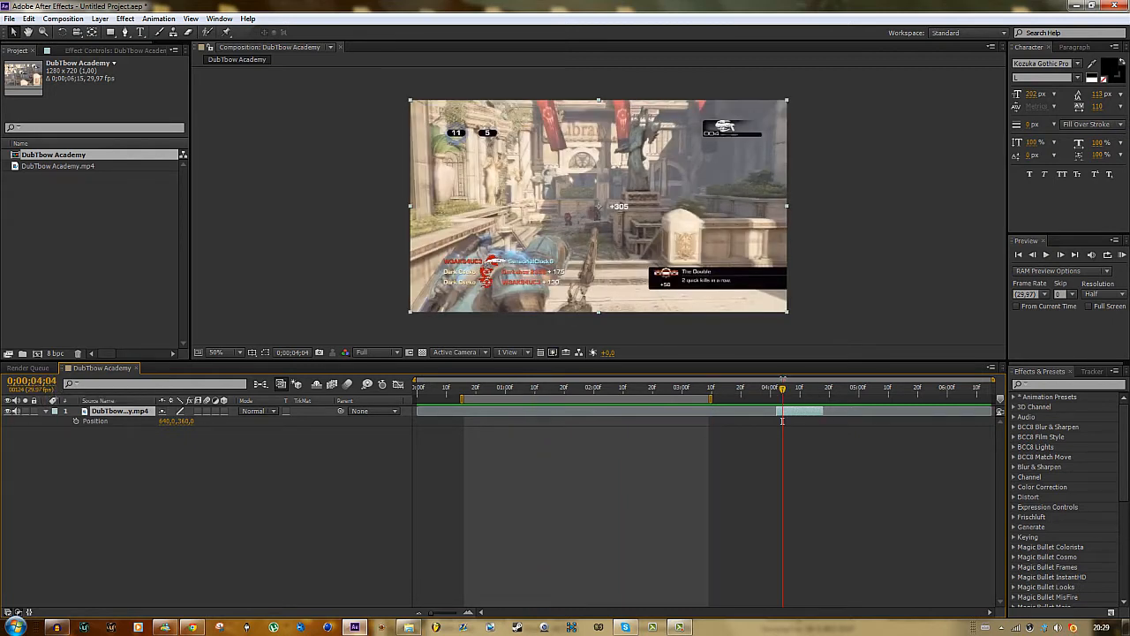
click(542, 387)
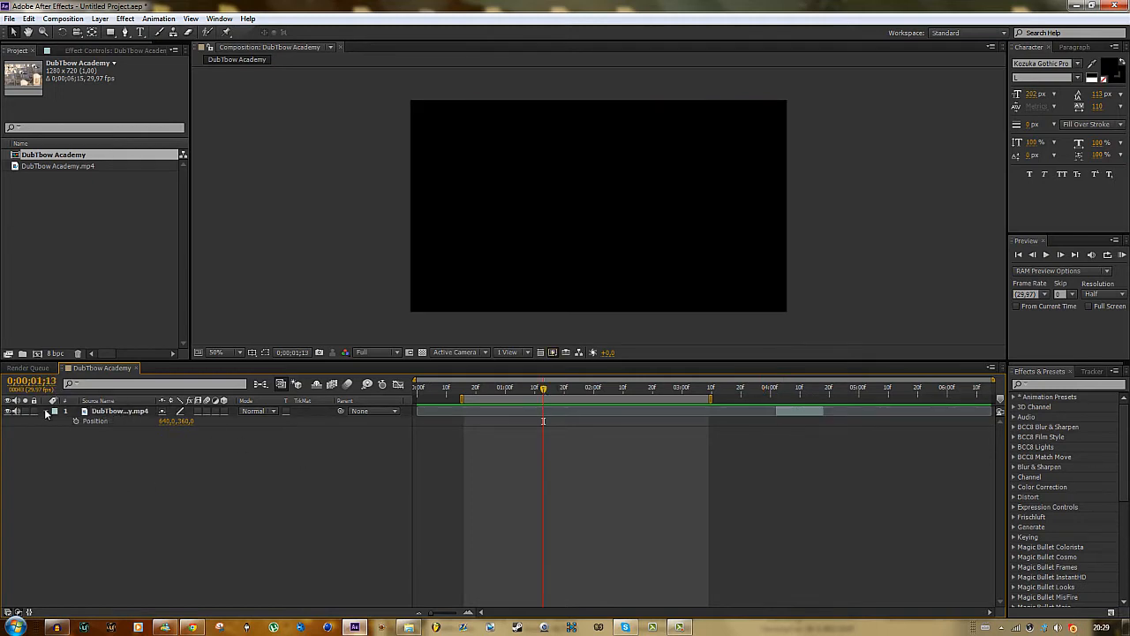
click(75, 411)
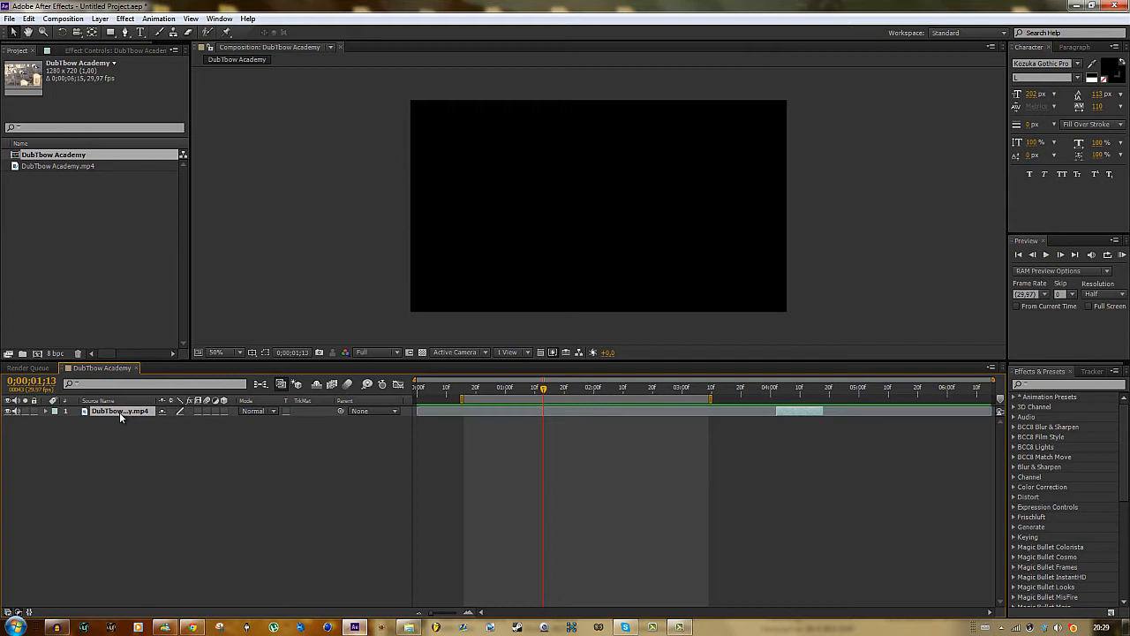
click(46, 410)
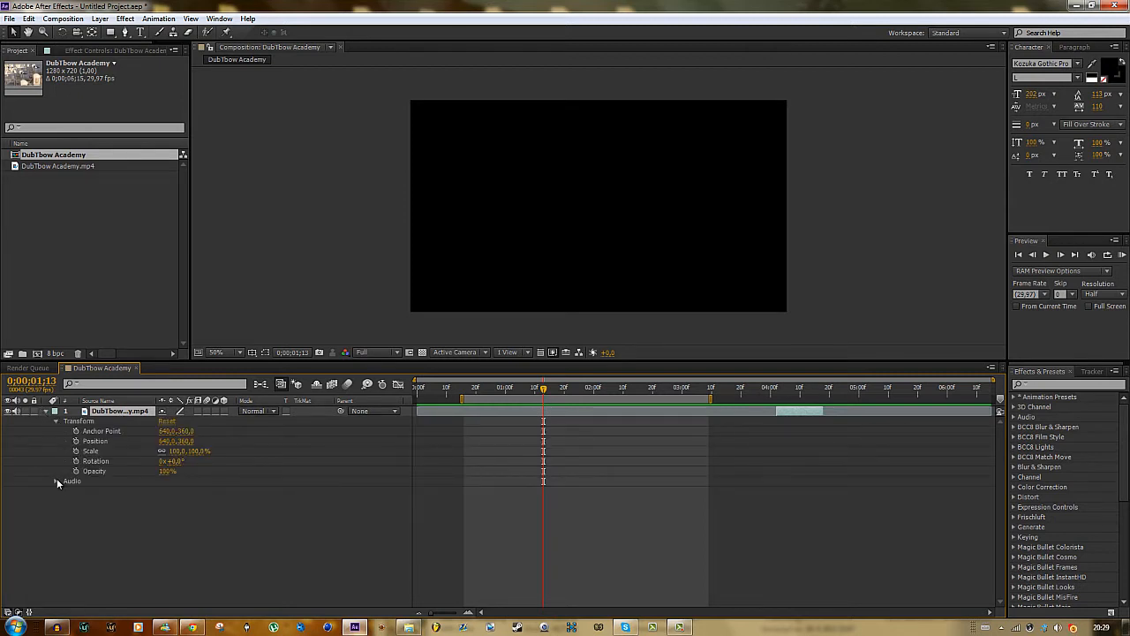
click(56, 481)
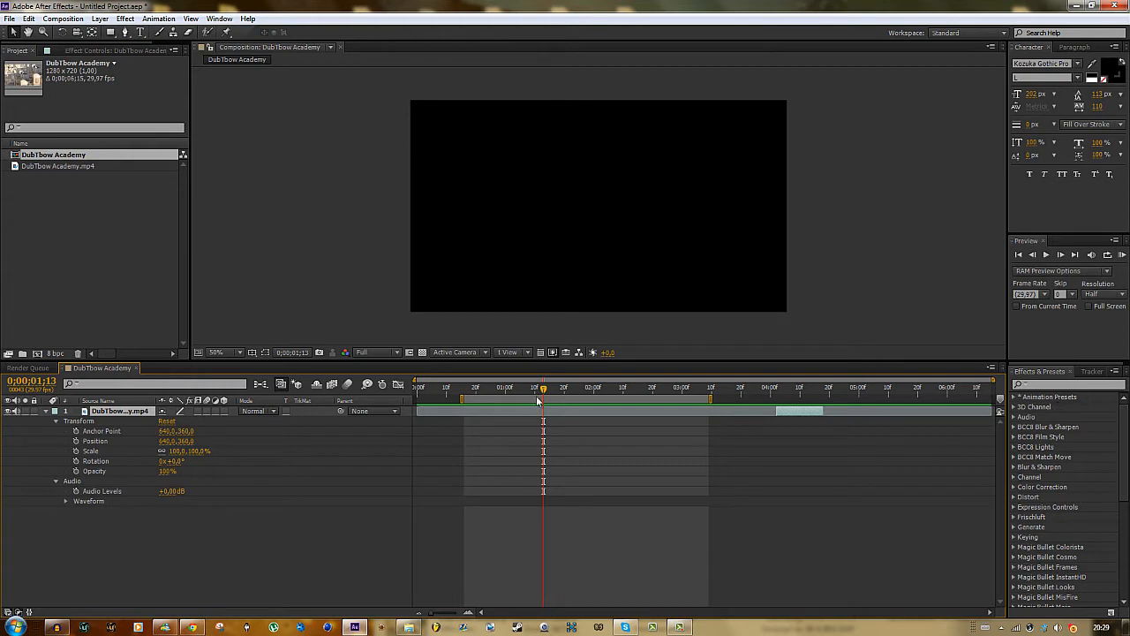
mouse_move(71, 431)
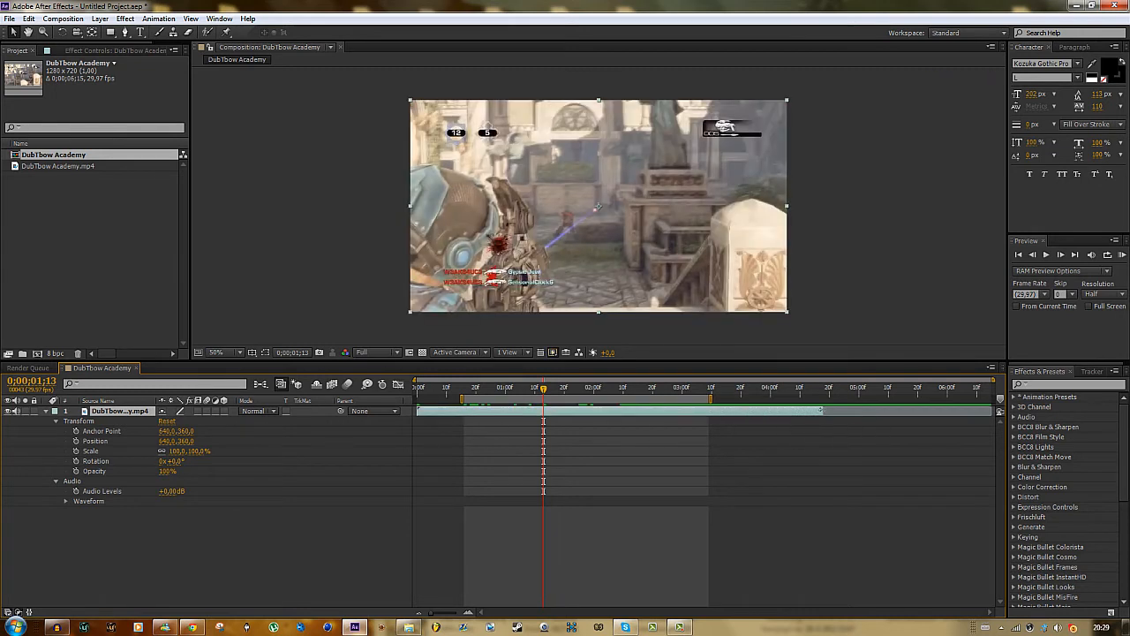
click(538, 387)
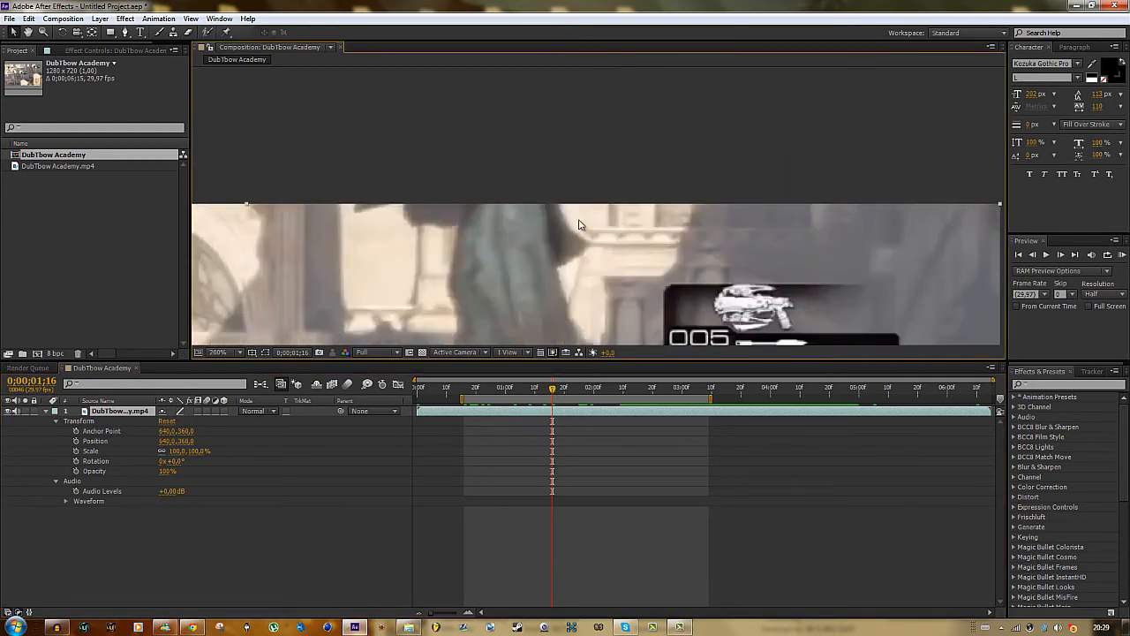
click(219, 351)
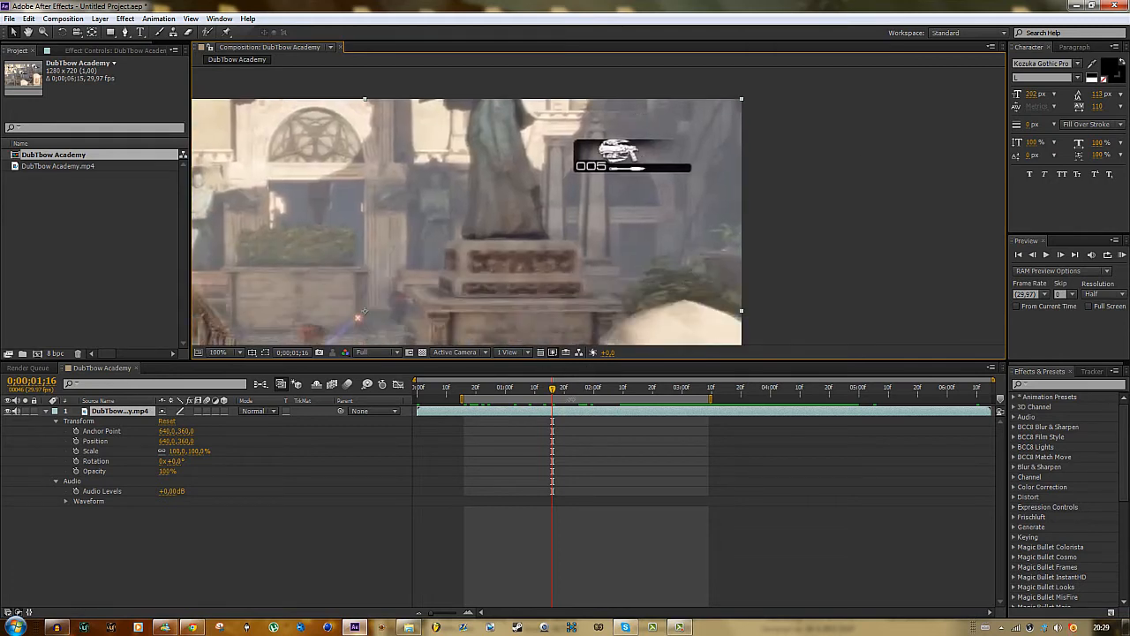
double_click(176, 450)
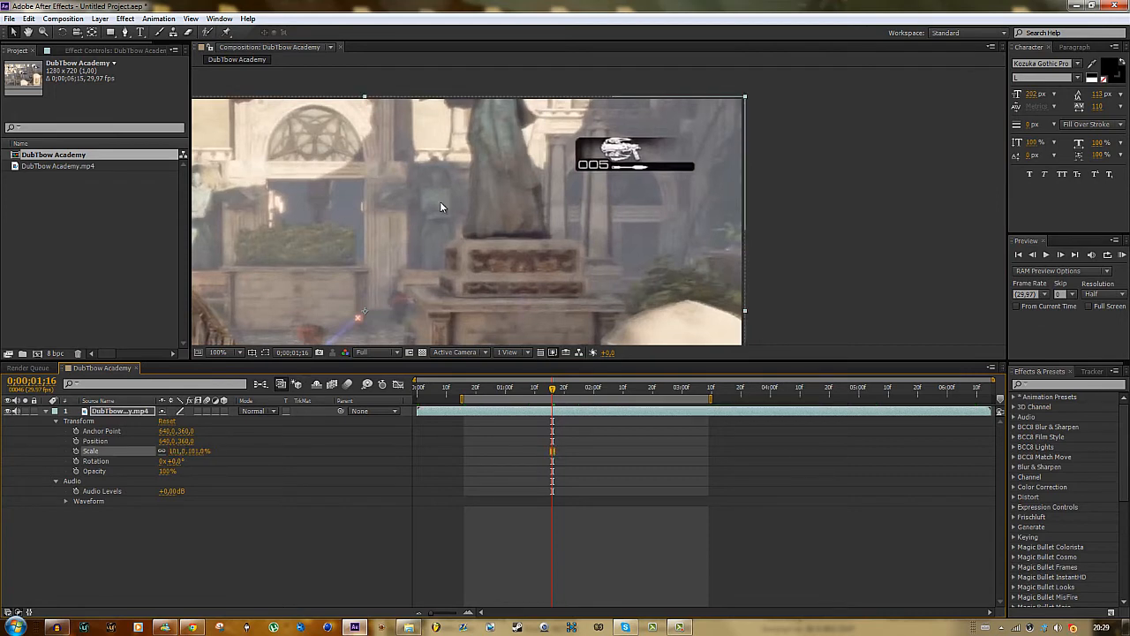
mouse_move(185, 477)
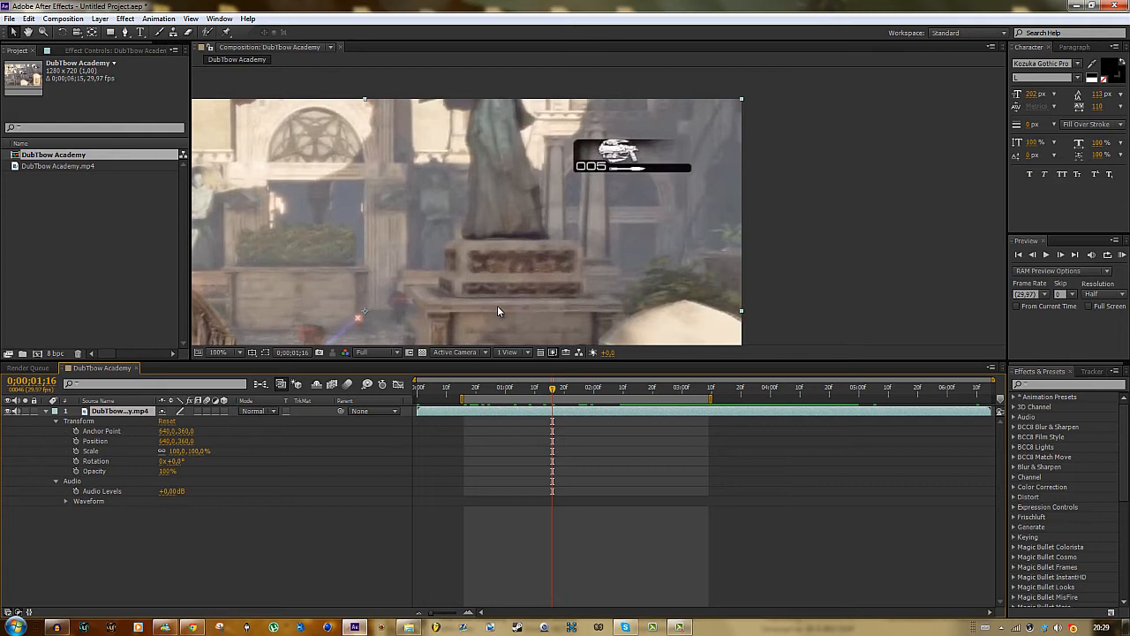
click(57, 421)
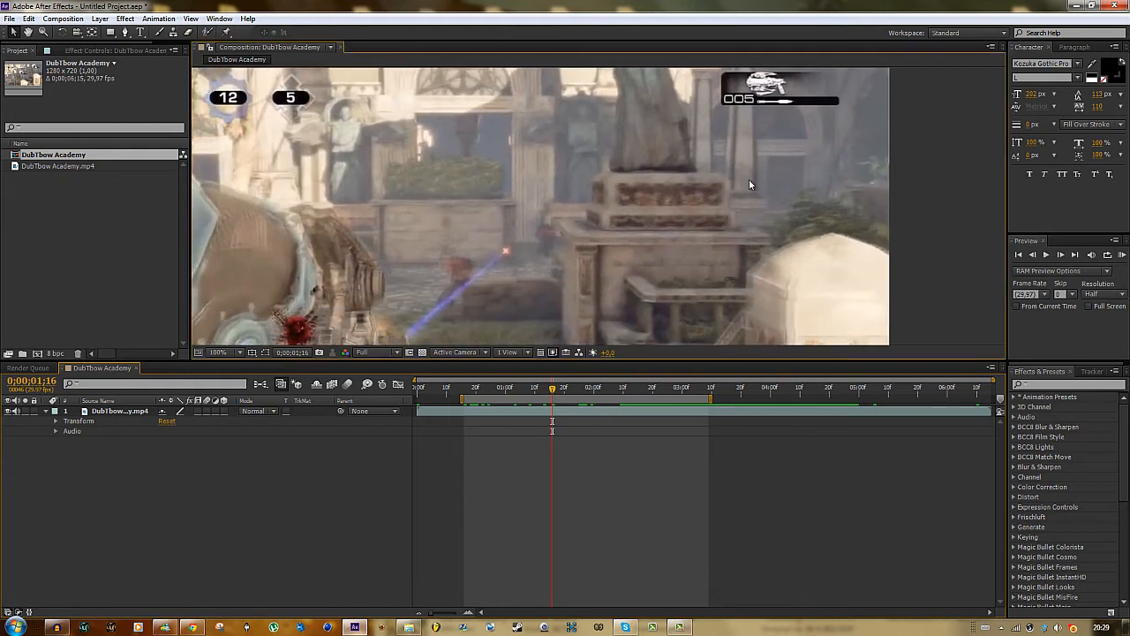
click(219, 352)
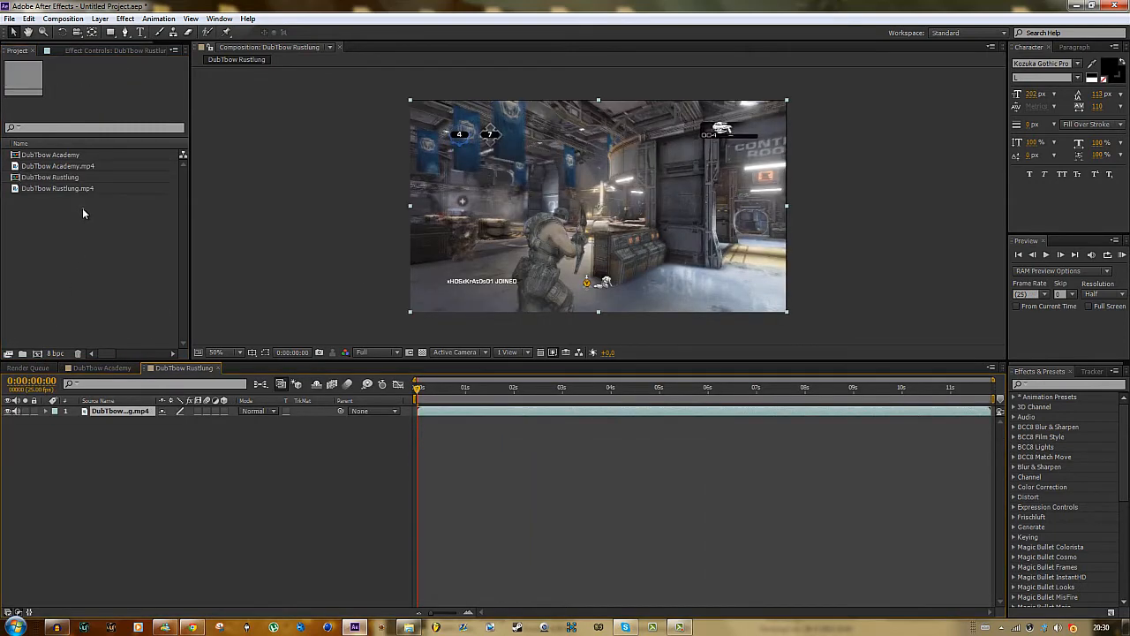
mouse_move(75, 206)
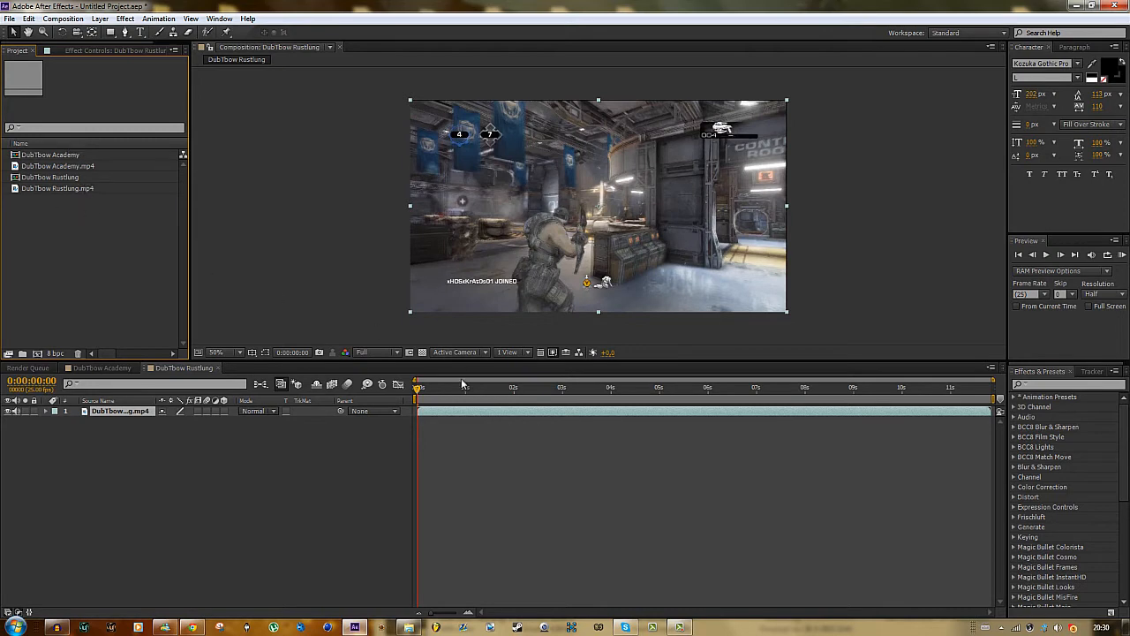
Move to 1:24 in the Rustlung comp, scale it to 101%, and return to DubTbow Academy
drag(415, 387, 513, 387)
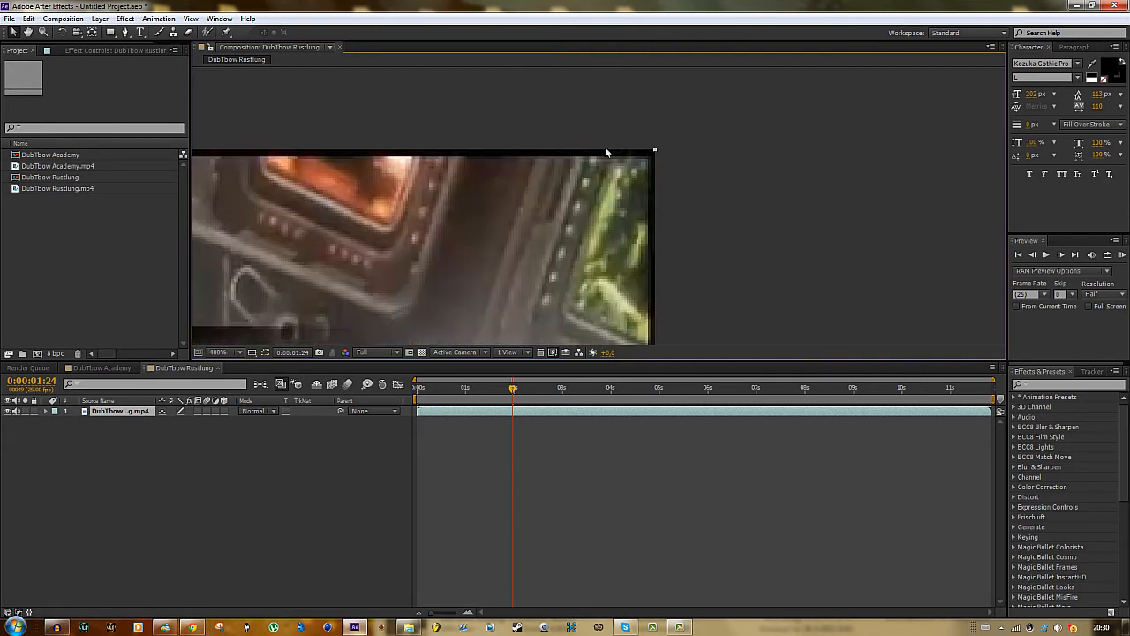
click(218, 351)
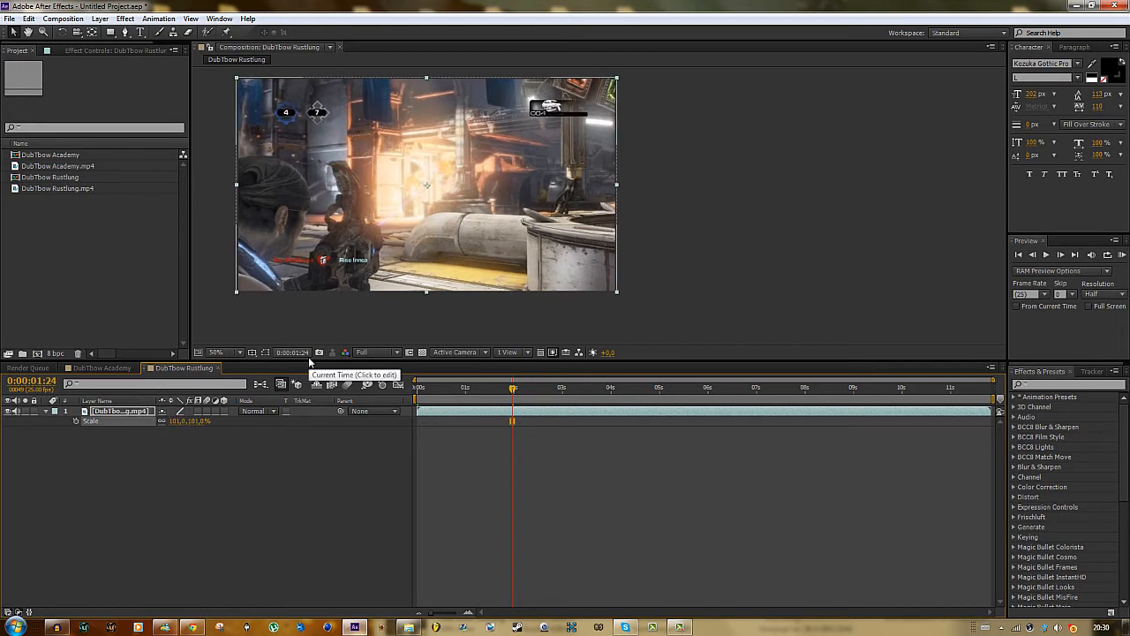
click(218, 353)
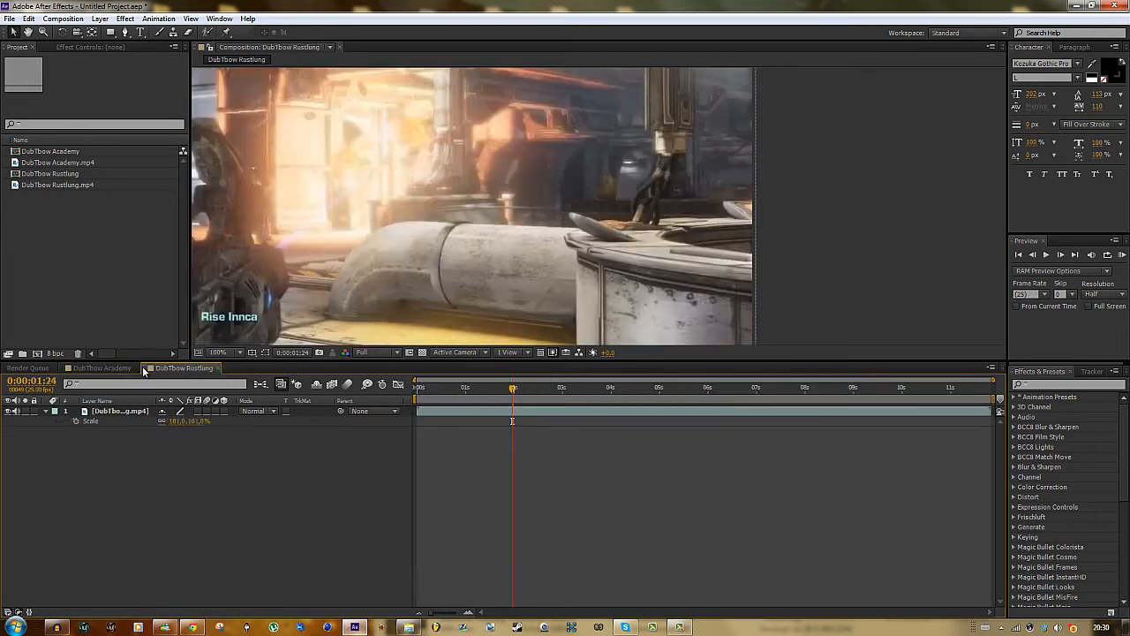
click(99, 368)
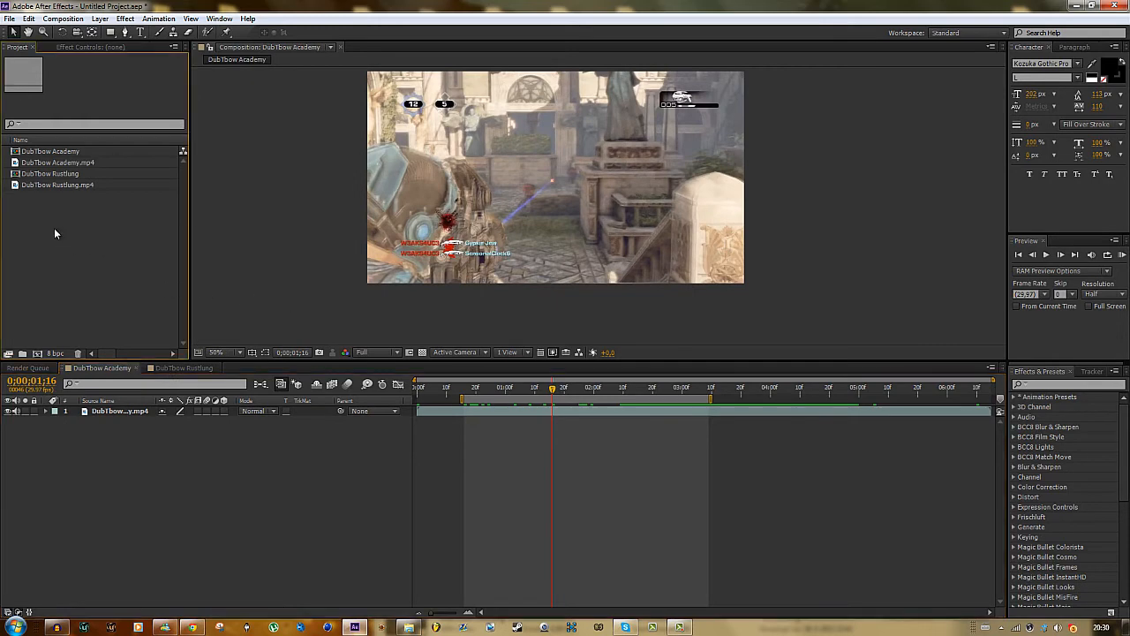
Create a 1280×720, 29.97 fps composition named 'Main comp'
right_click(55, 233)
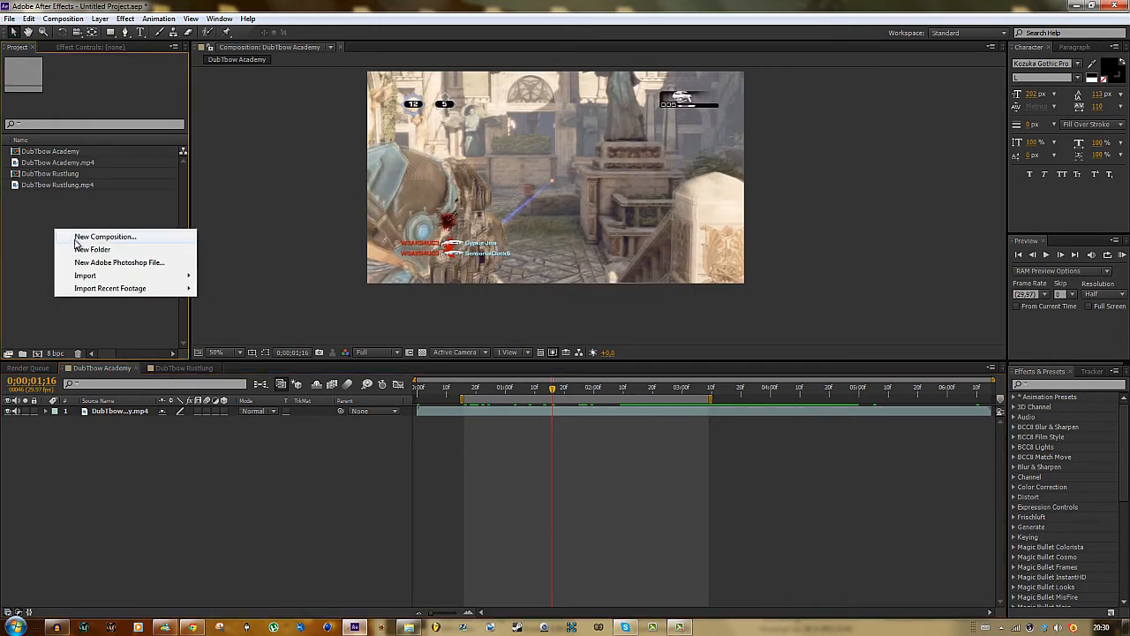
click(104, 235)
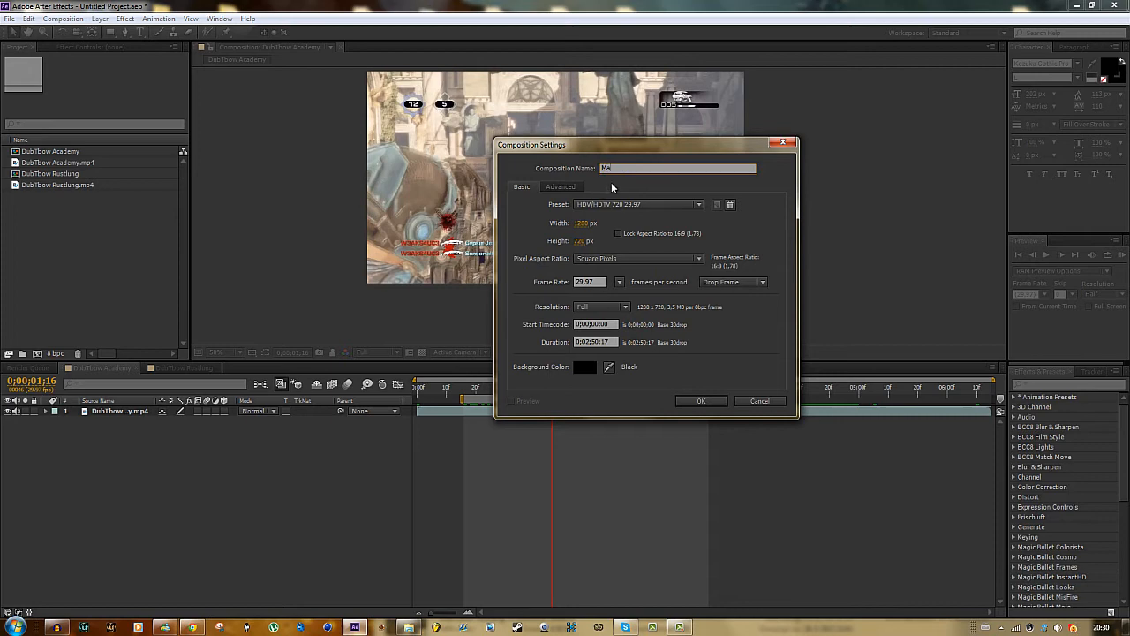
text(Main comp)
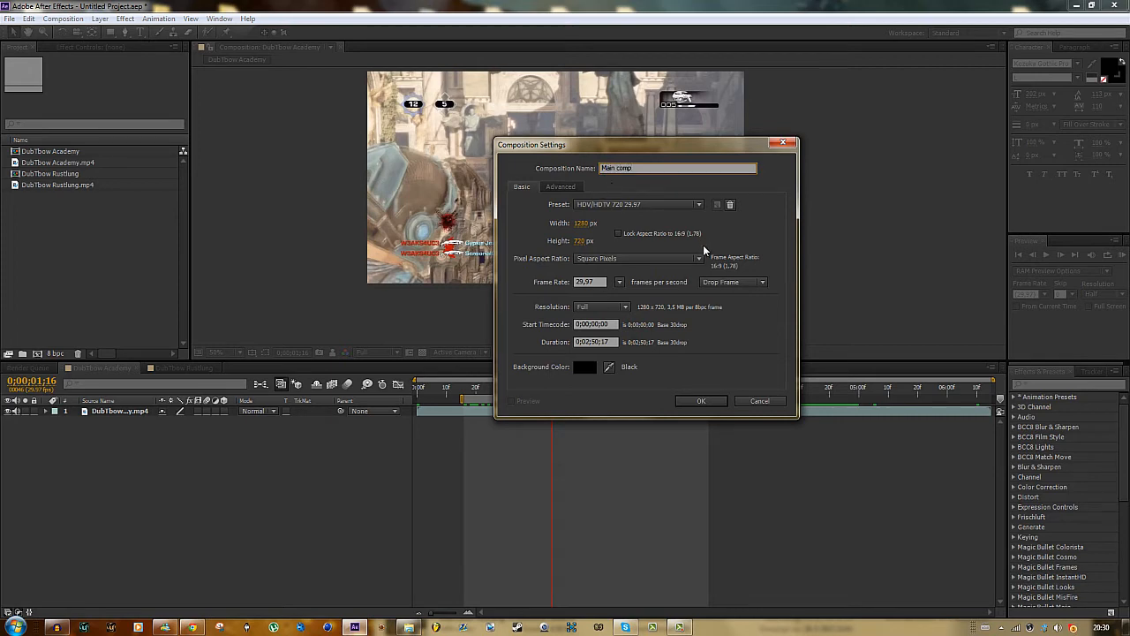
click(701, 401)
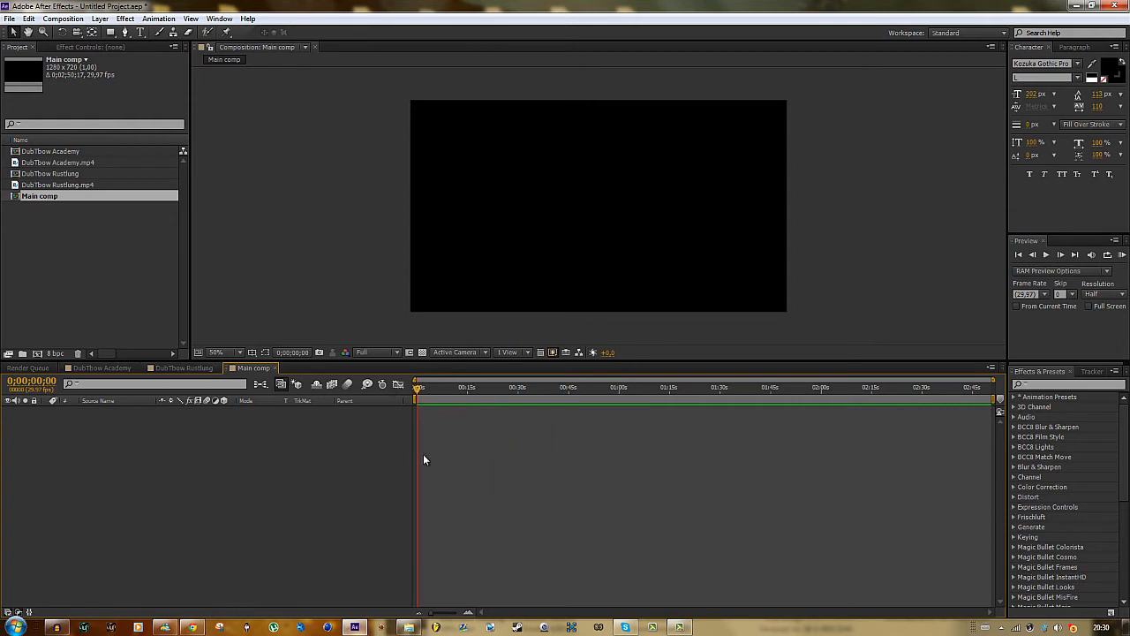
mouse_move(443, 397)
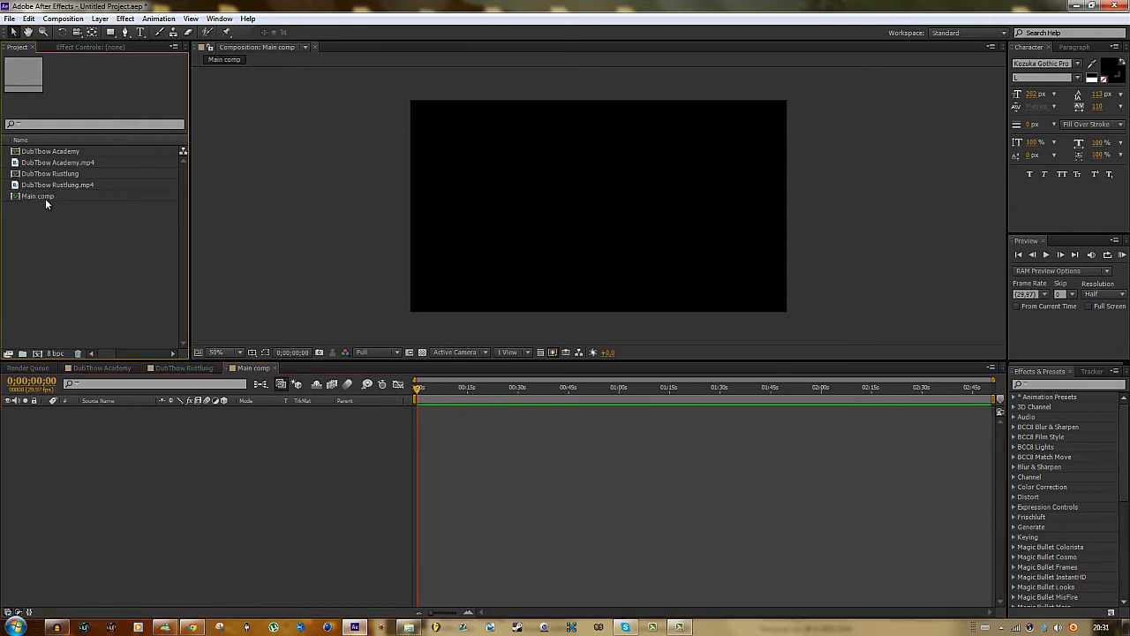
mouse_move(44, 183)
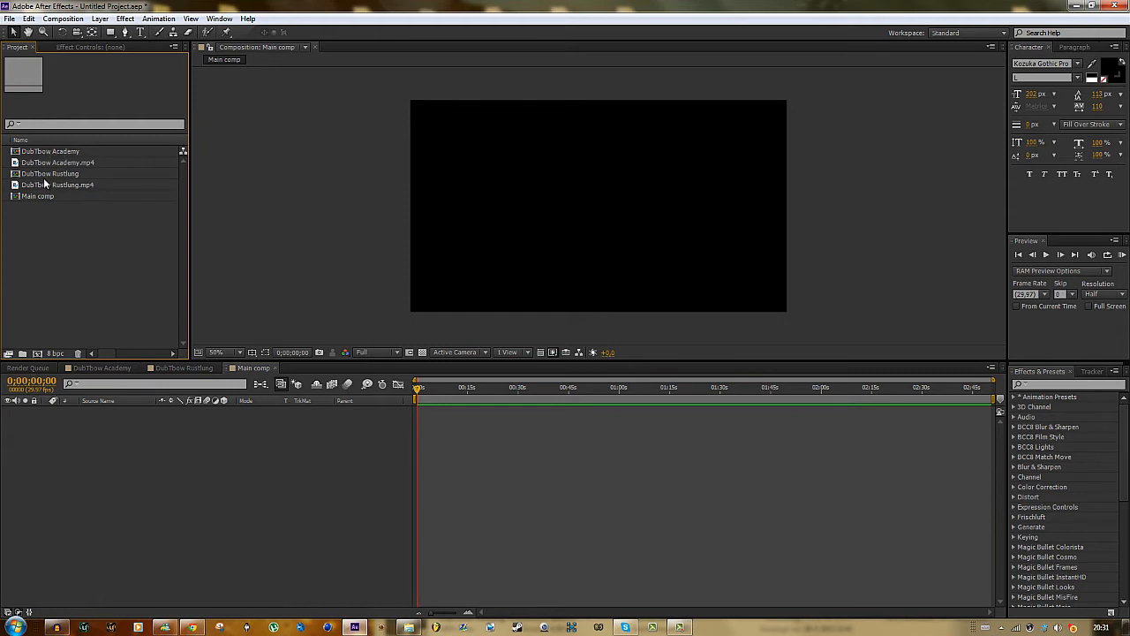
mouse_move(75, 220)
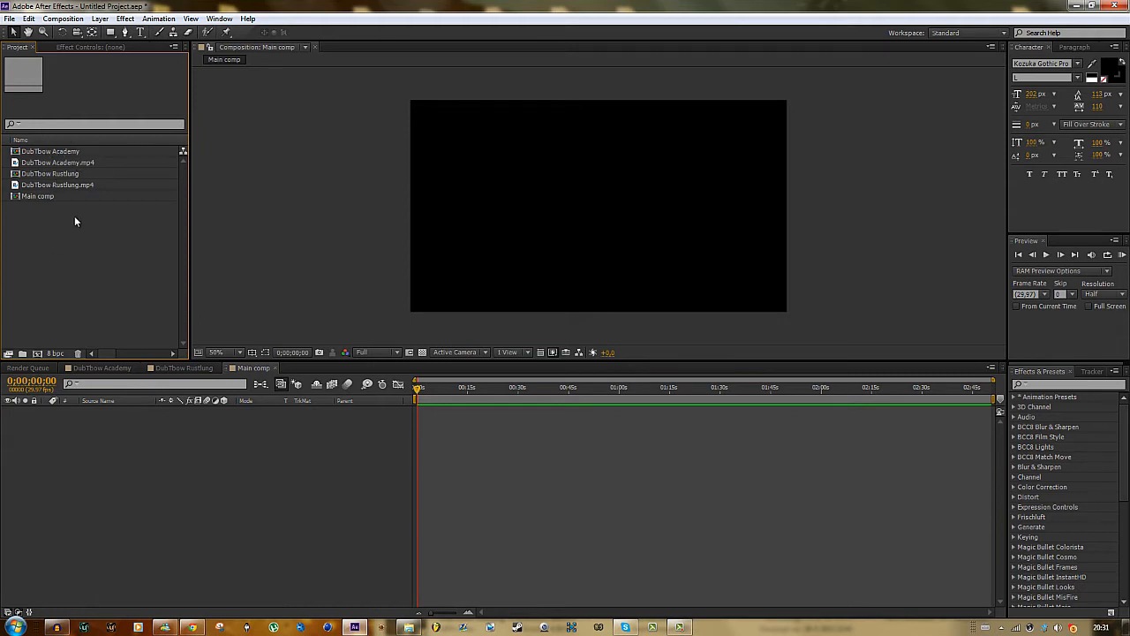
Add a 'Raw Footage' project folder and select both DubTbow compositions to file them
right_click(76, 221)
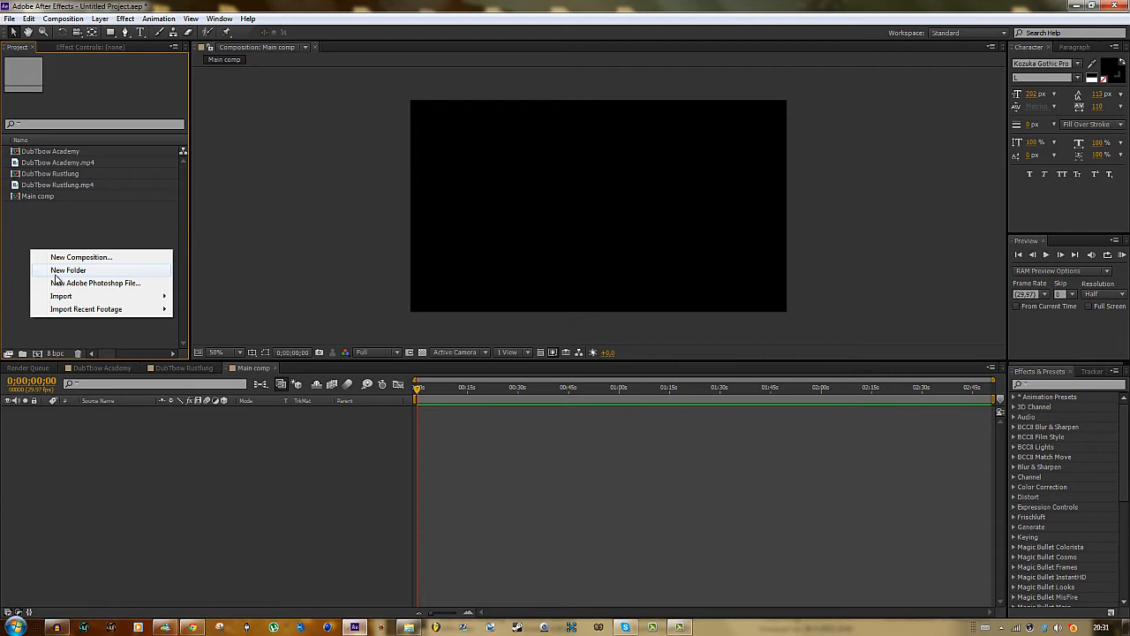
click(68, 270)
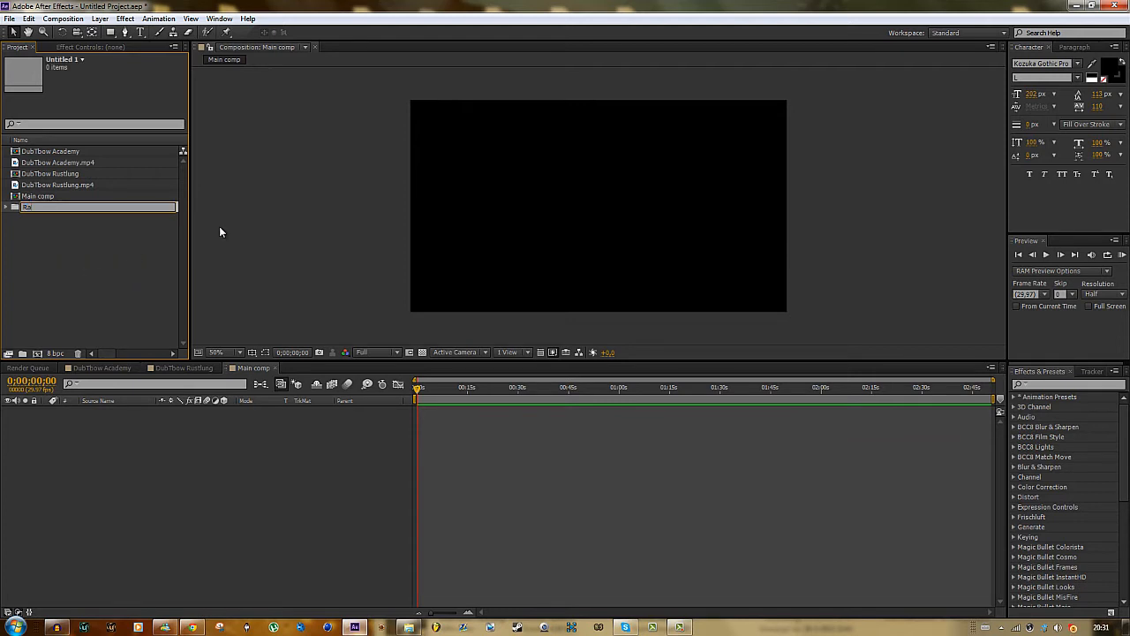
text(Raw Footage)
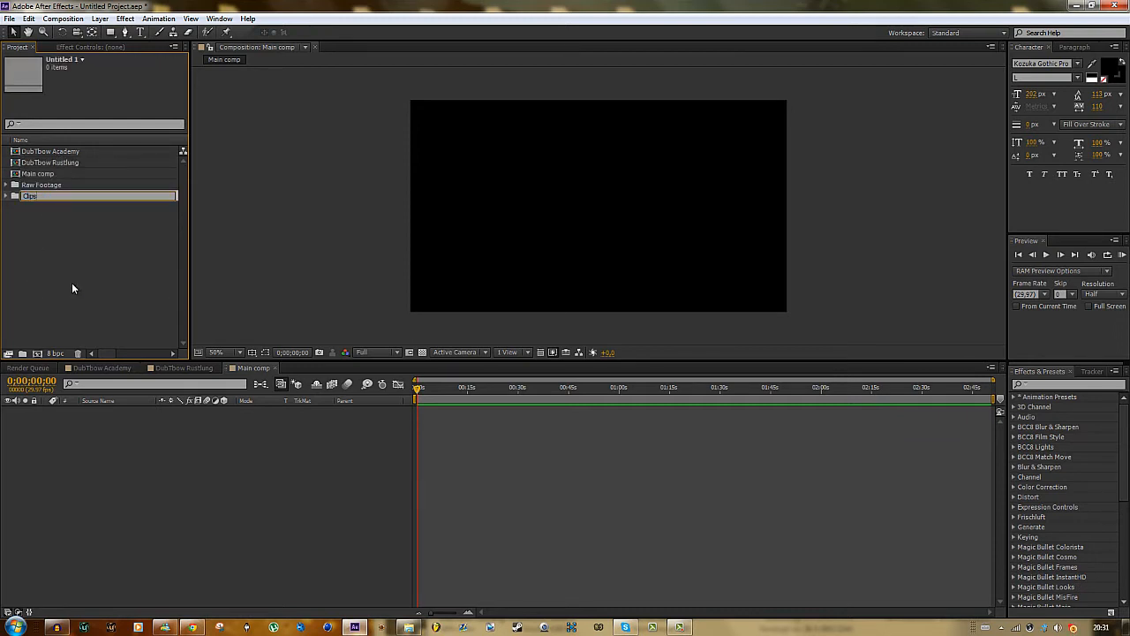
click(50, 151)
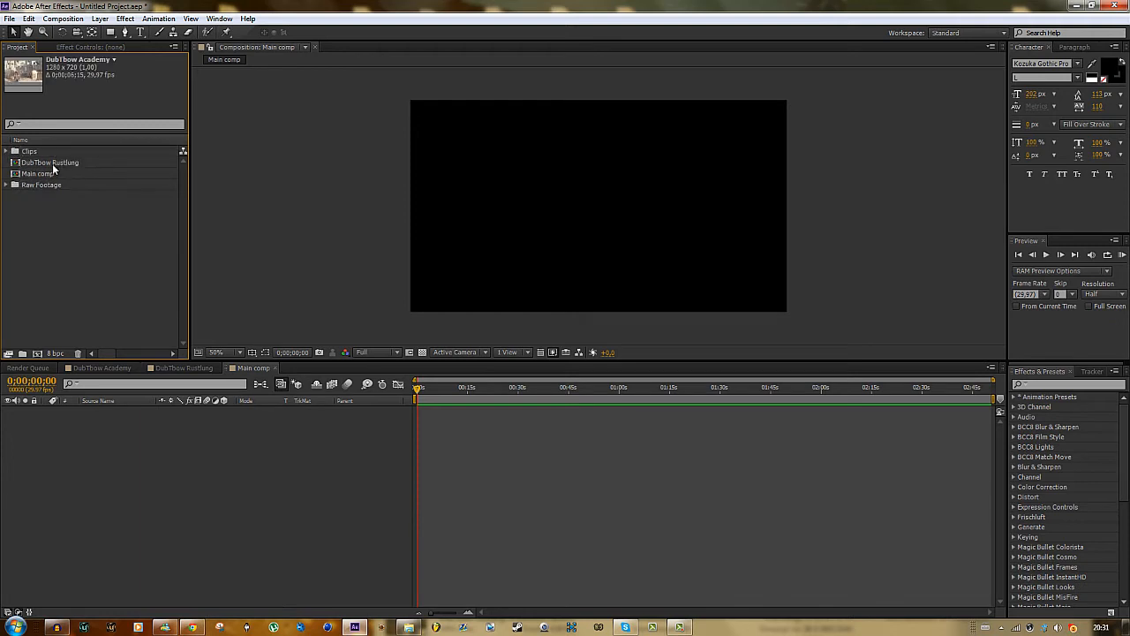
click(7, 151)
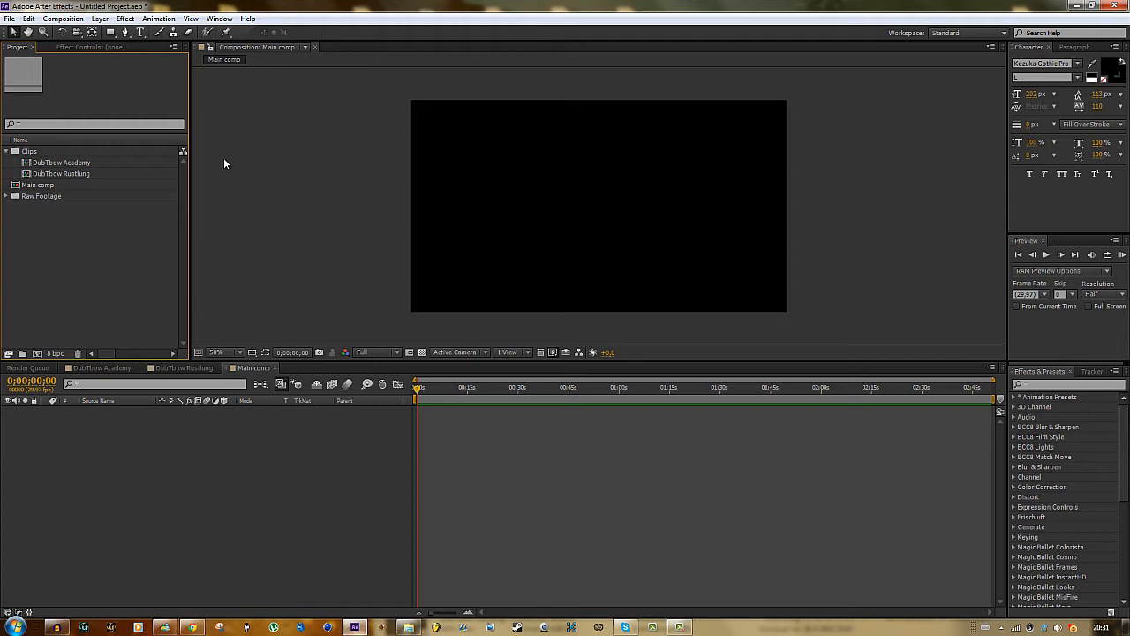
mouse_move(328, 219)
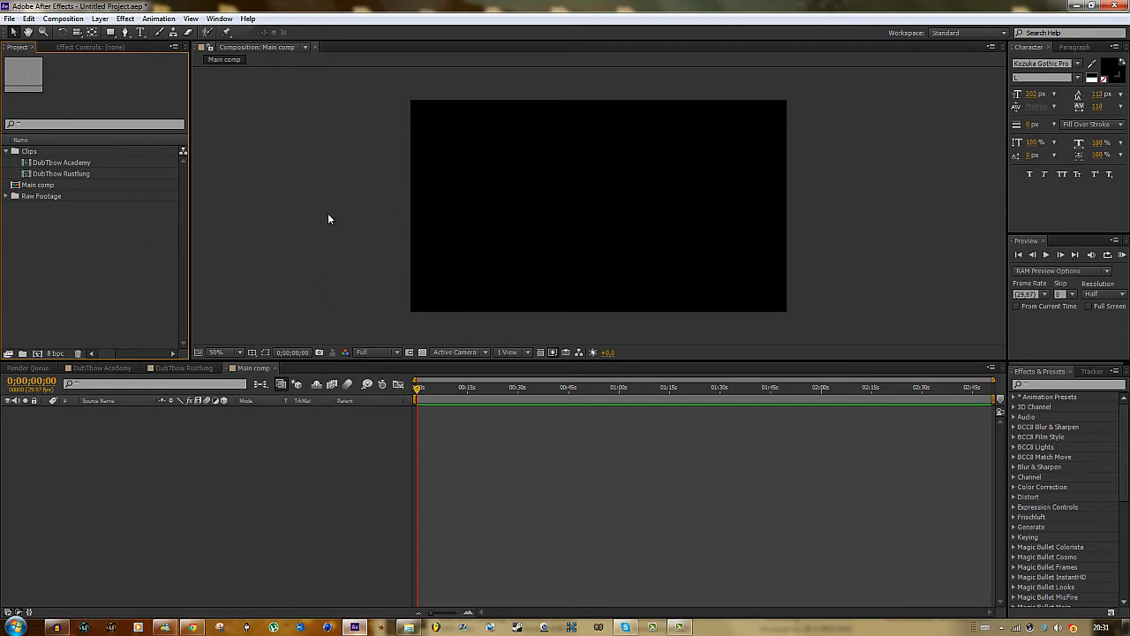
click(532, 386)
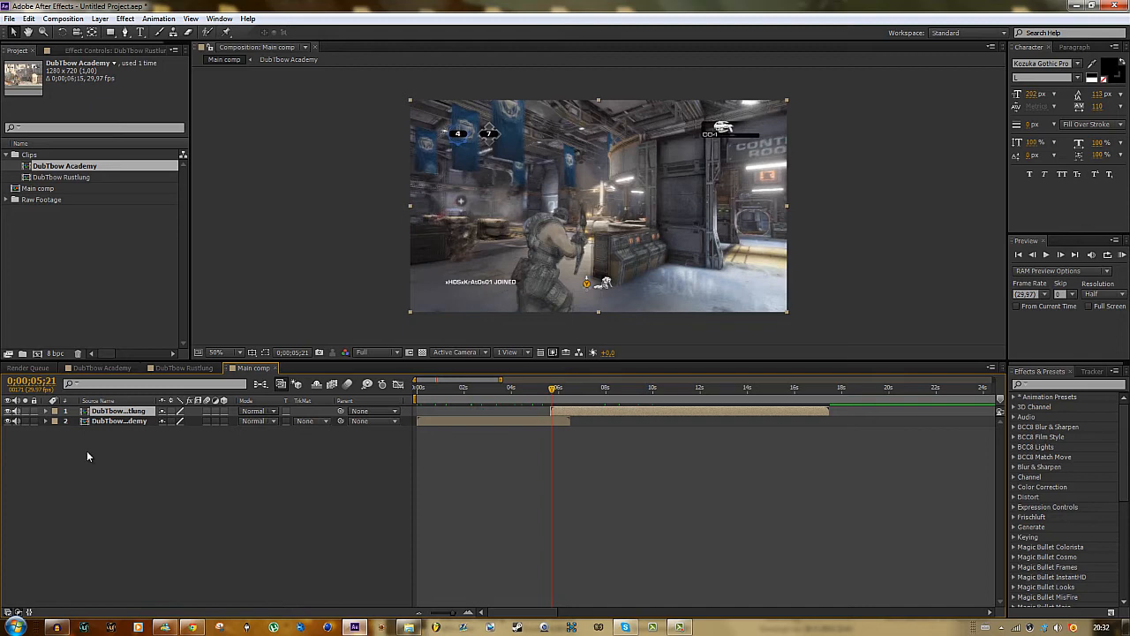
Reveal the Rustlung layer's Opacity and move the playhead later to finish the fade
click(45, 411)
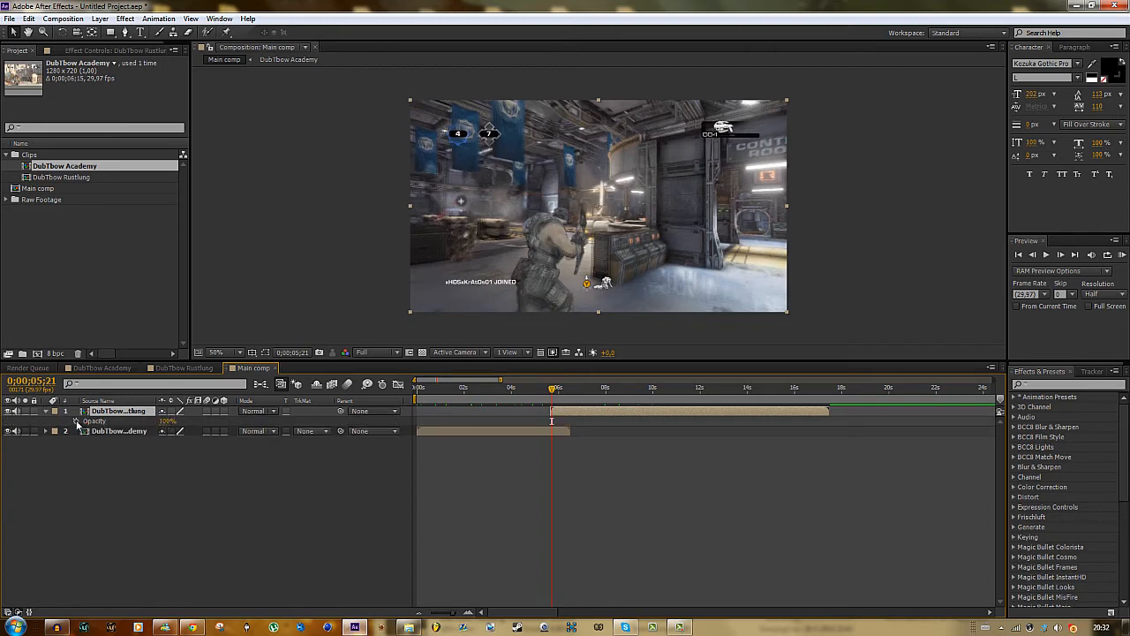
mouse_move(78, 431)
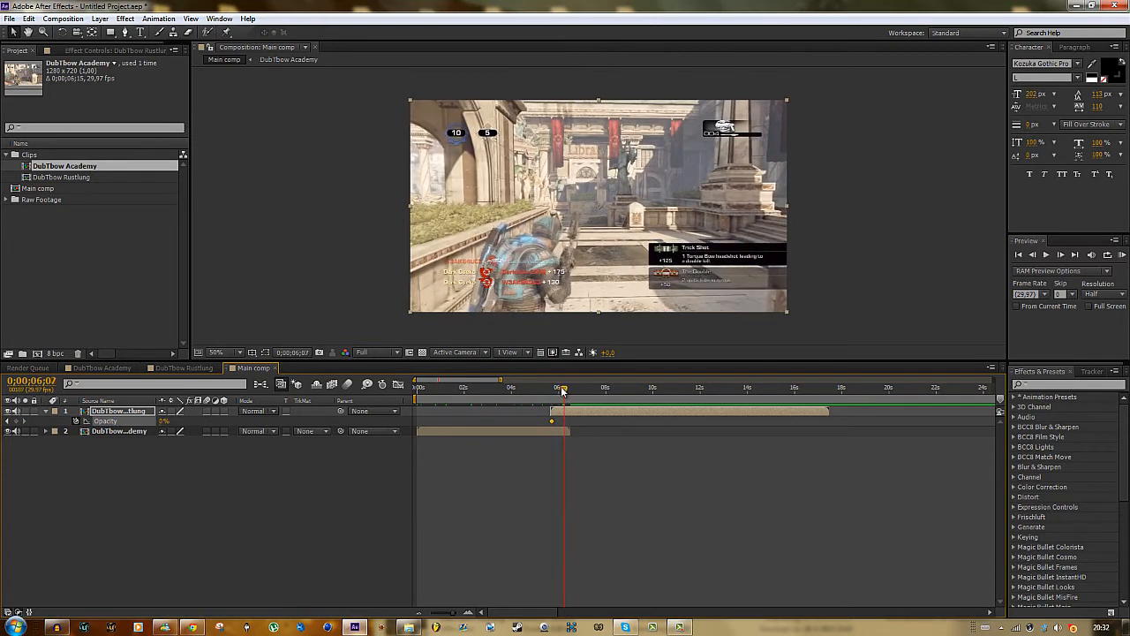
drag(563, 387, 558, 387)
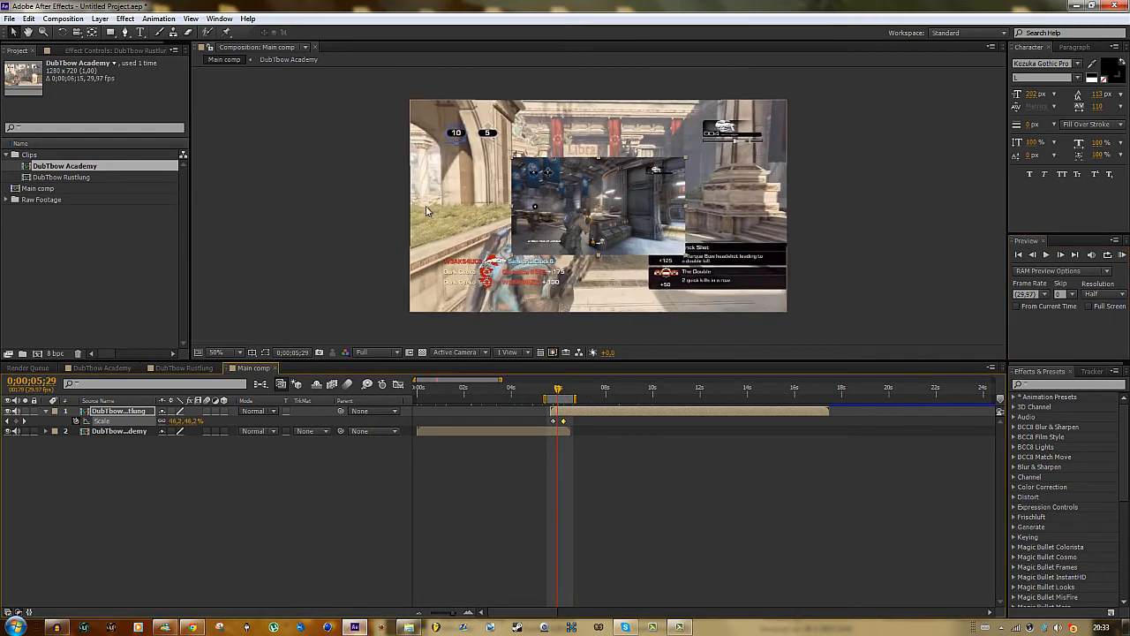
mouse_move(377, 252)
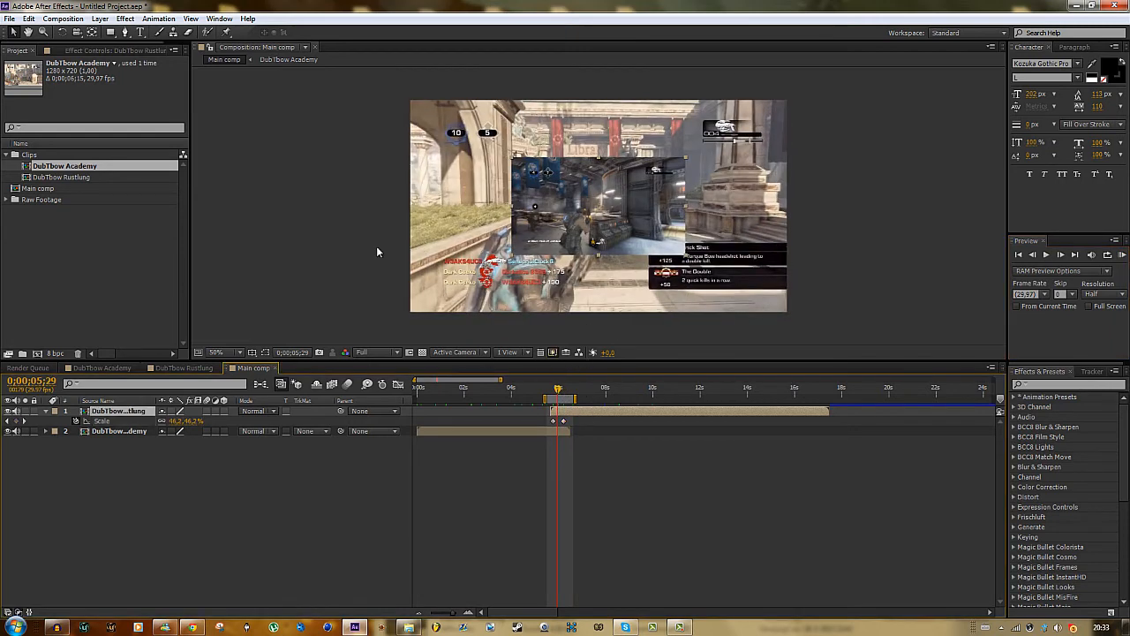
mouse_move(207, 407)
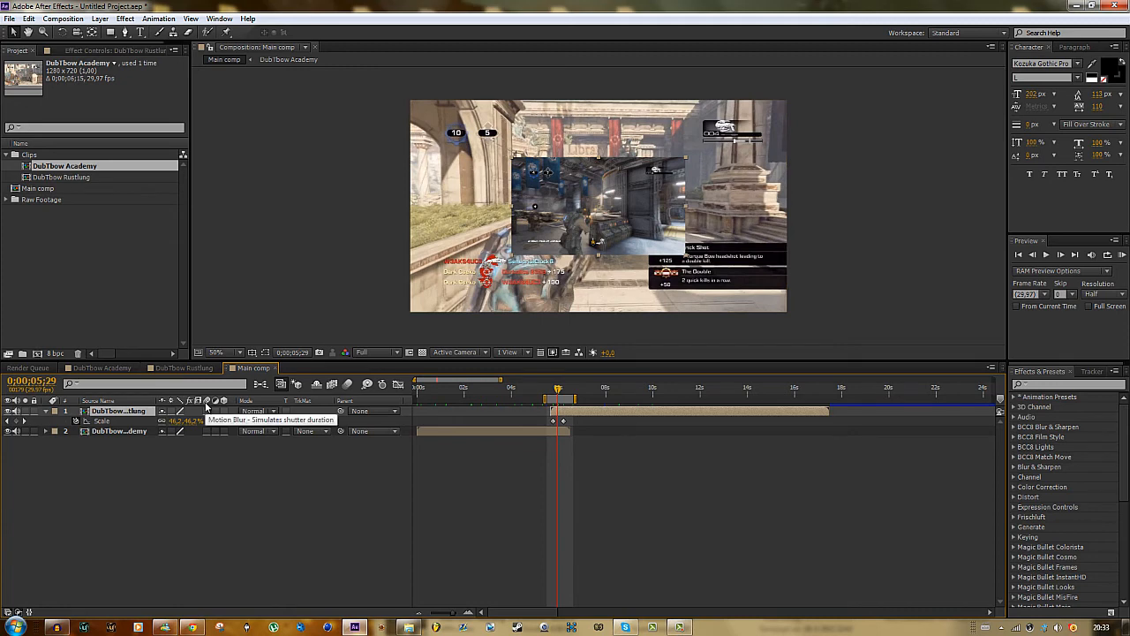
mouse_move(207, 411)
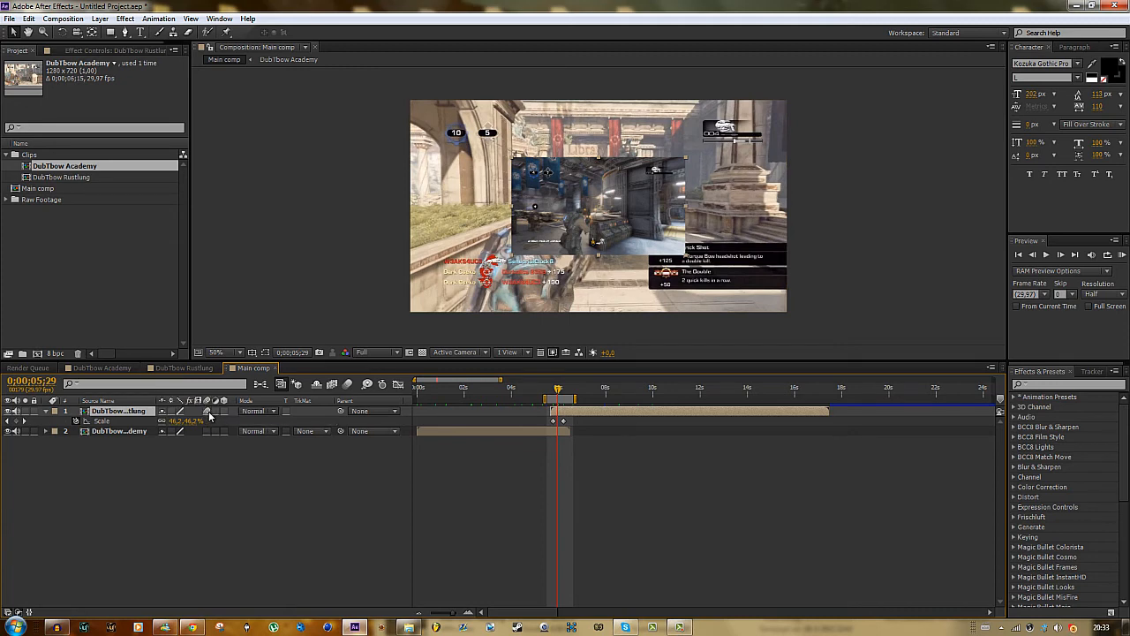
mouse_move(345, 388)
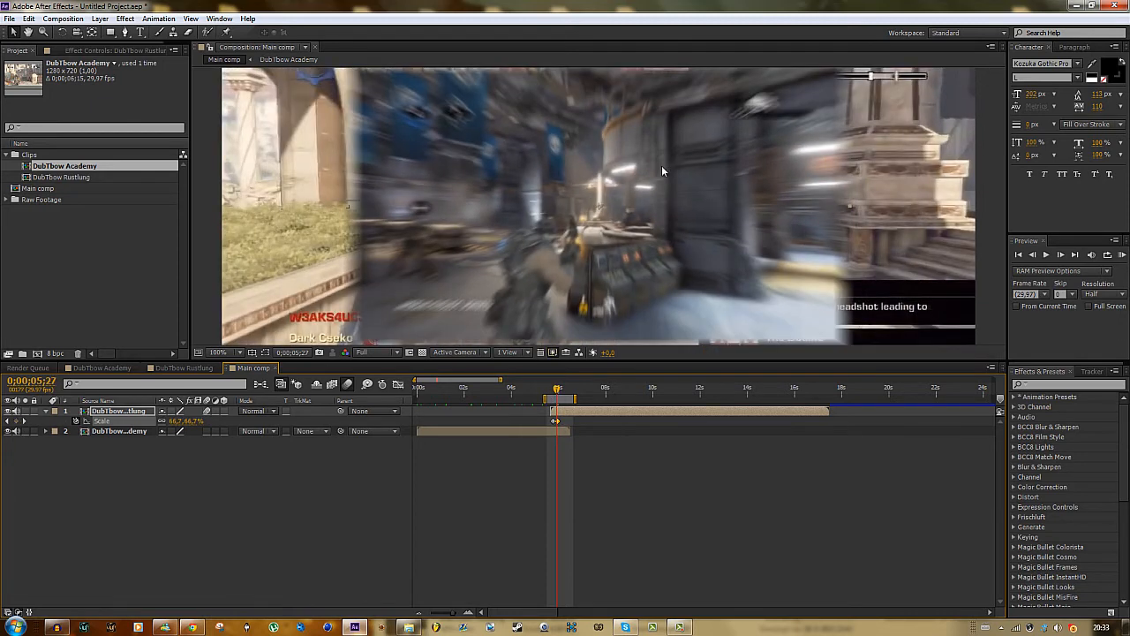
Turn on the Motion Blur switch for the DubTbow Rustlung layer
click(218, 352)
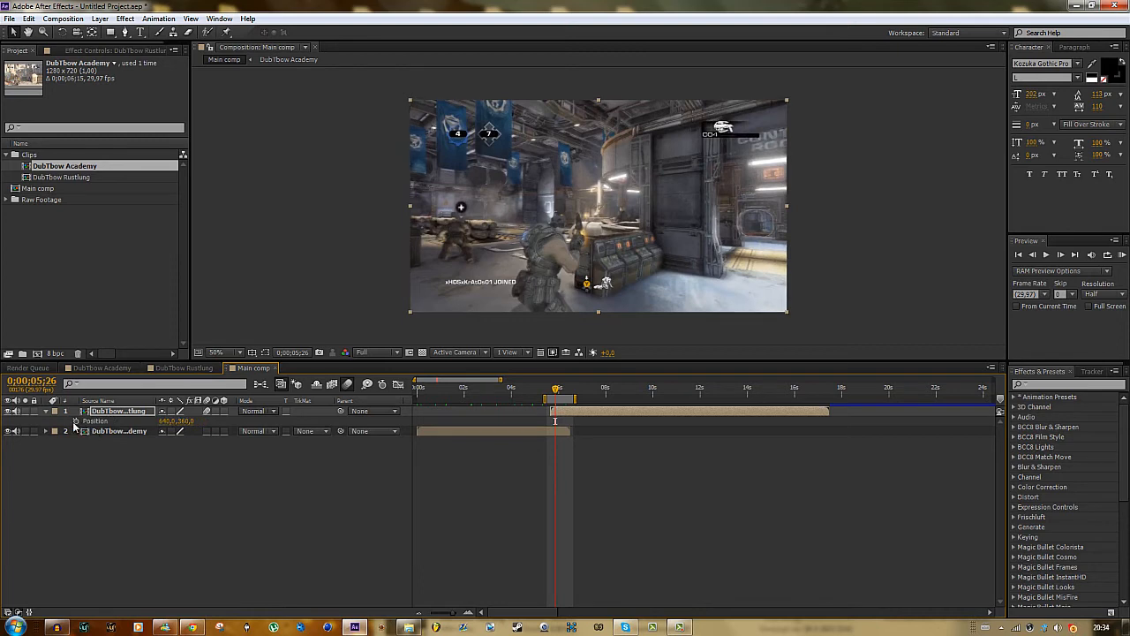
Set a starting Position keyframe at 640, 360 on the Rustlung layer
click(76, 420)
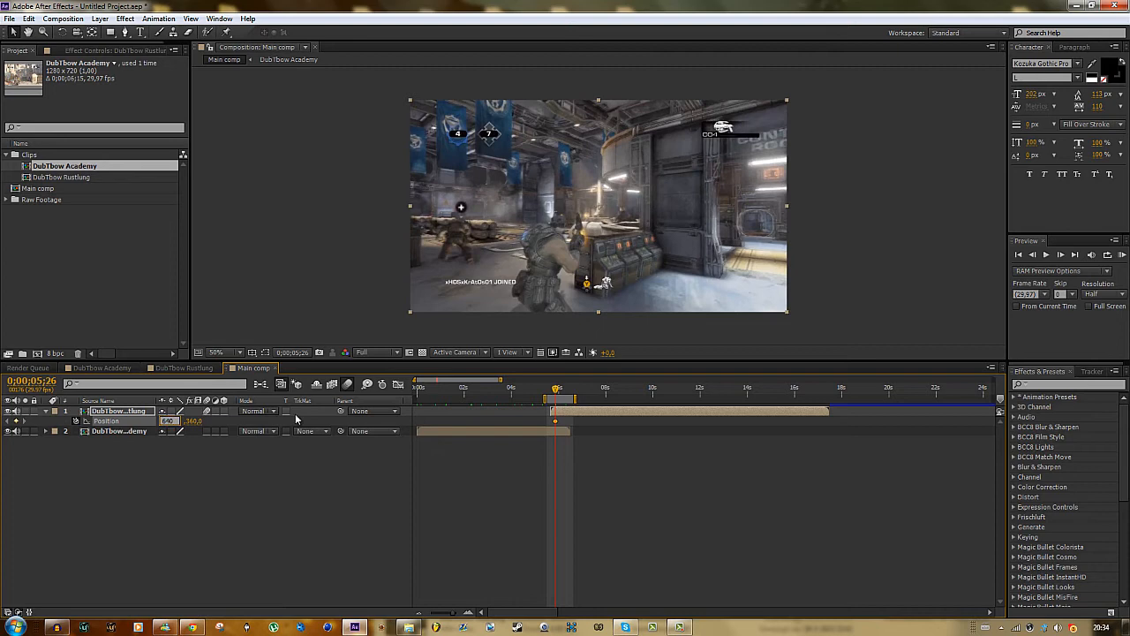
mouse_move(380, 204)
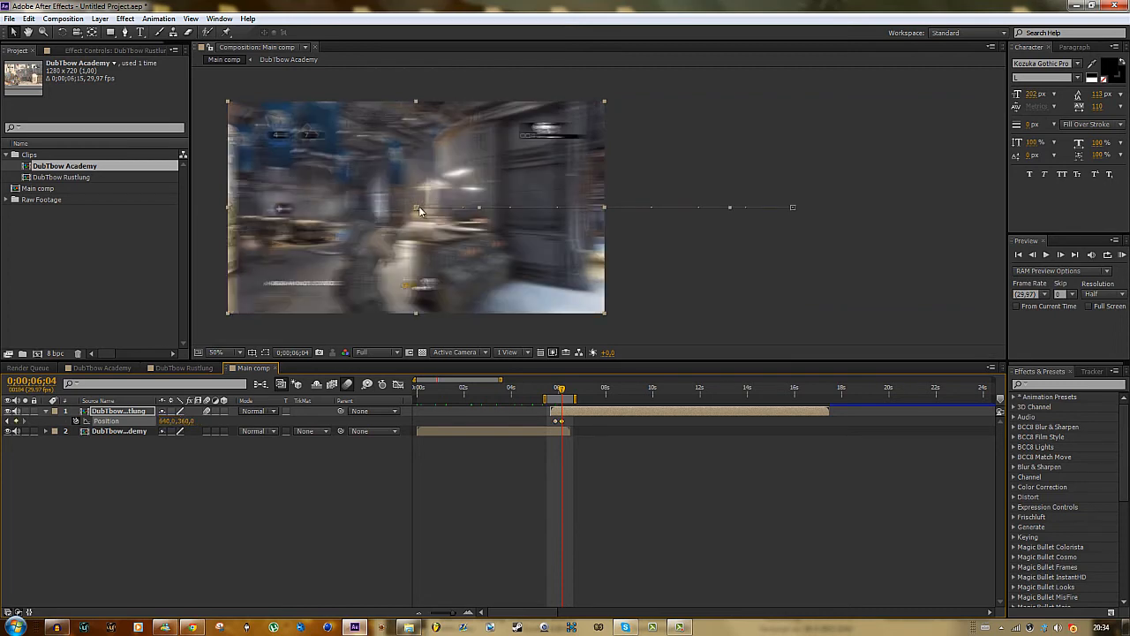
mouse_move(432, 177)
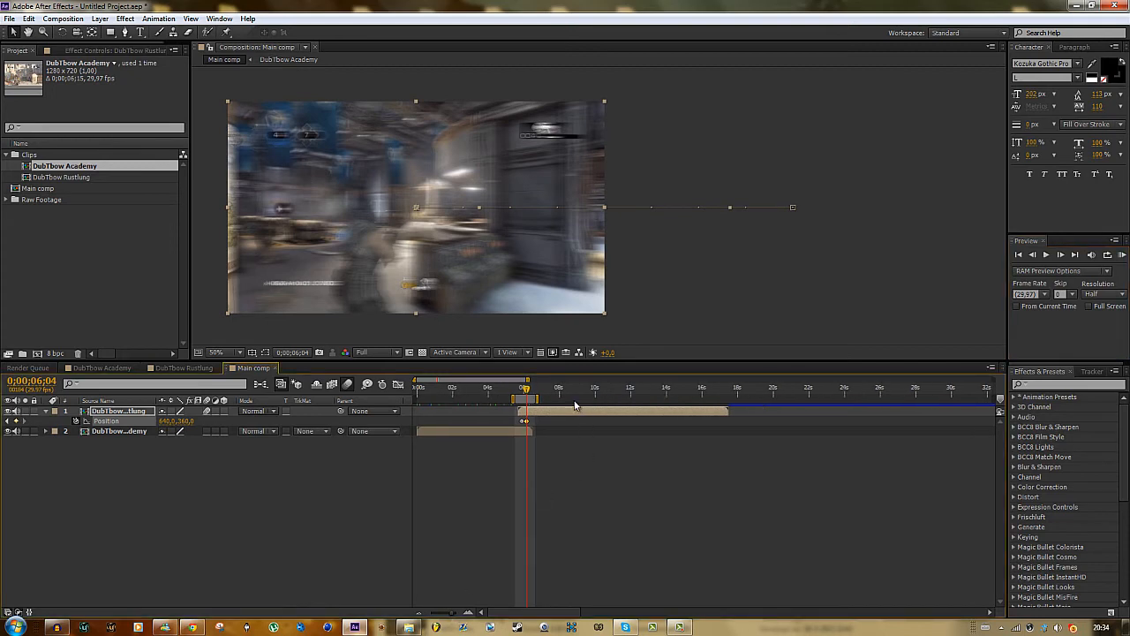
mouse_move(599, 425)
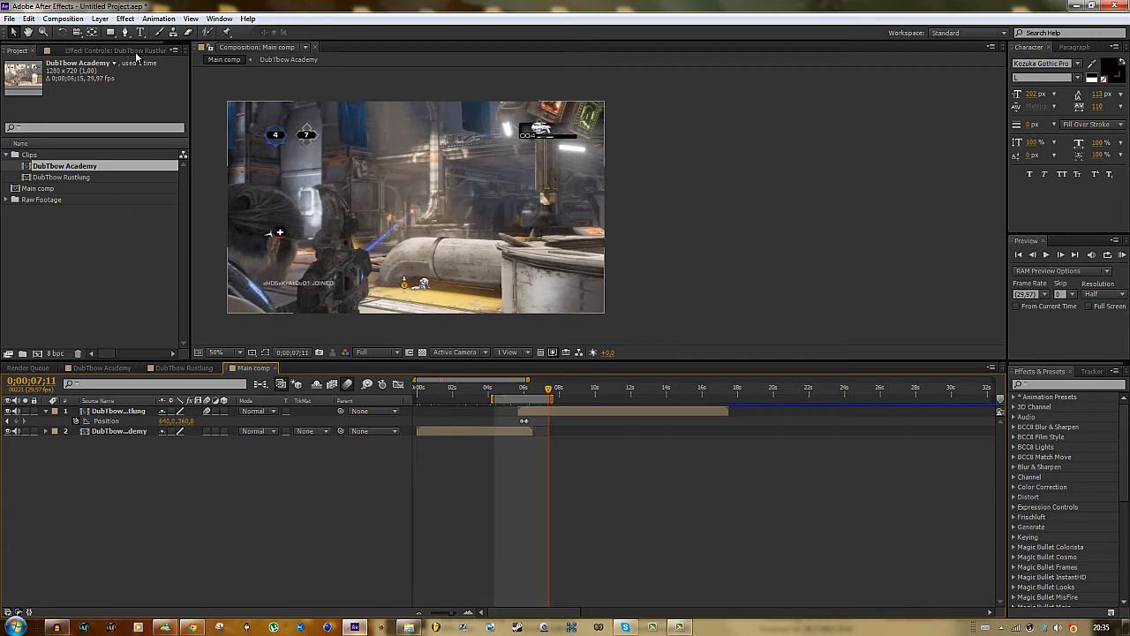
Queue Main comp for H.264 output as Main comp.mp4 and open the Render Settings presets
click(29, 19)
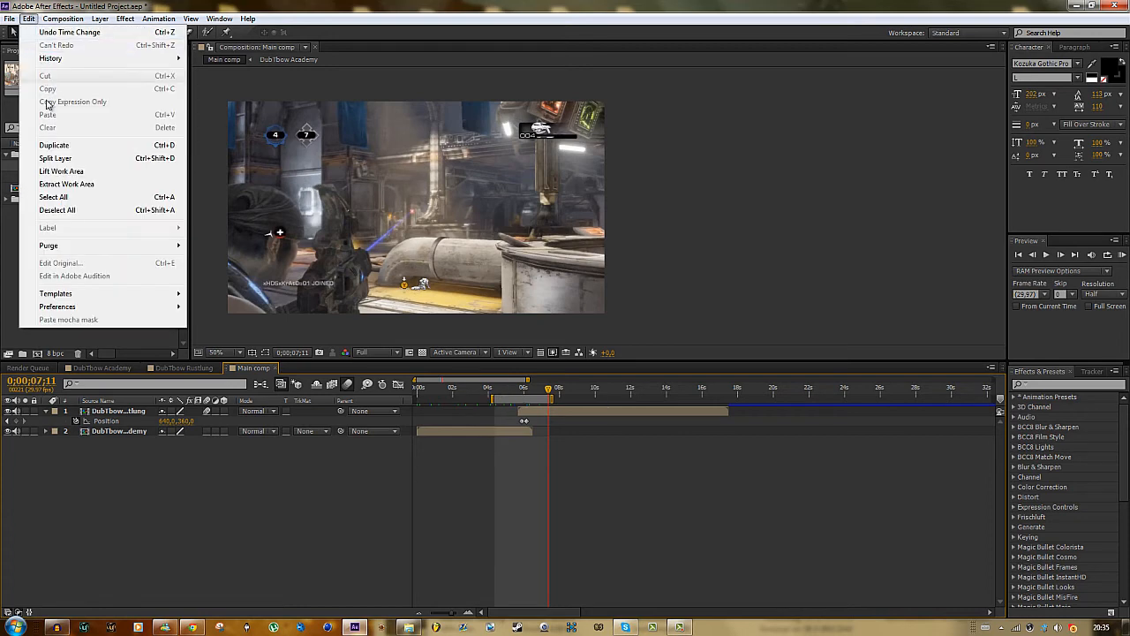
click(63, 18)
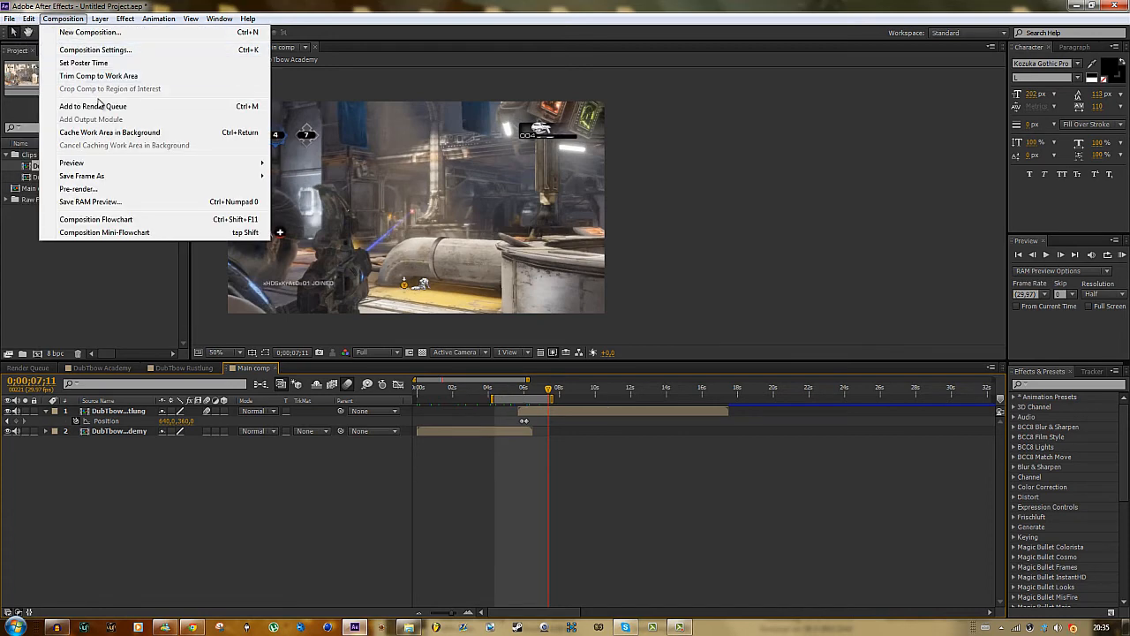
click(92, 106)
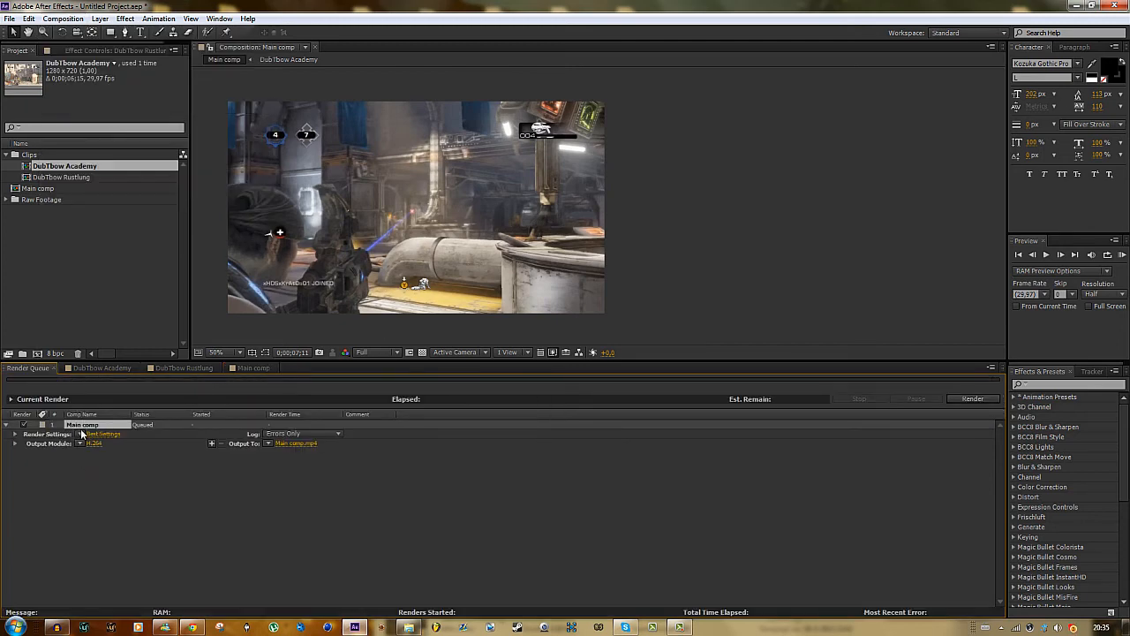
click(254, 367)
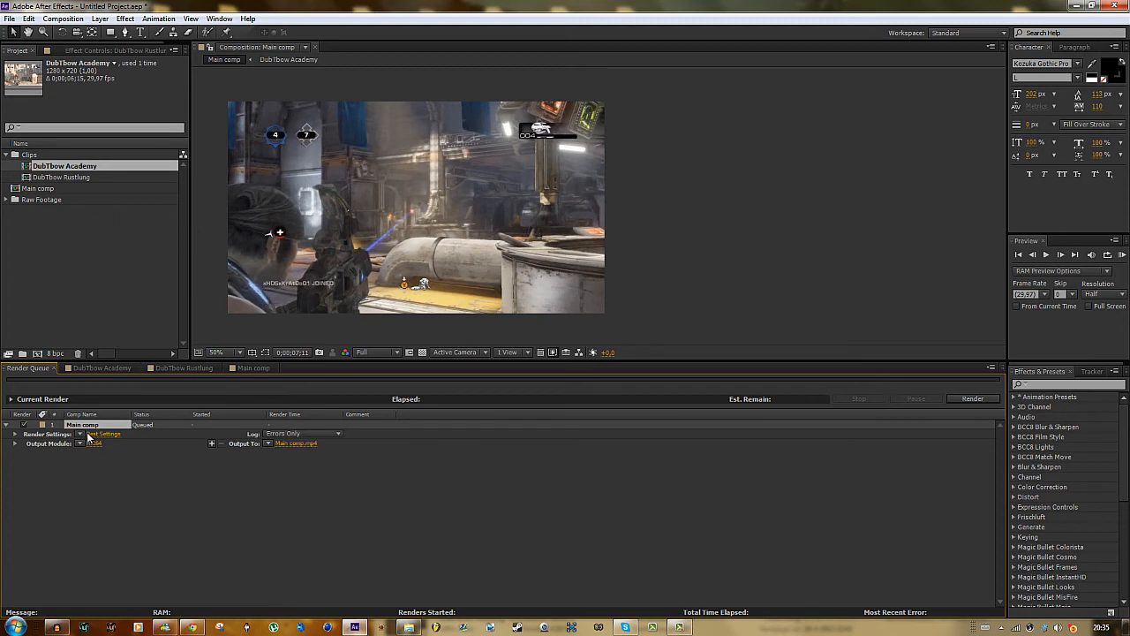
click(100, 433)
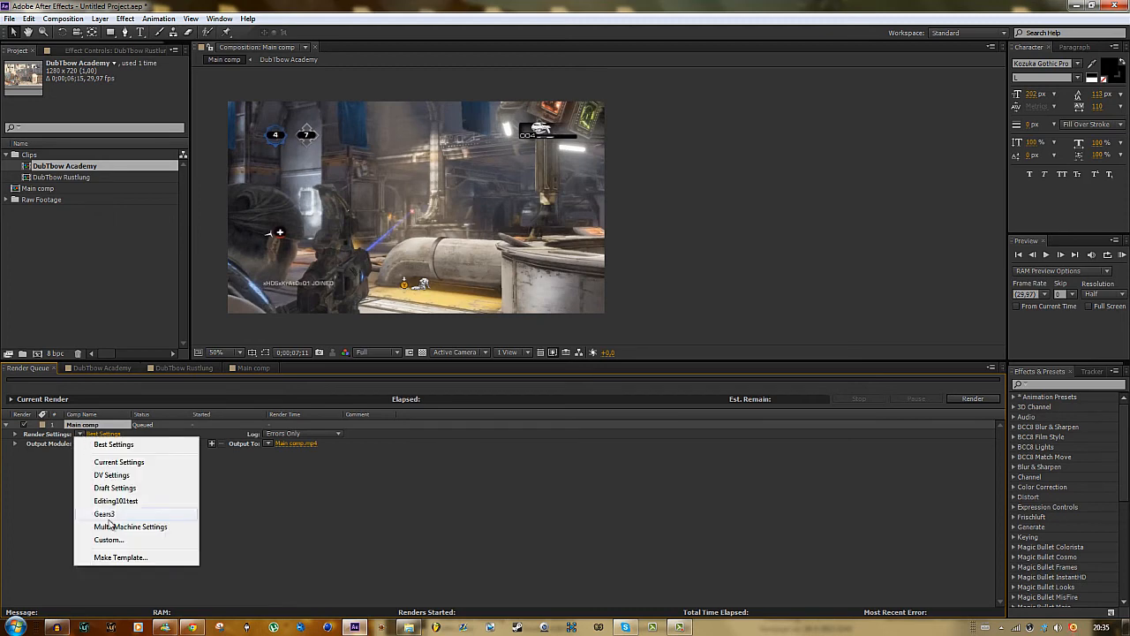
mouse_move(122, 504)
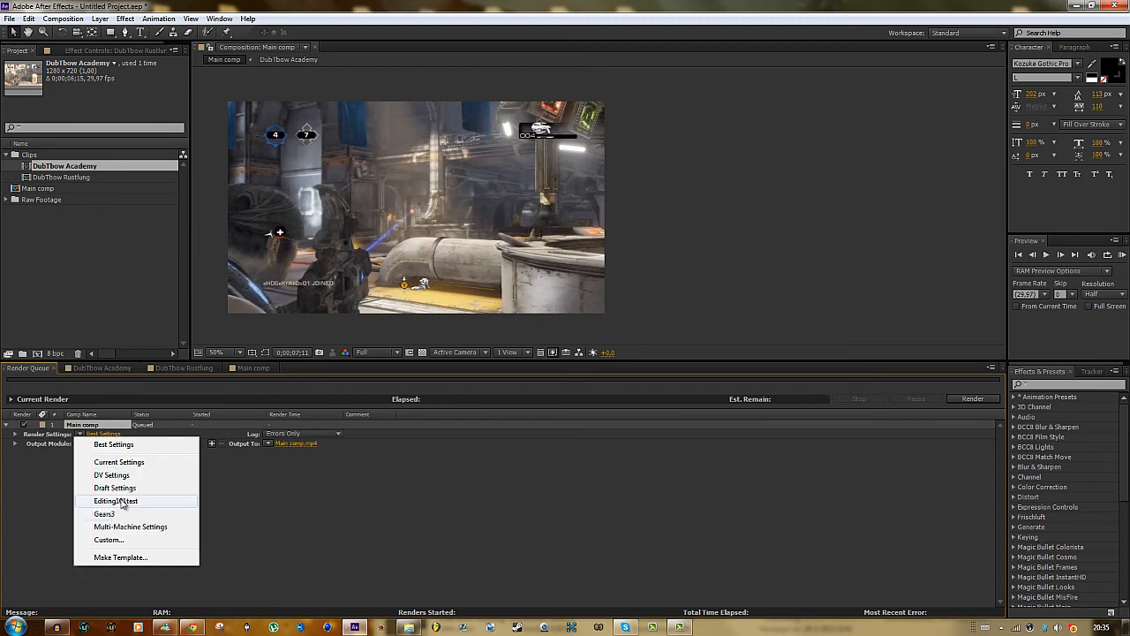
mouse_move(117, 500)
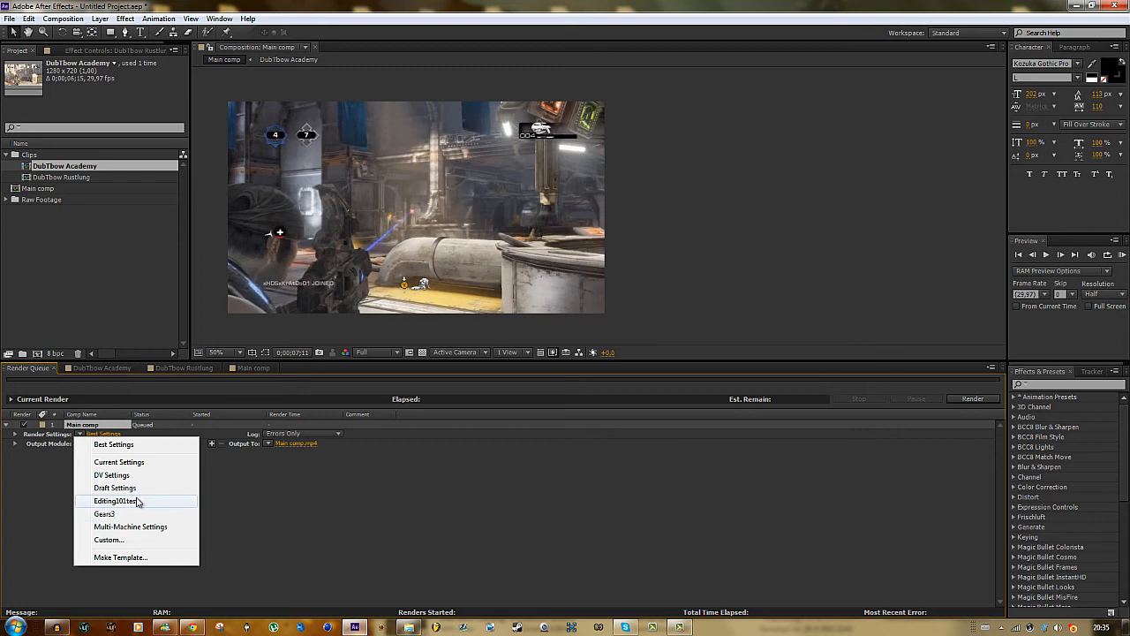
mouse_move(148, 555)
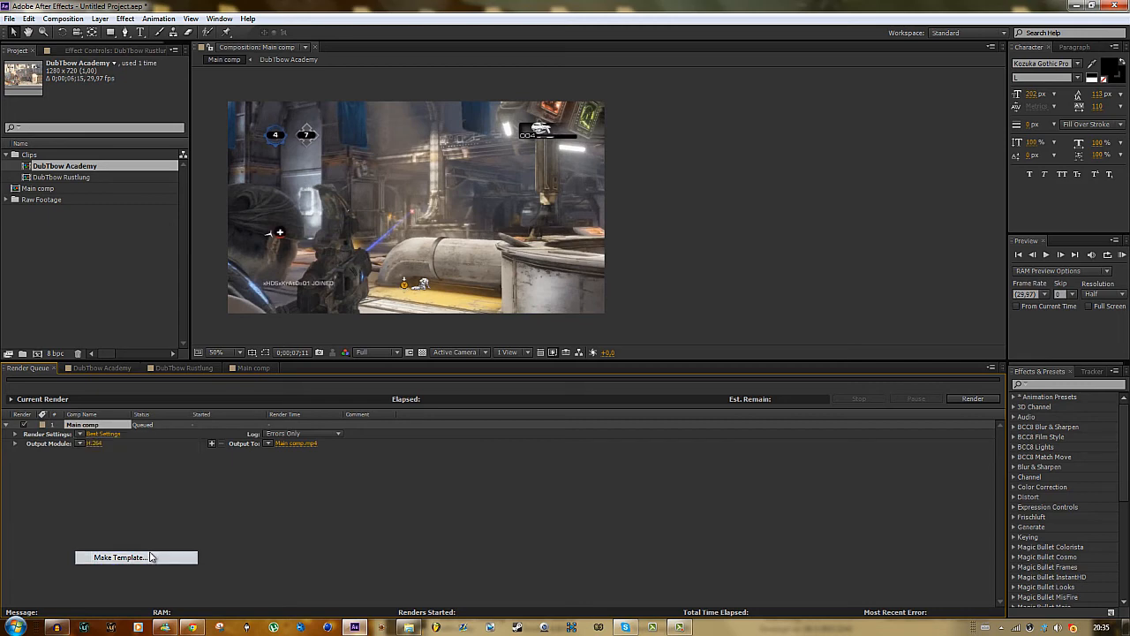
Save a 29.97 fps render settings template 'namewhateveryouwant' and apply it to Main comp
click(118, 557)
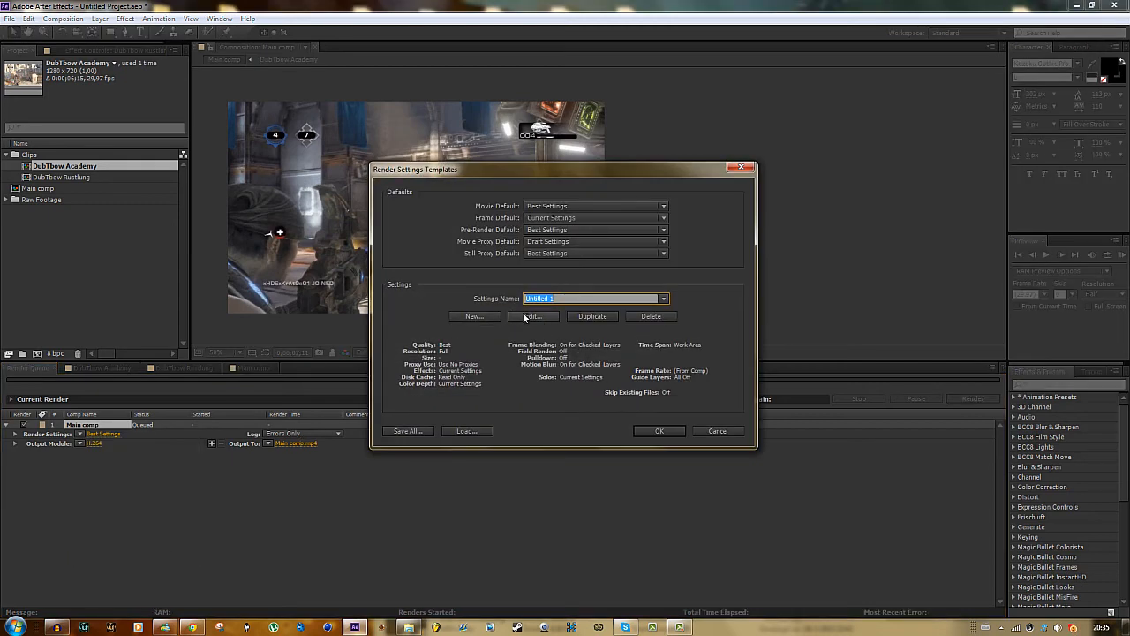
click(532, 316)
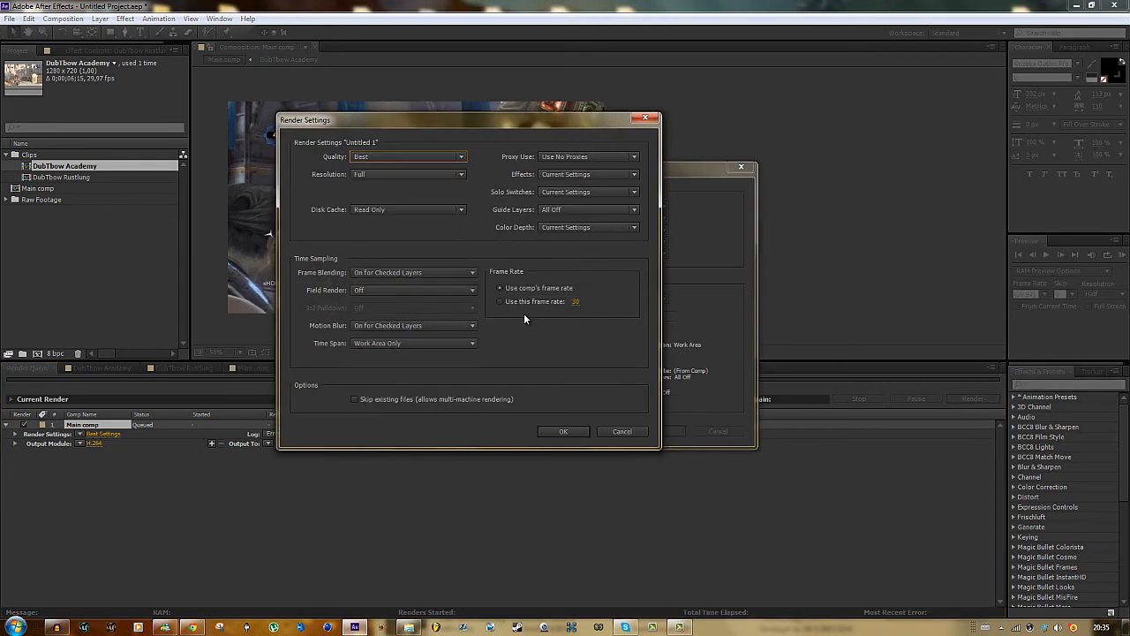
click(500, 301)
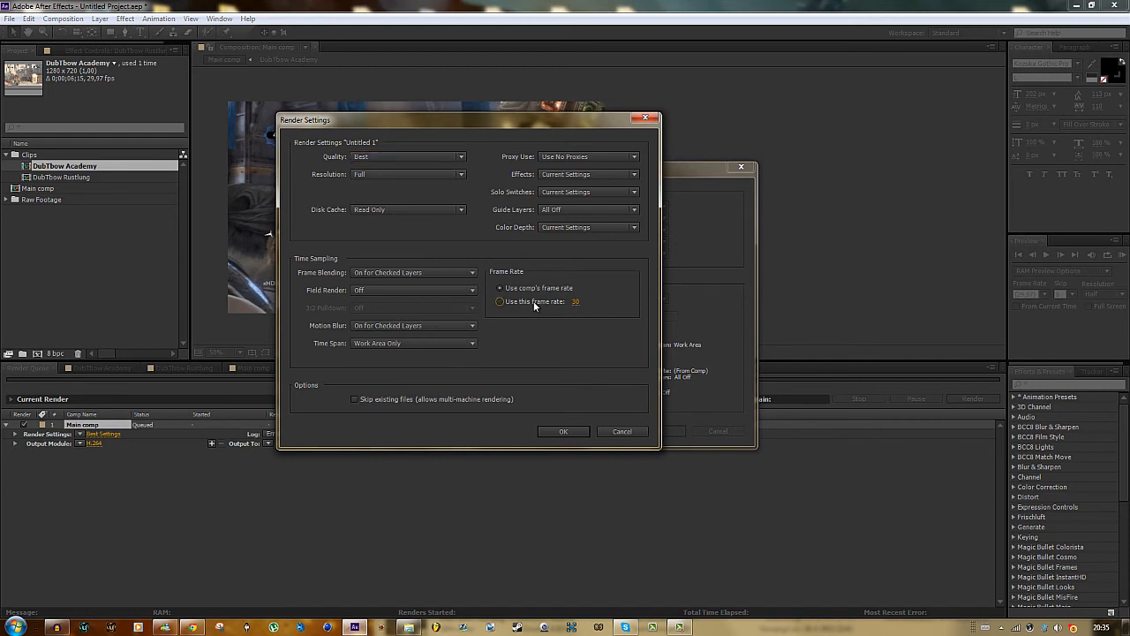
click(499, 302)
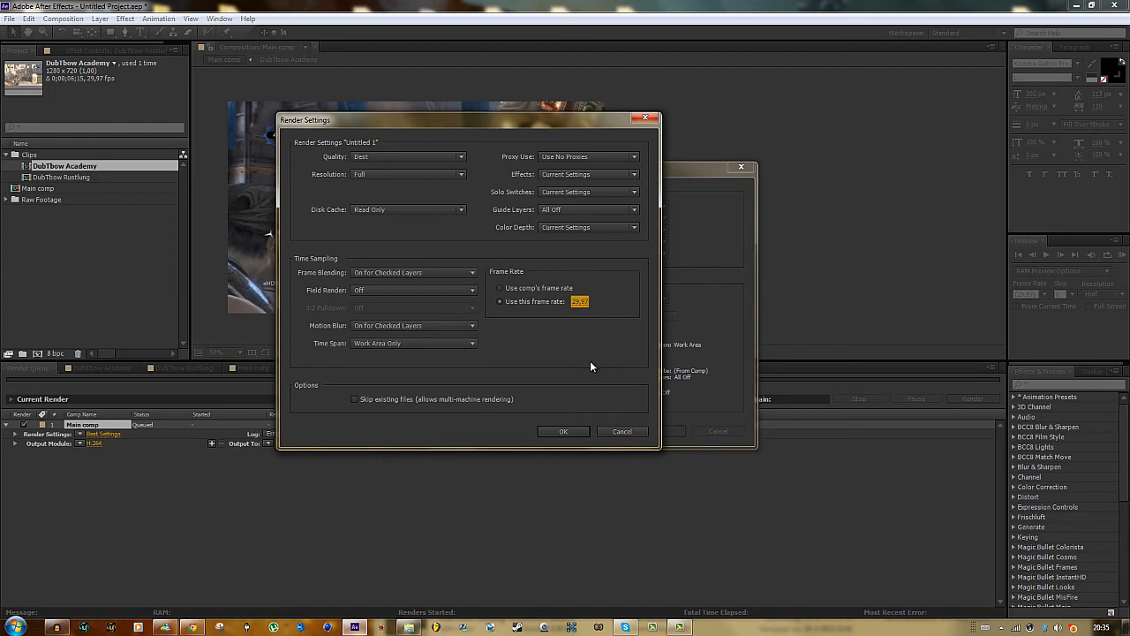
mouse_move(561, 286)
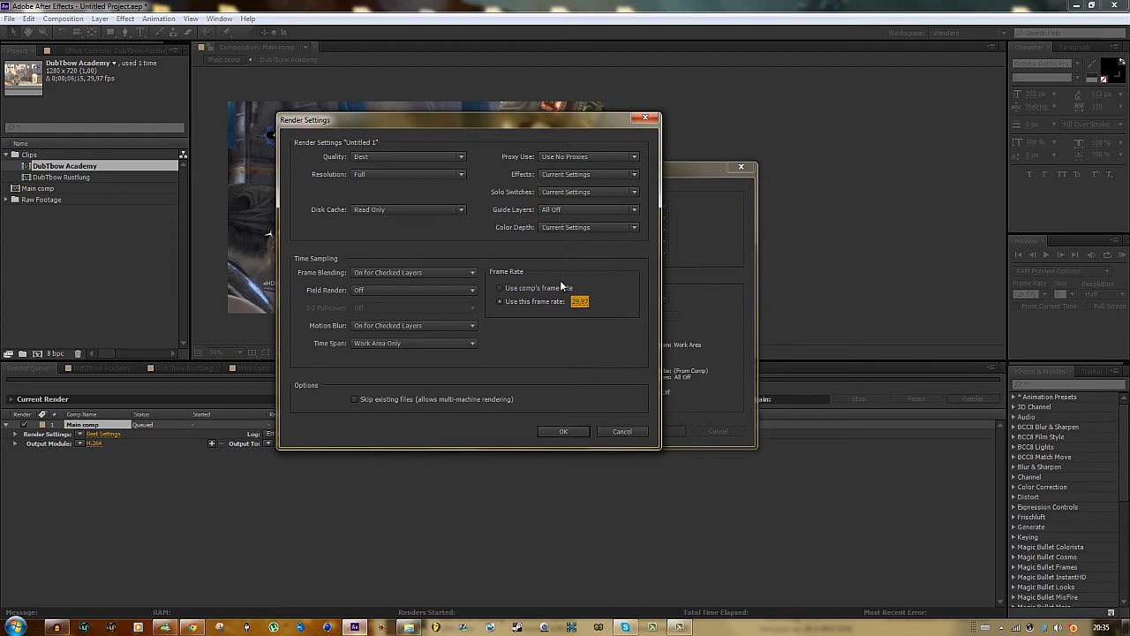
mouse_move(570, 392)
text(namelwhate)
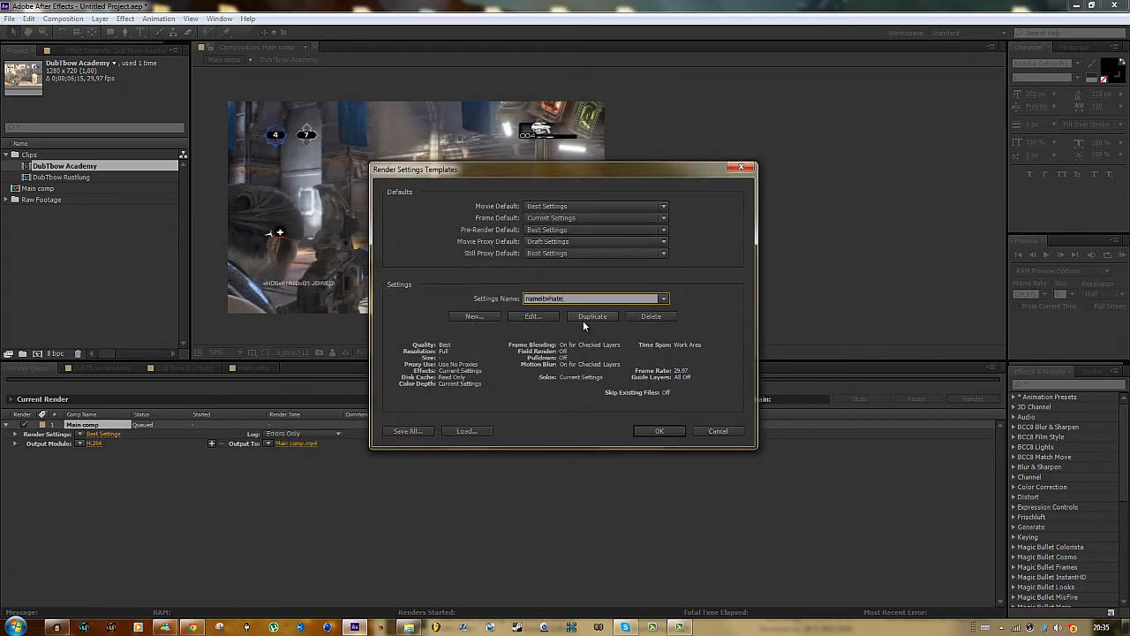
click(658, 431)
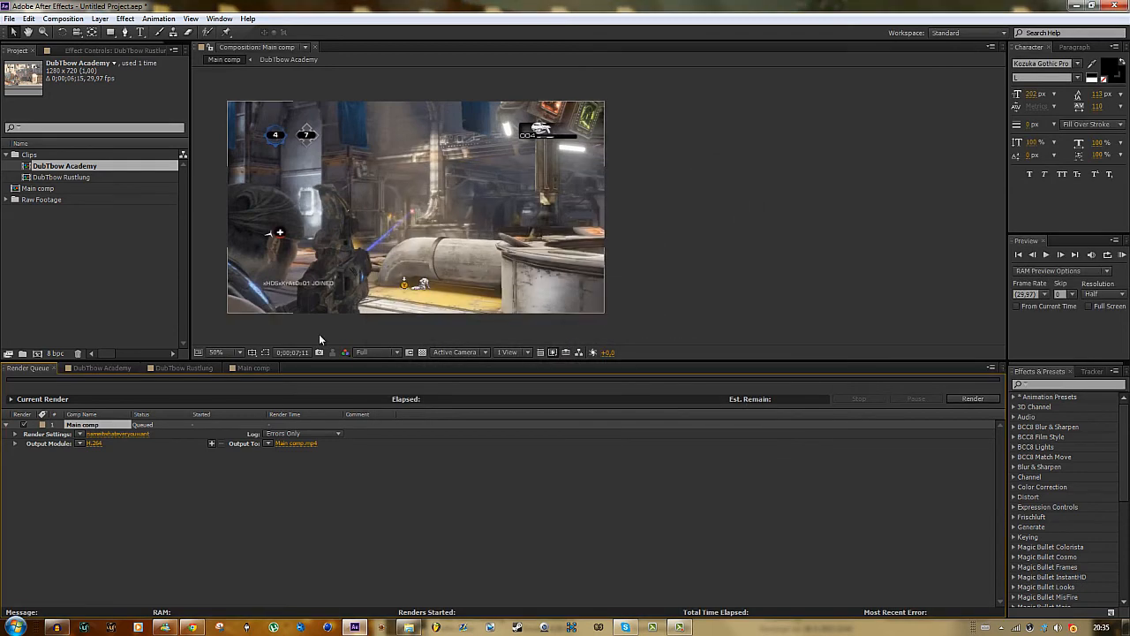
click(115, 434)
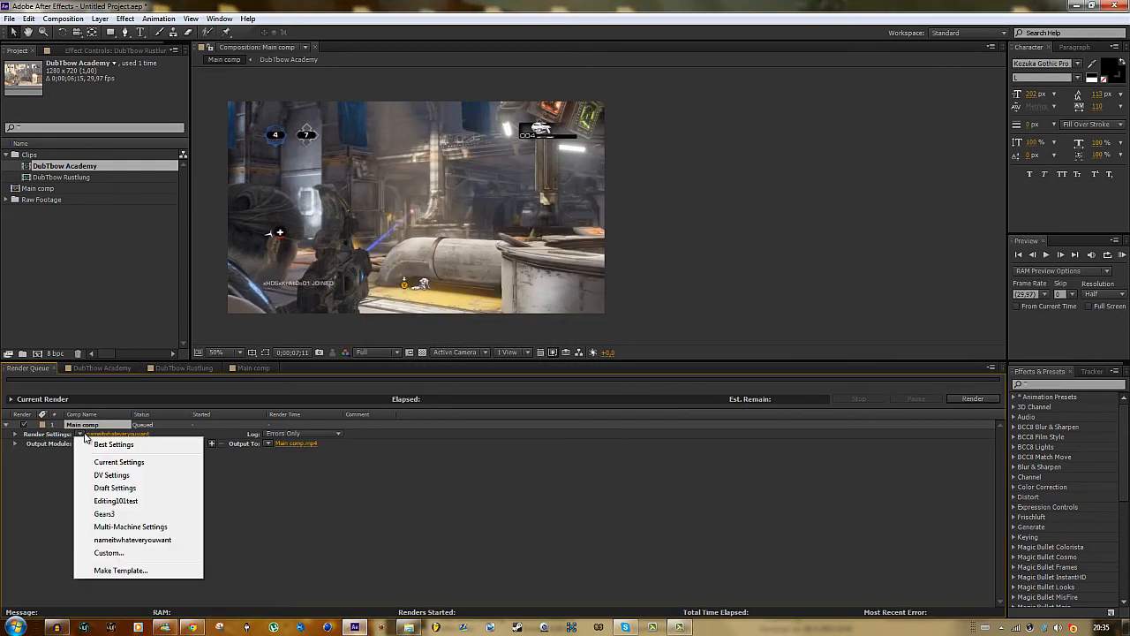
click(132, 539)
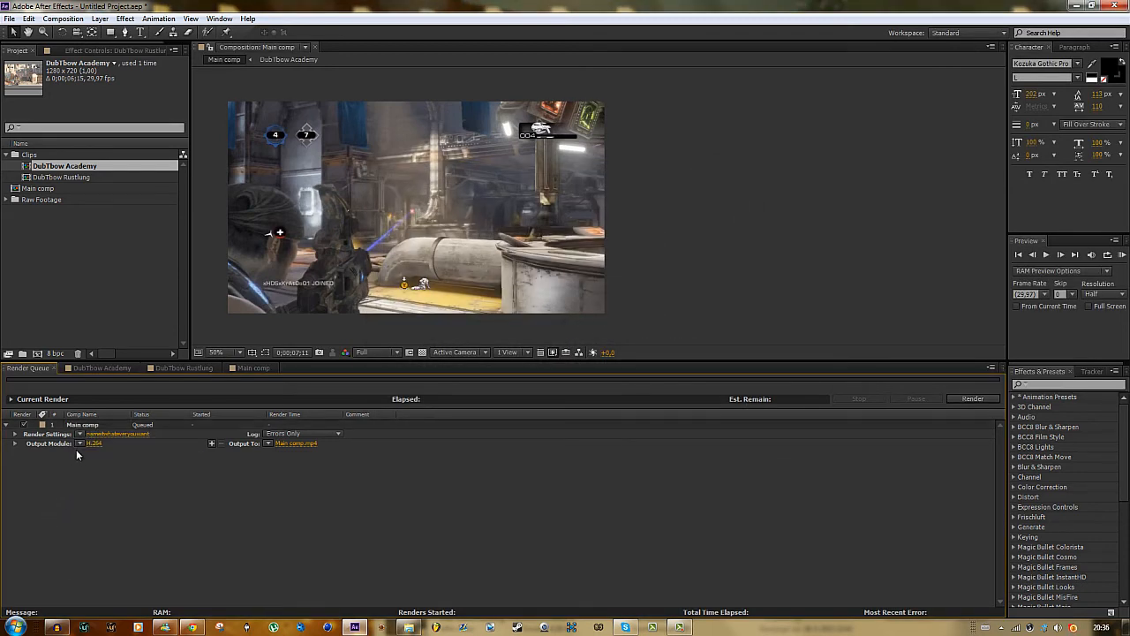
Save H.264 output module template 'callitwhateveryouwant' at 13.5 Mbps and apply it
click(93, 443)
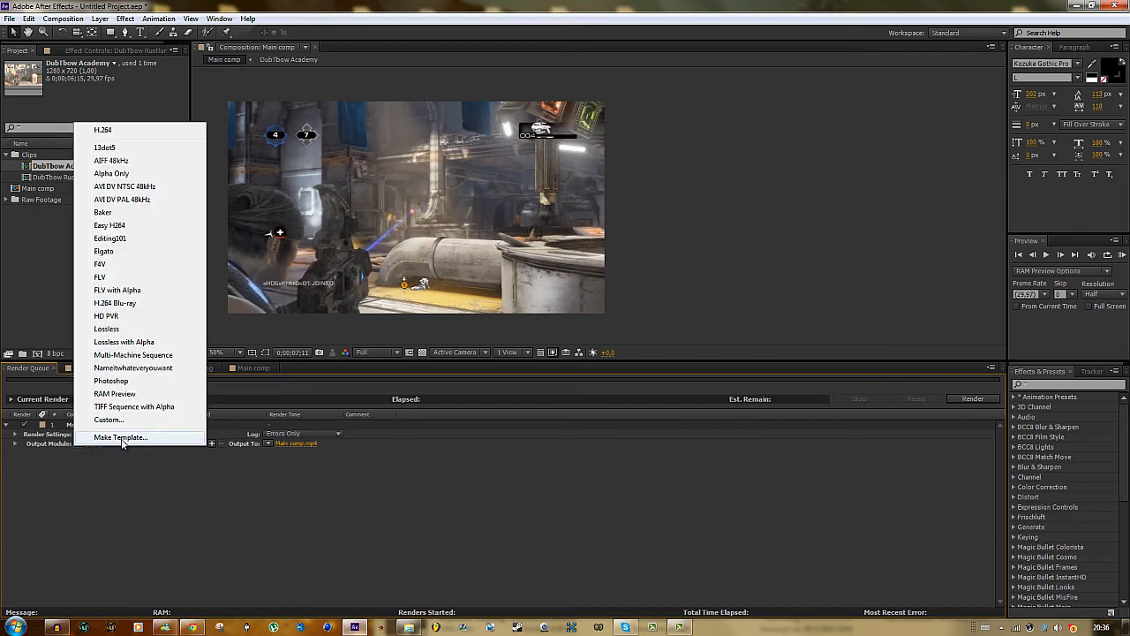
click(121, 437)
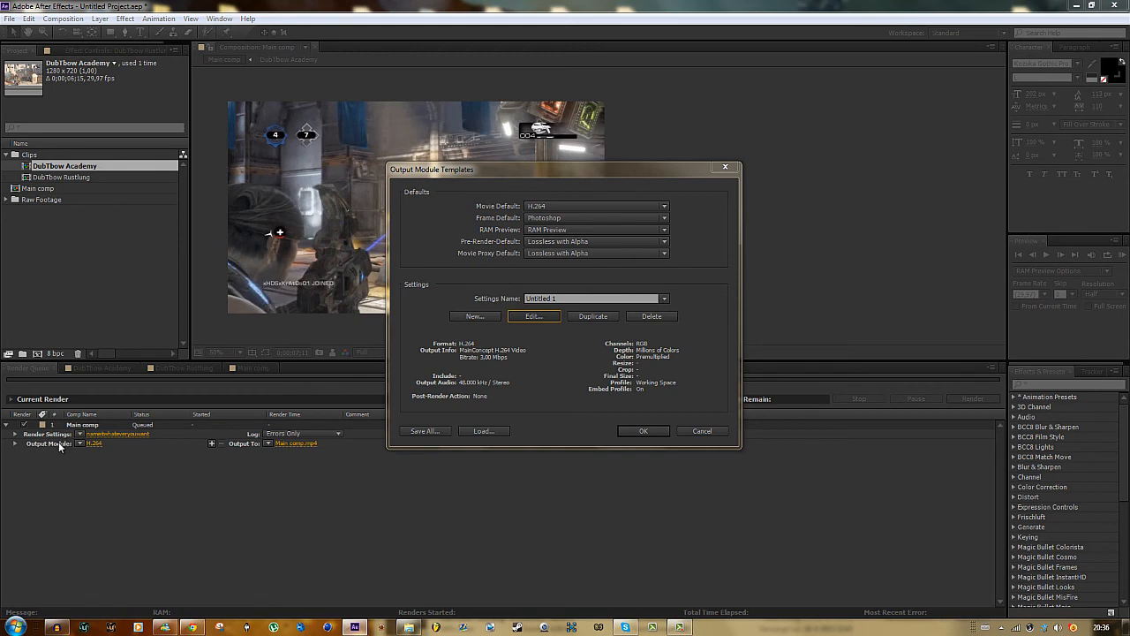
click(533, 316)
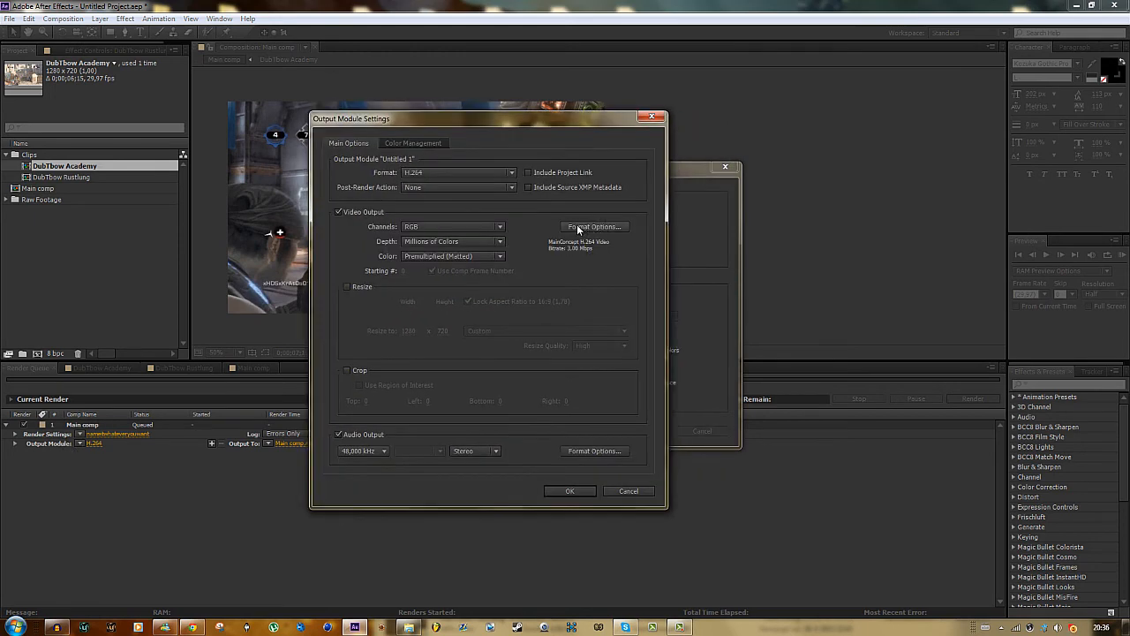
click(594, 226)
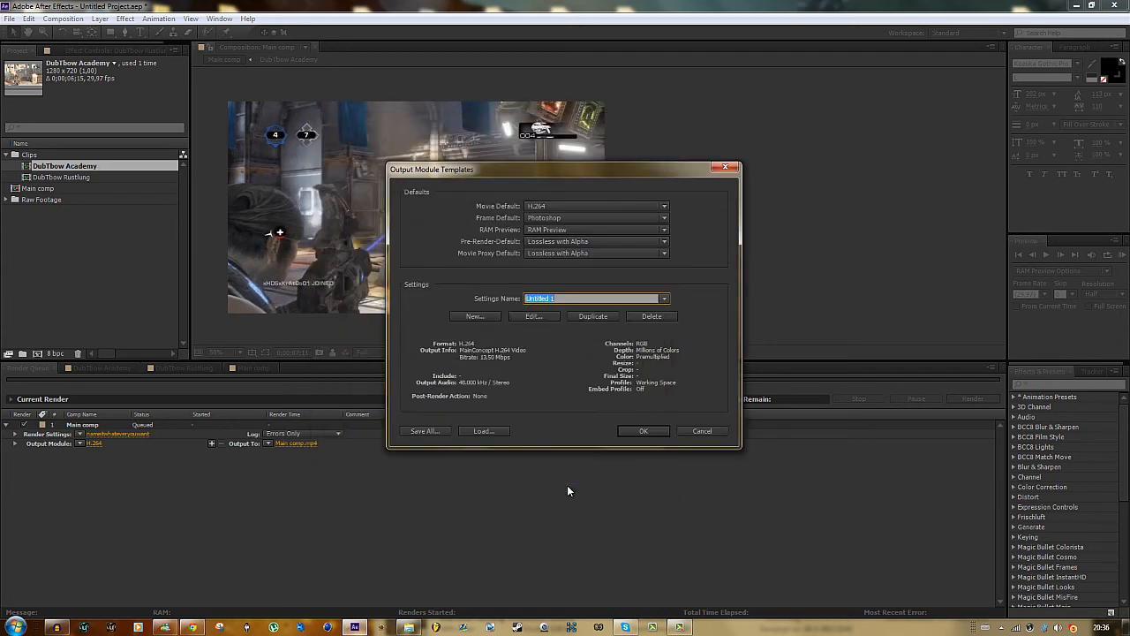
text(cd)
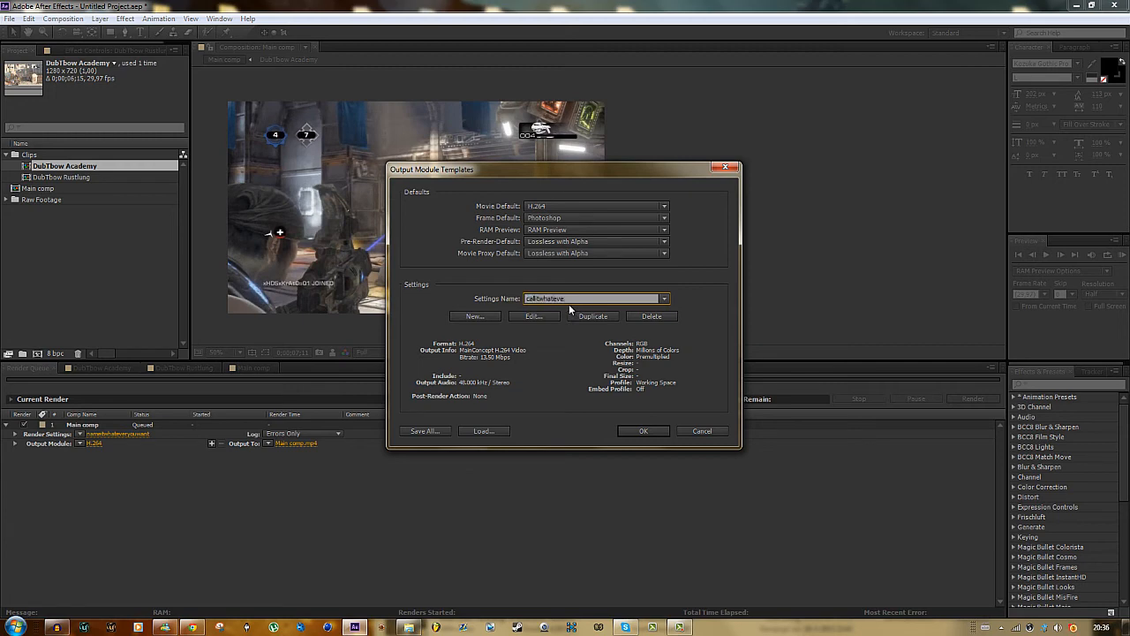
click(643, 431)
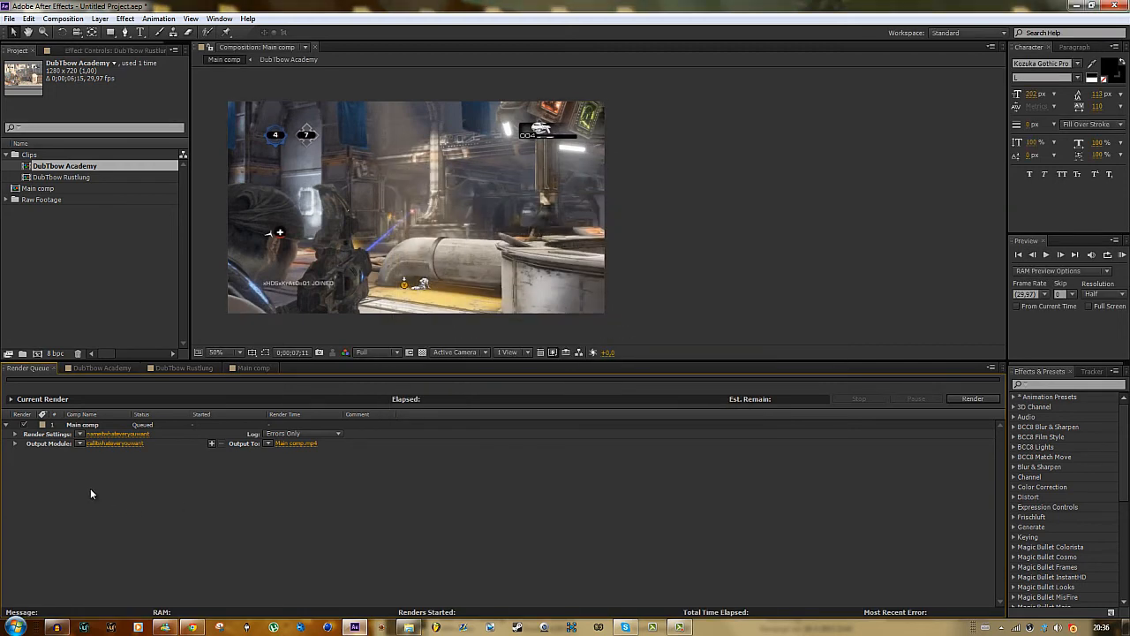
mouse_move(294, 440)
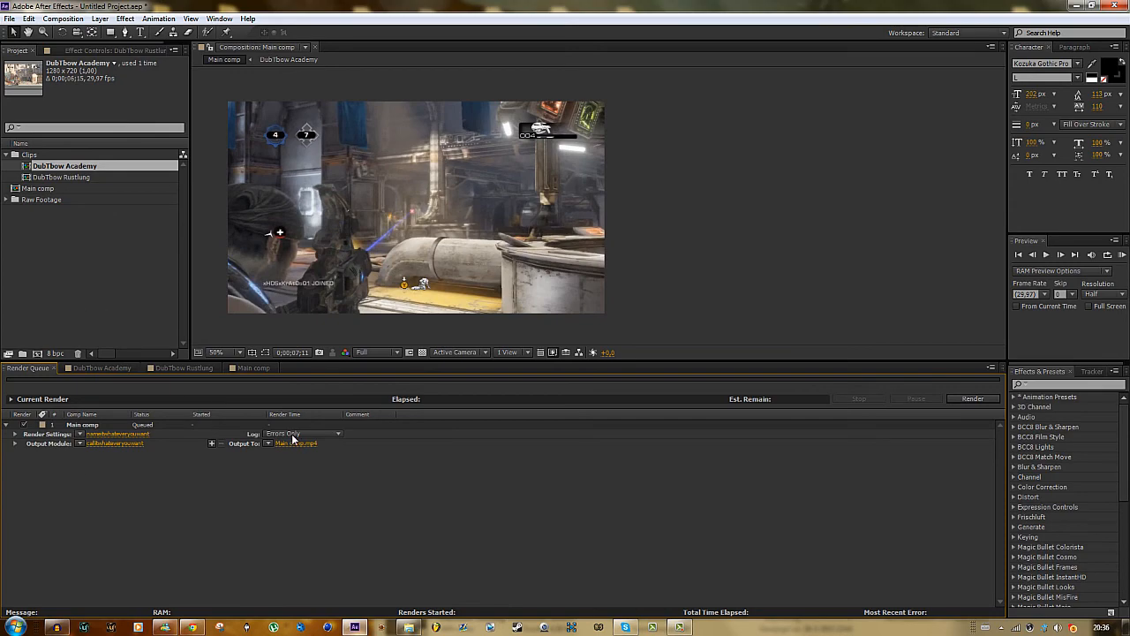
Output Main comp to Editname.mp4 on the desktop and start rendering
click(296, 443)
text(Editname)
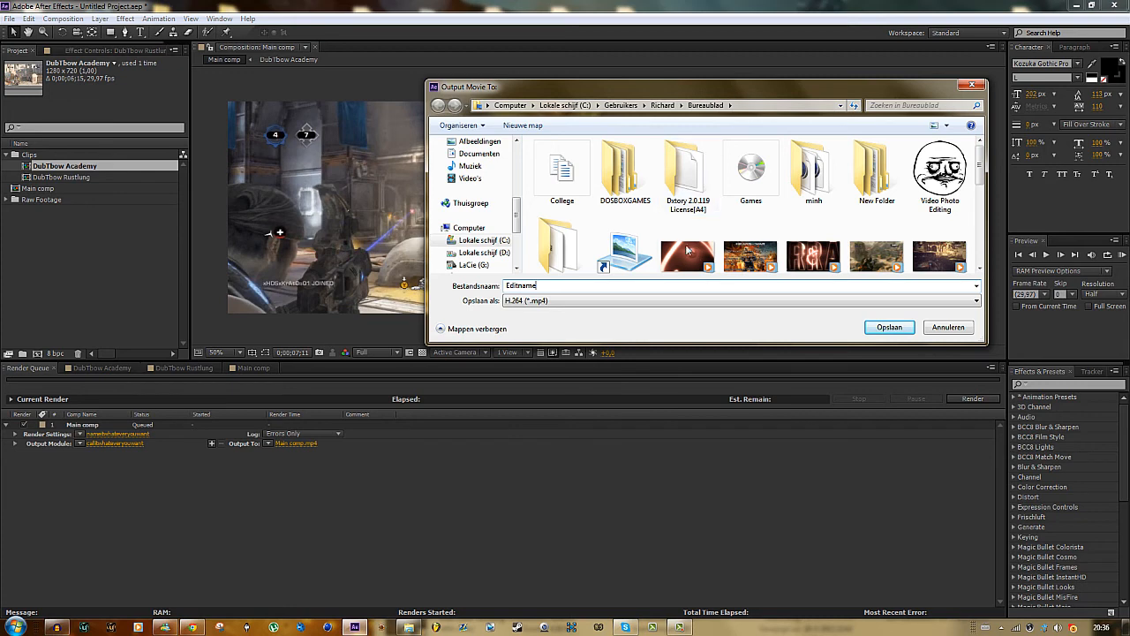
click(888, 326)
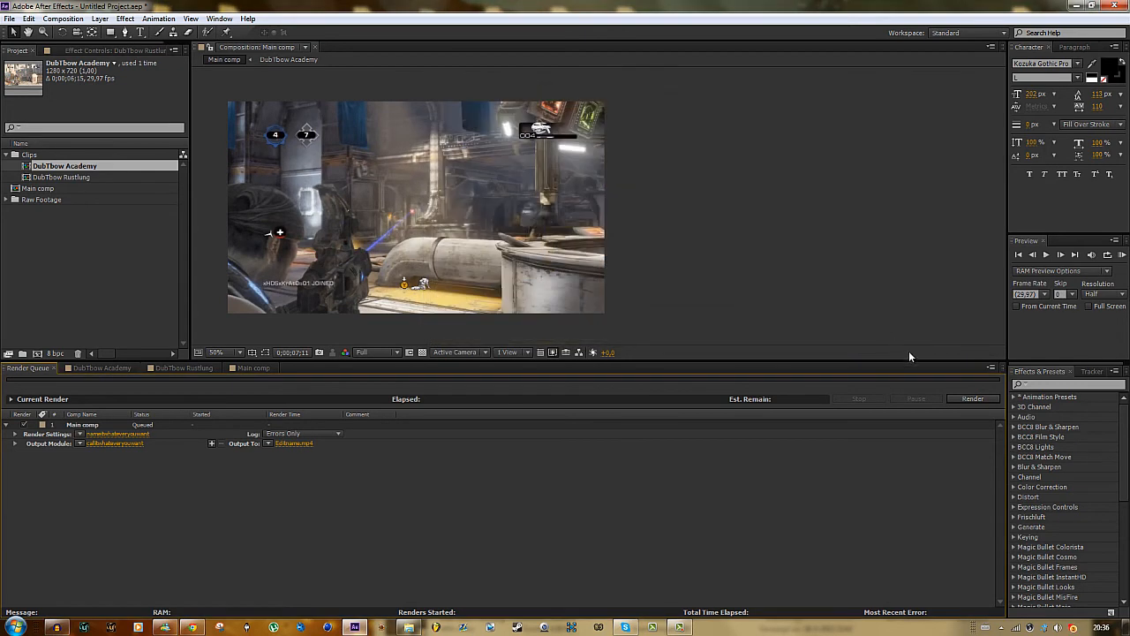
click(972, 399)
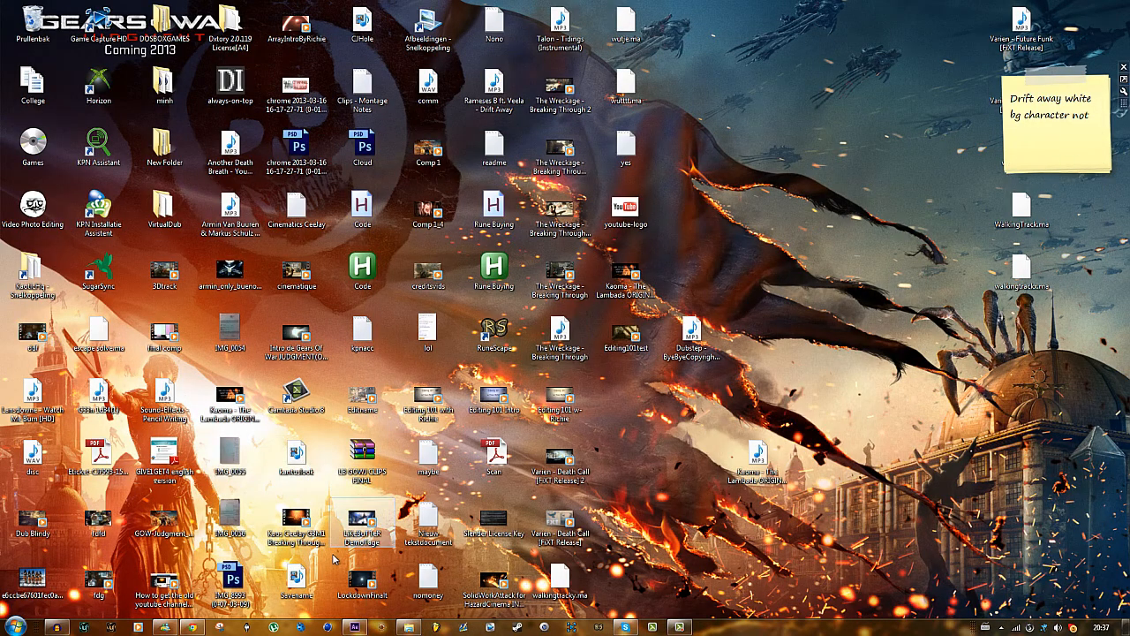
mouse_move(427, 521)
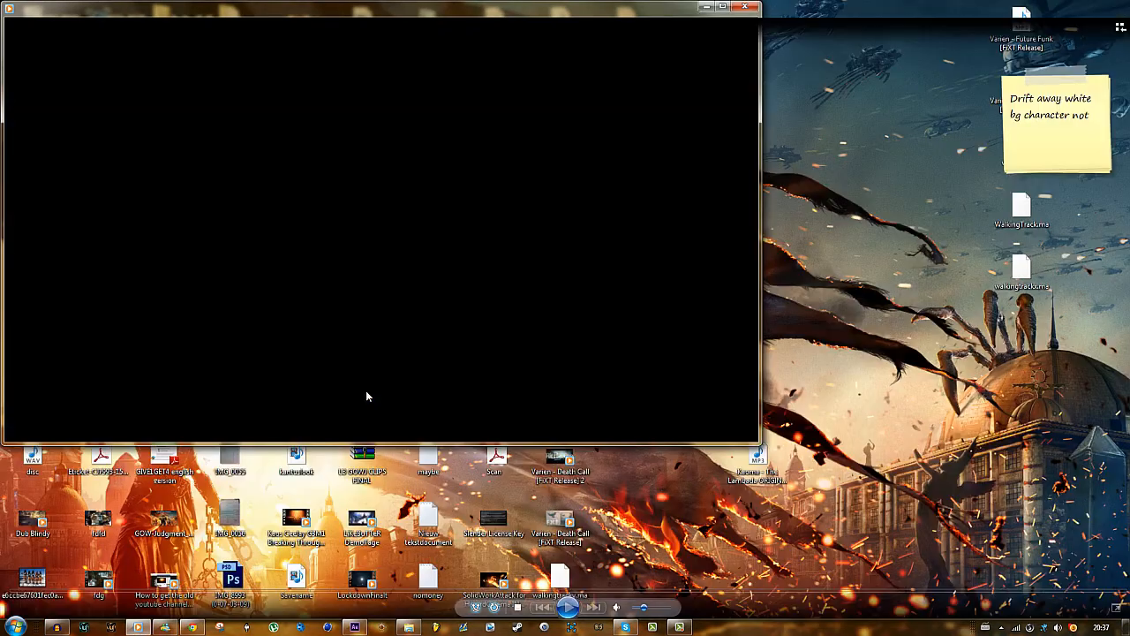
Play Editname.mp4 in Windows Media Player, then close the player
click(380, 425)
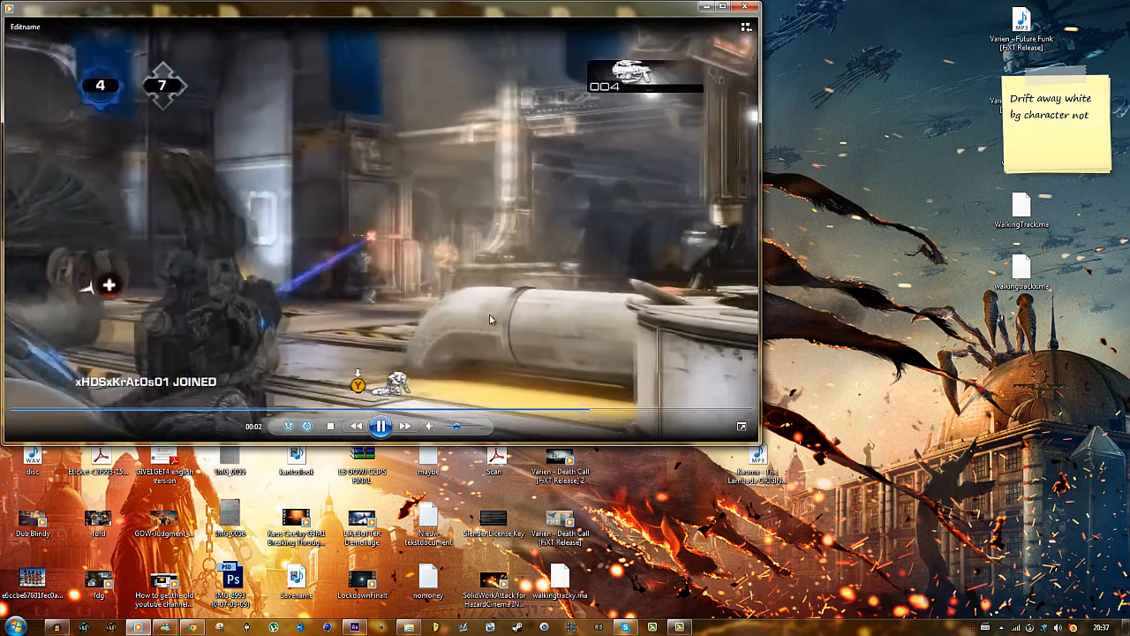
click(713, 8)
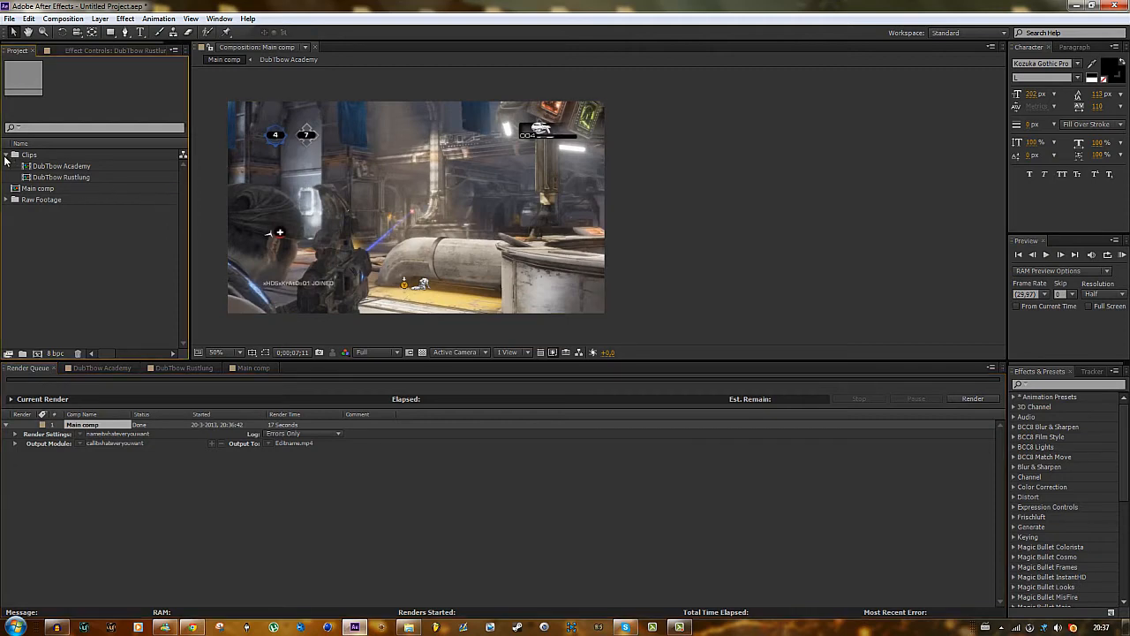
Collapse the Clips folder, expand Raw Footage, and bring up the Main comp timeline
click(5, 154)
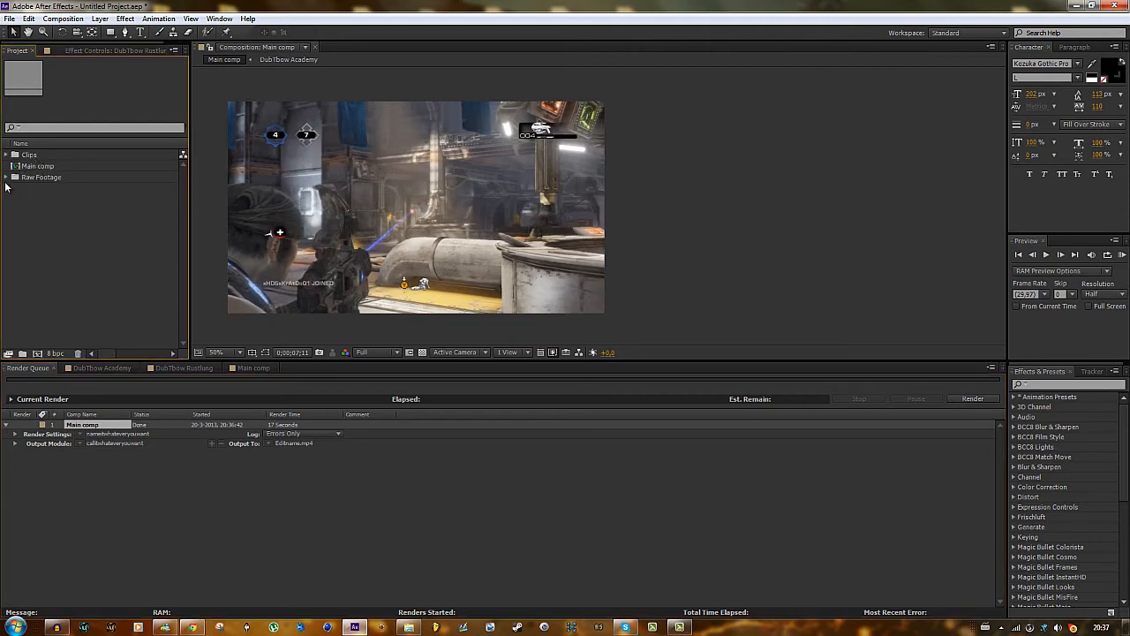
click(6, 177)
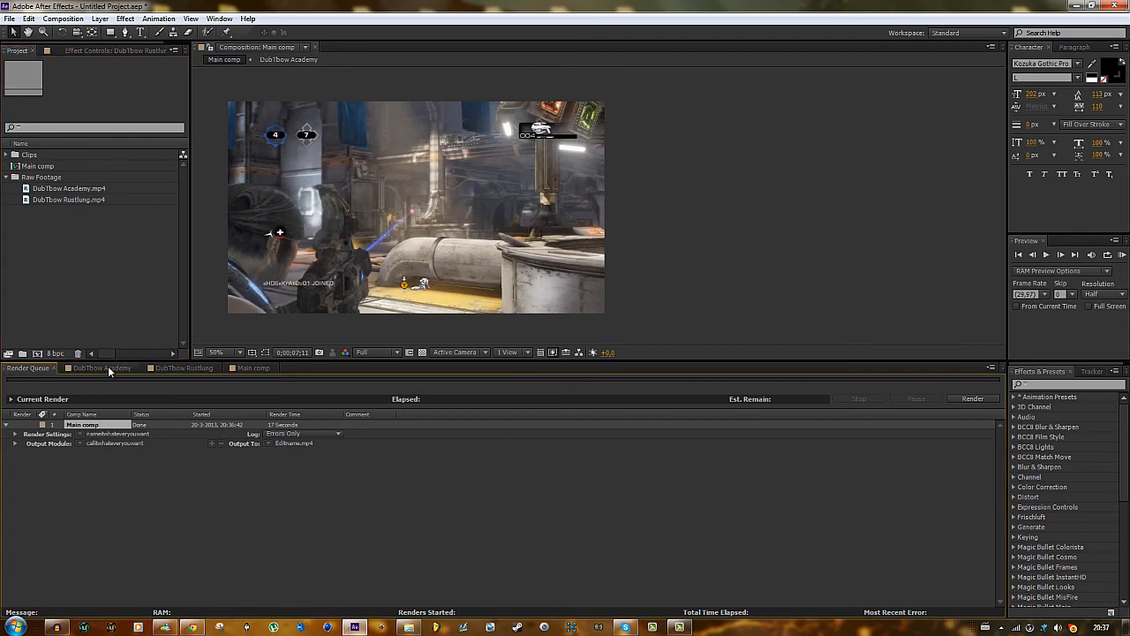
click(253, 368)
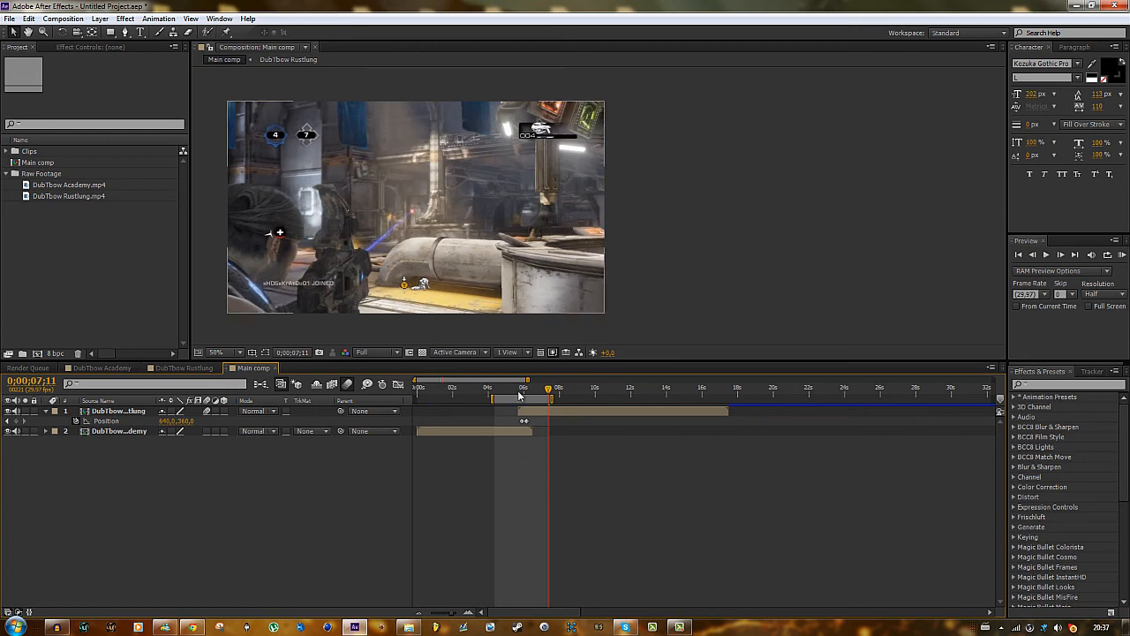
mouse_move(1082, 397)
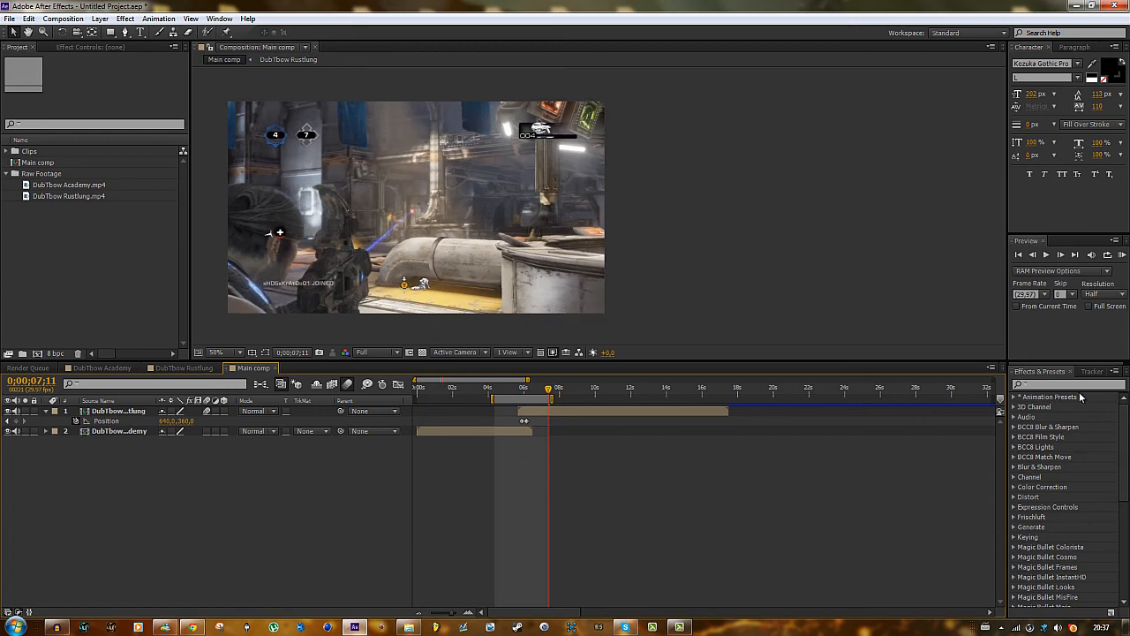
Scrub through the position transition between the clips around six to eight seconds
scroll(down, 3)
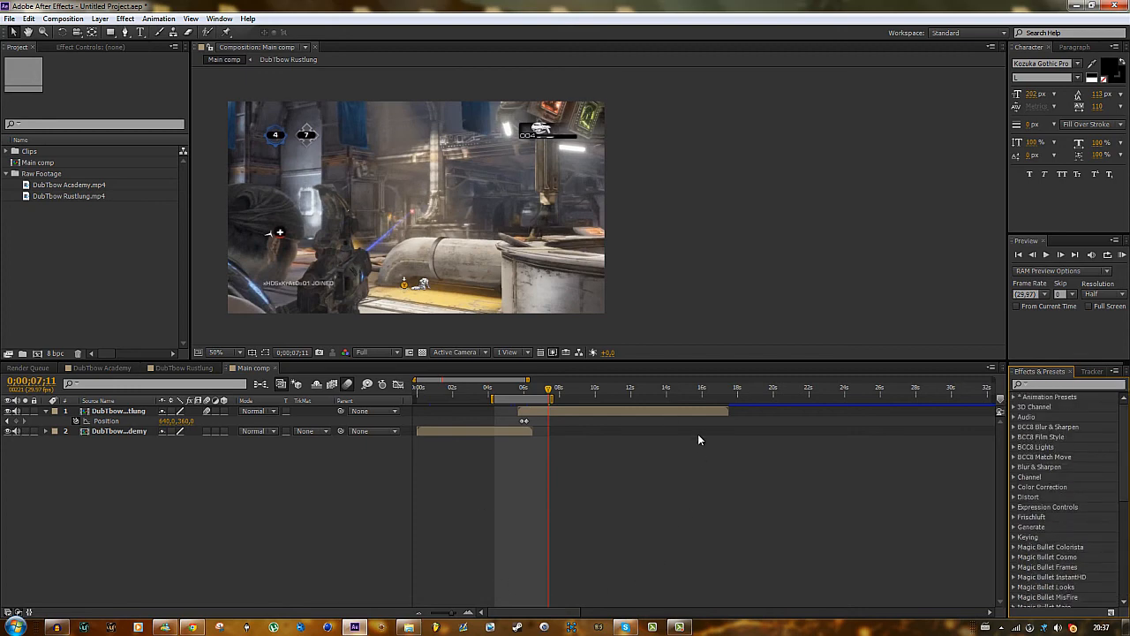
mouse_move(1013, 284)
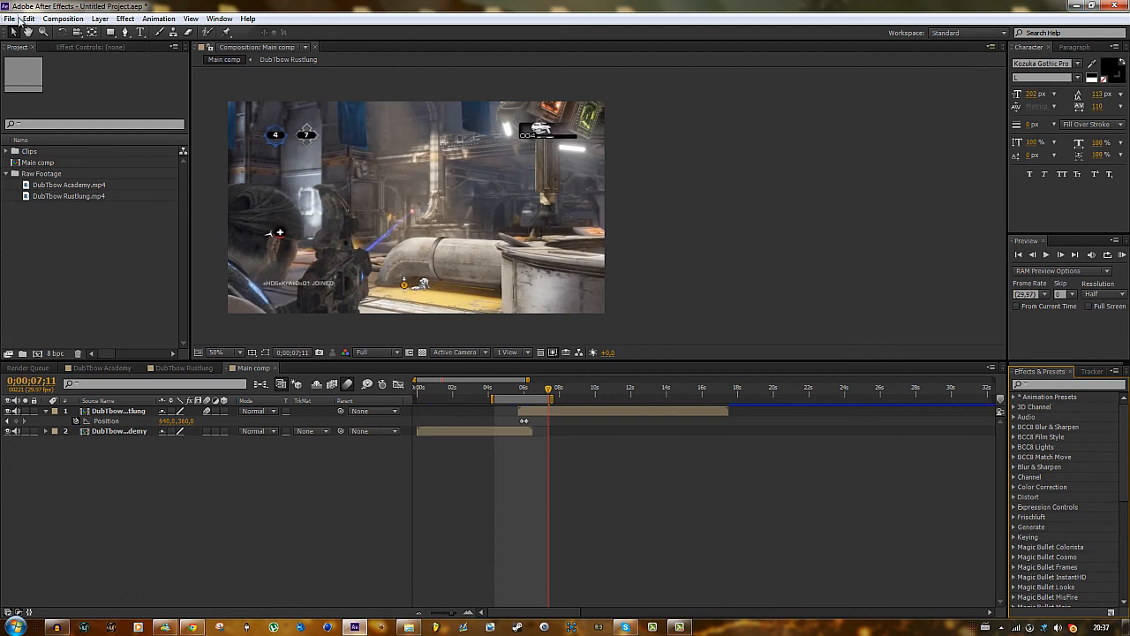
mouse_move(749, 96)
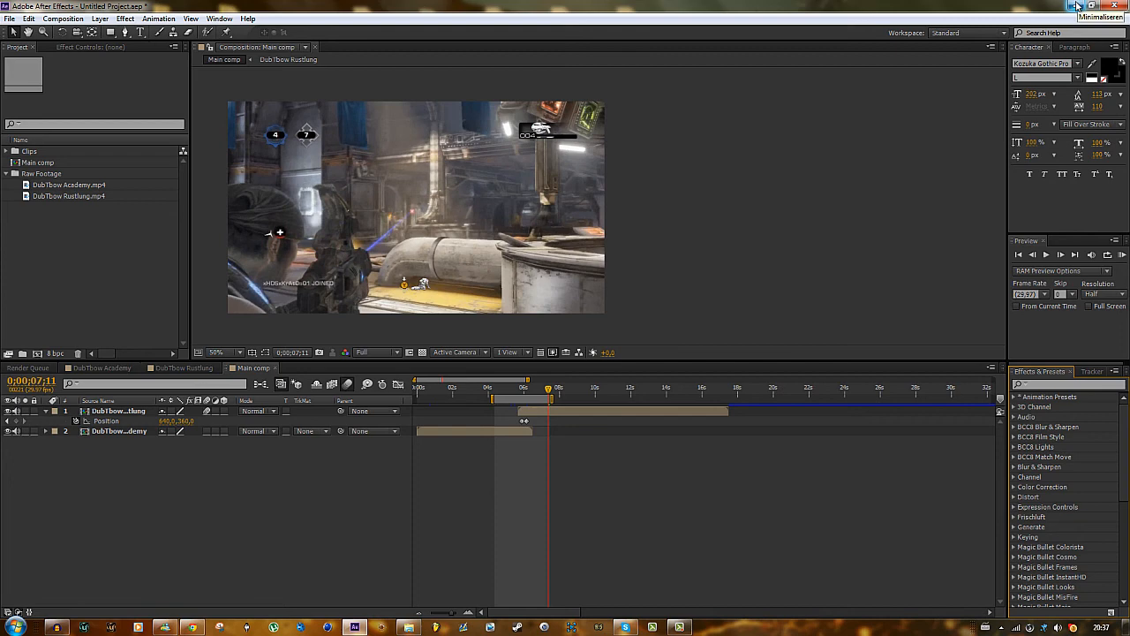
mouse_move(1075, 6)
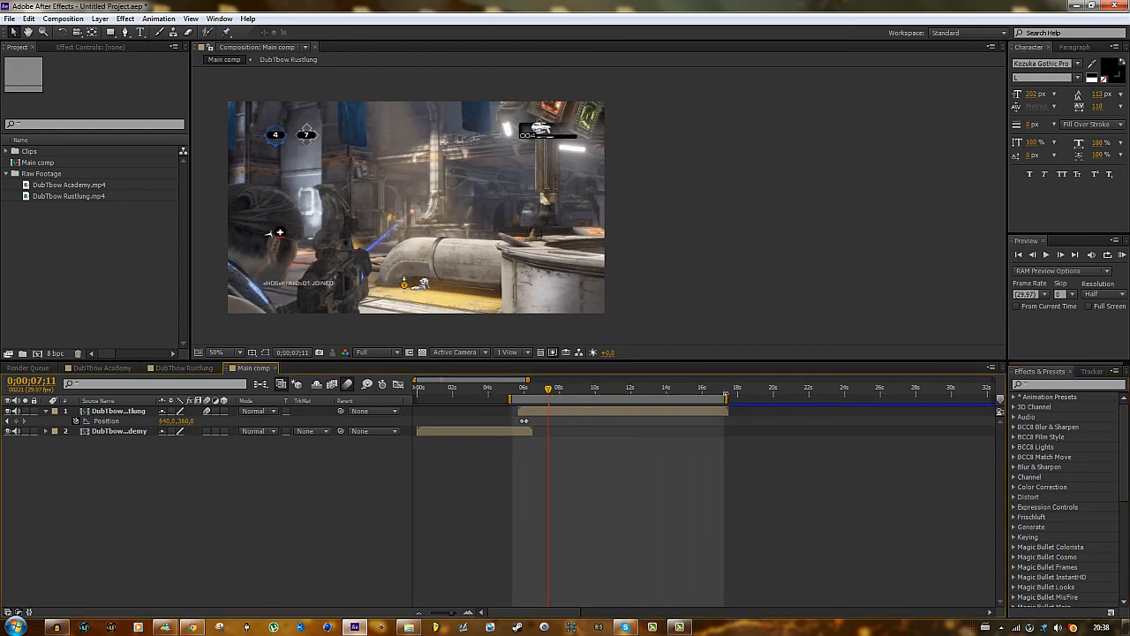
mouse_move(520, 395)
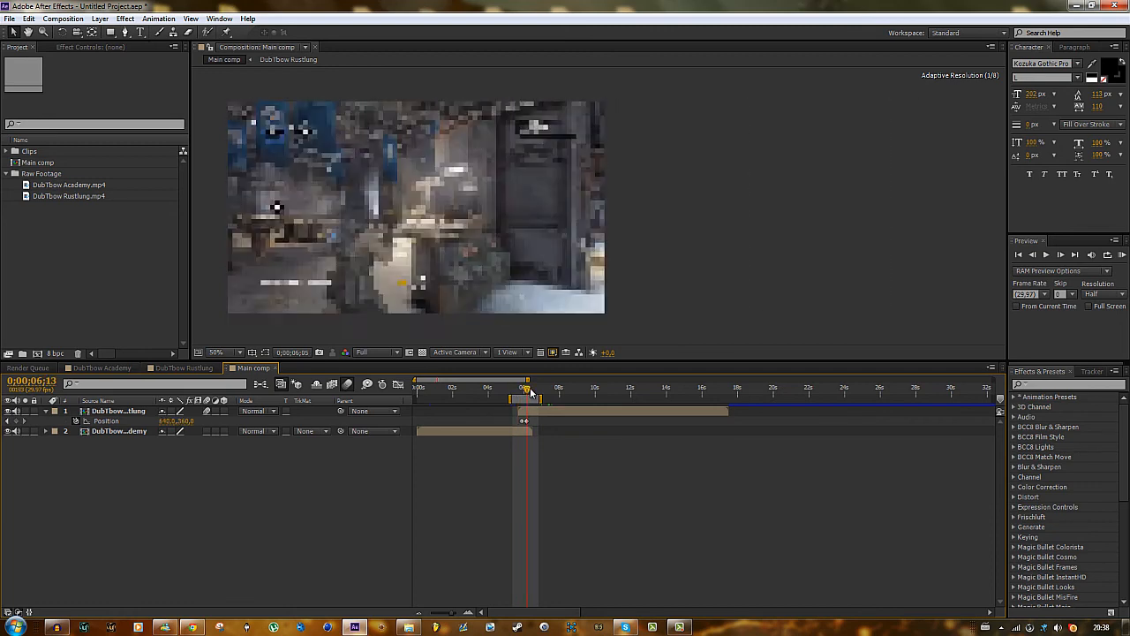
drag(521, 391, 530, 391)
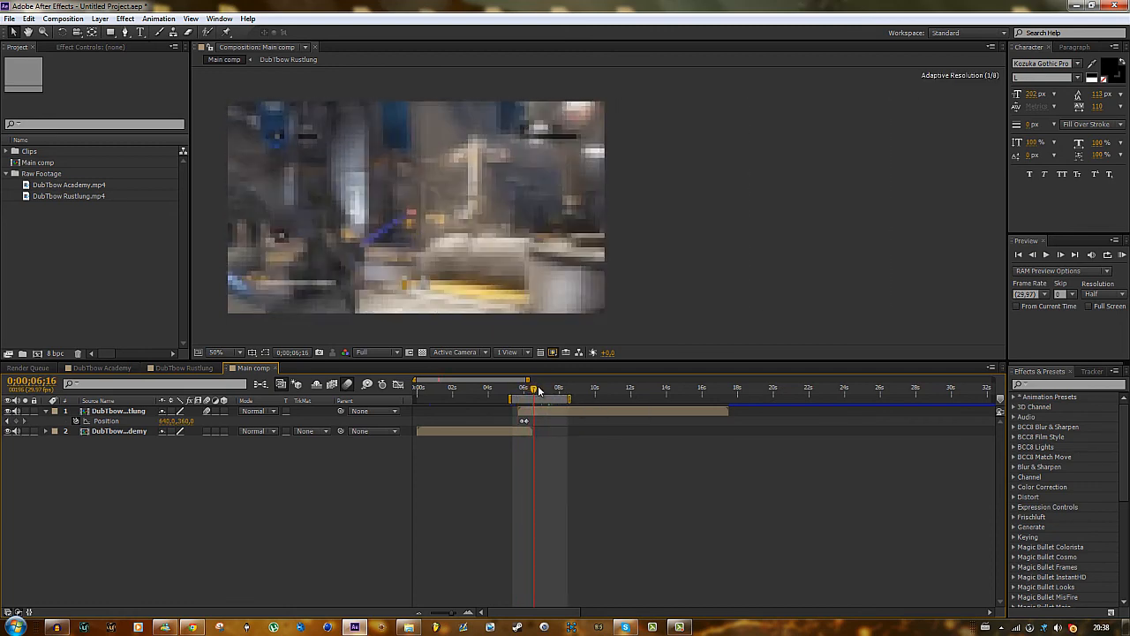
drag(534, 387, 557, 388)
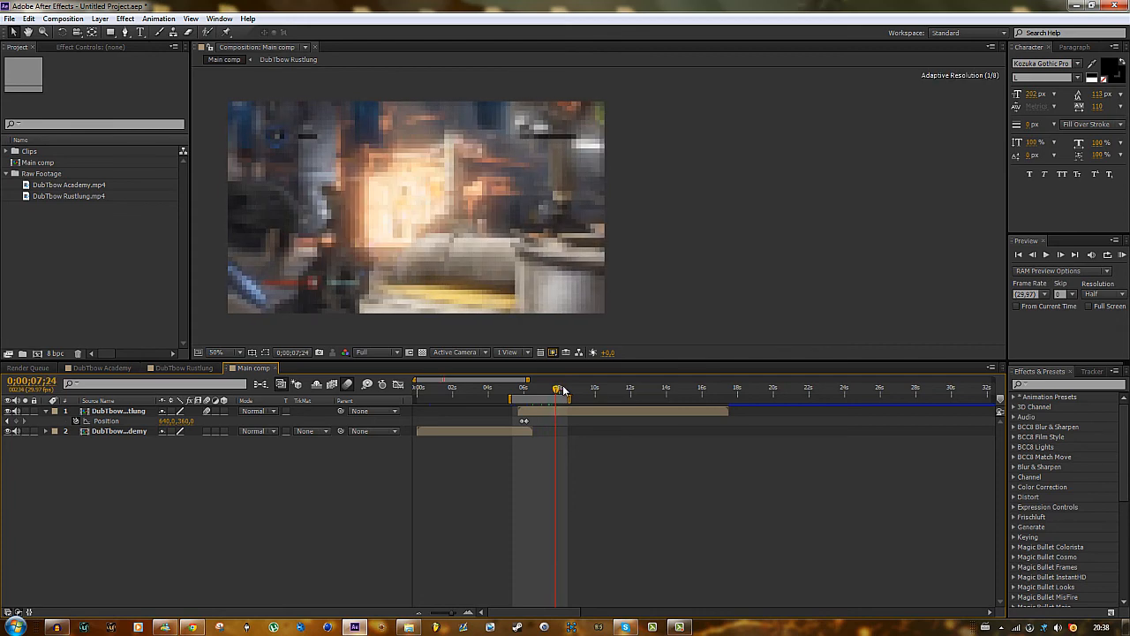